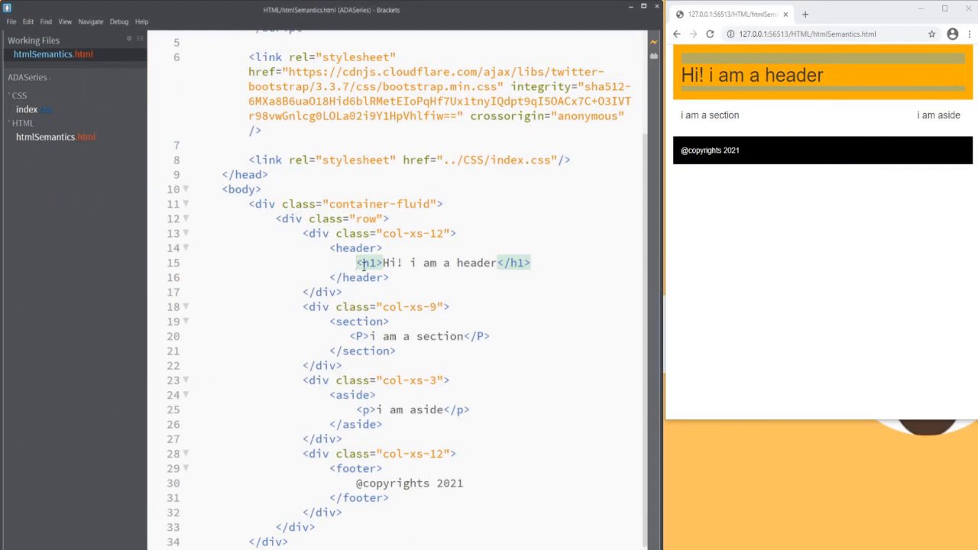
mouse_move(521, 246)
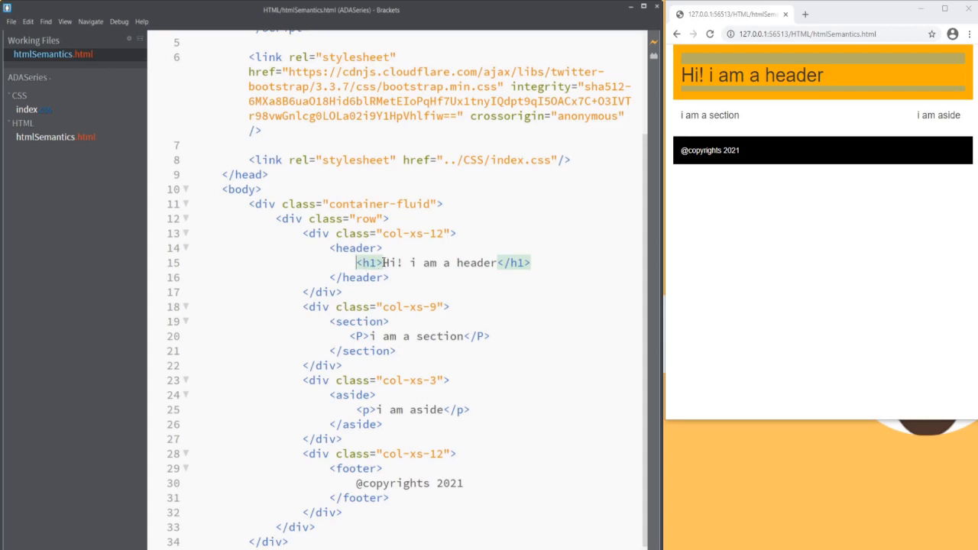
Replace the h1 text 'Hi! i am a header' with 'Sign up page!'.
drag(383, 262, 495, 262)
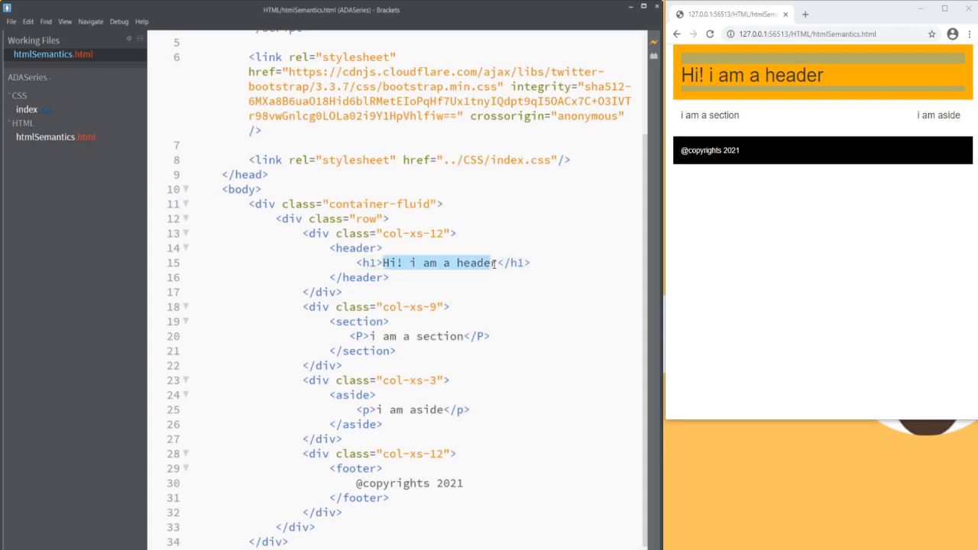
text(Sign</h1>)
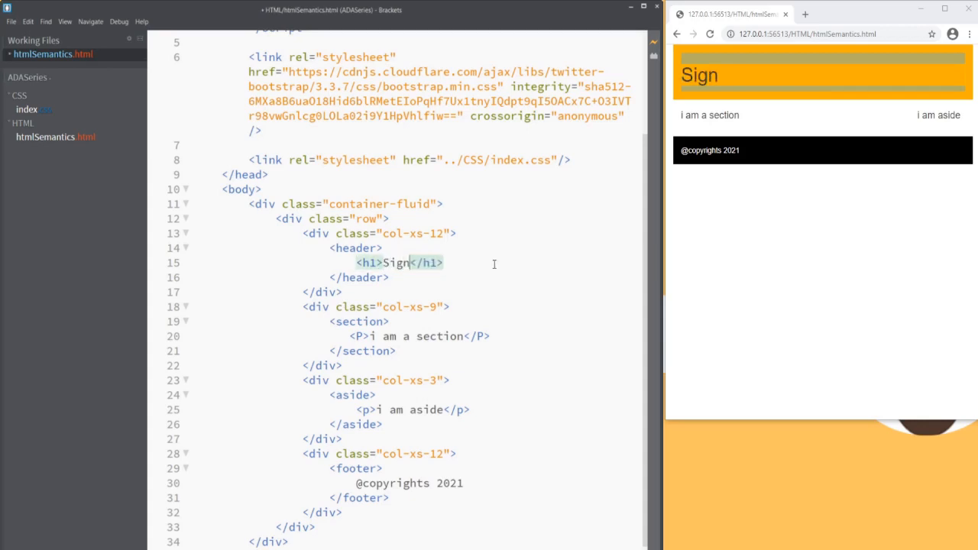
text(up pa)
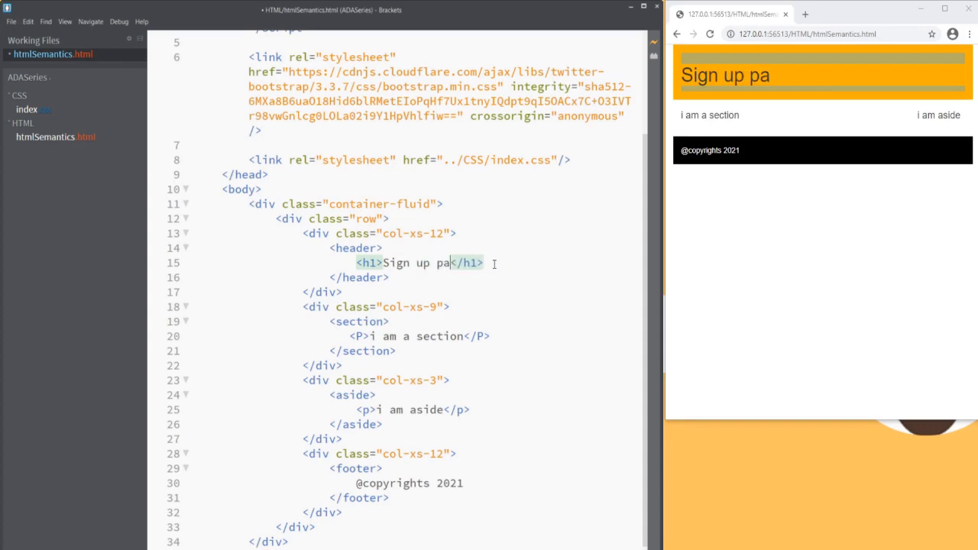
text(ge!)
click(420, 336)
text(<)
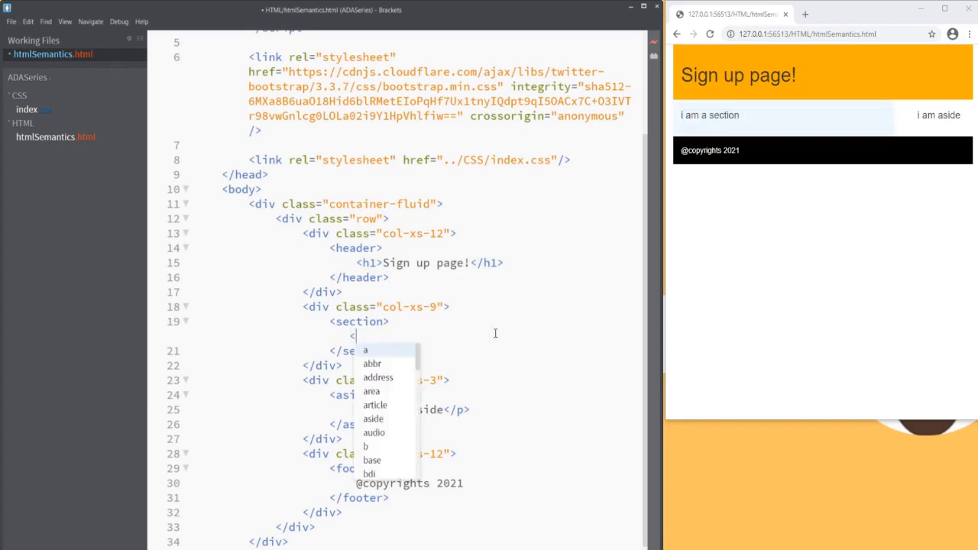
Swap the section paragraph for a 'First name:' label and an <input type="text"/>, then check the preview.
text(label></label>)
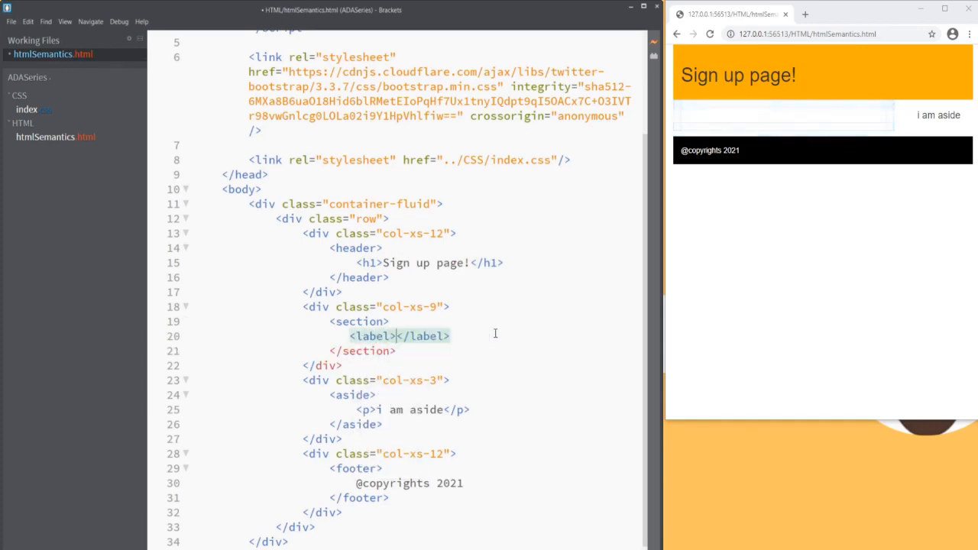
text(First name:)
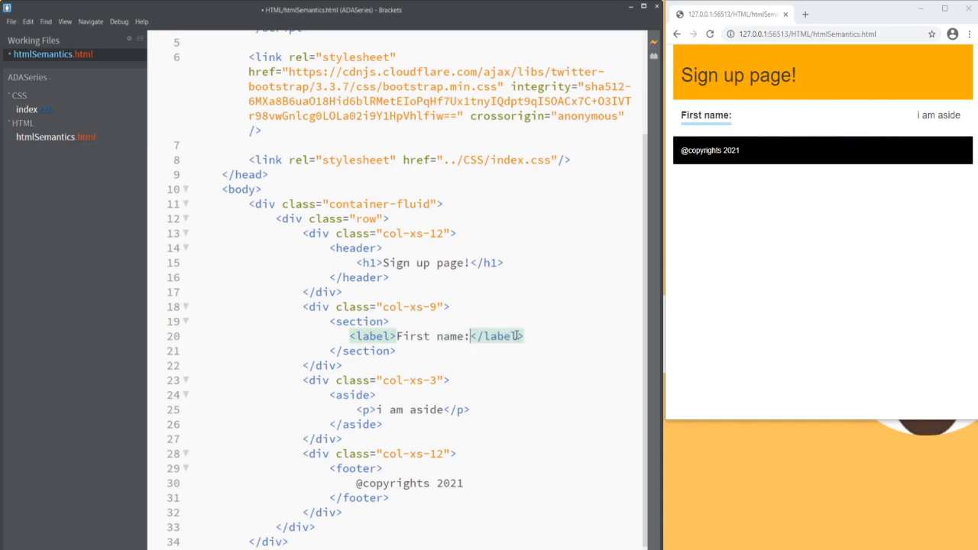
text(<input t)
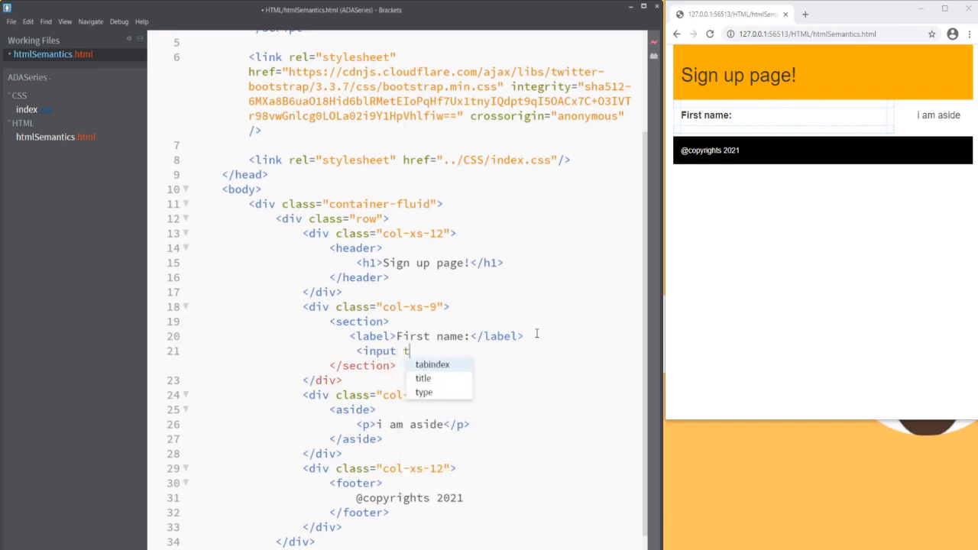
text(ype="text")
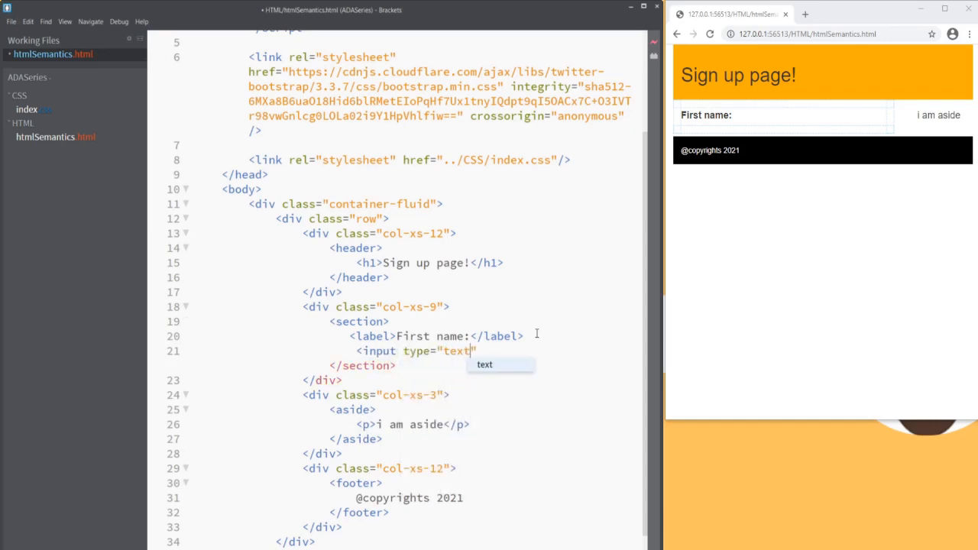
text(/>)
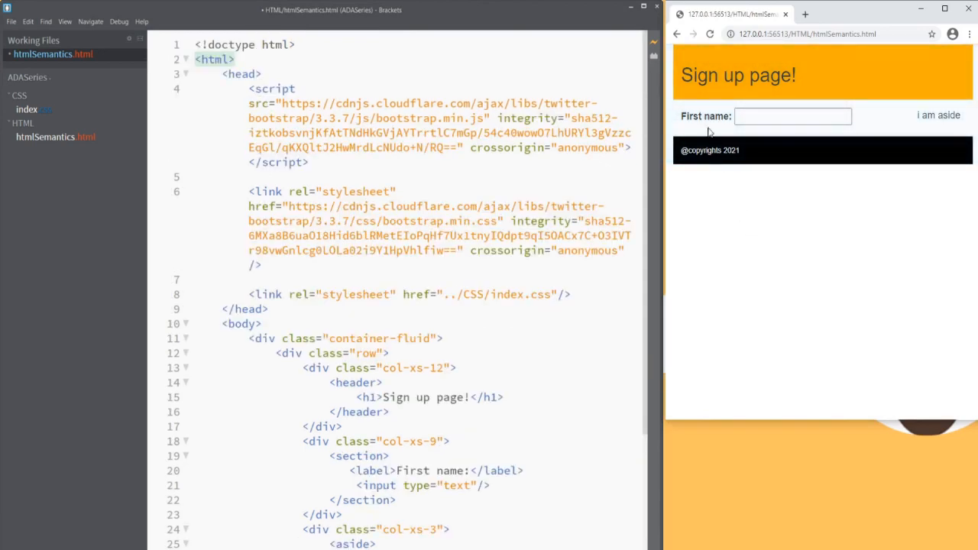
mouse_move(697, 121)
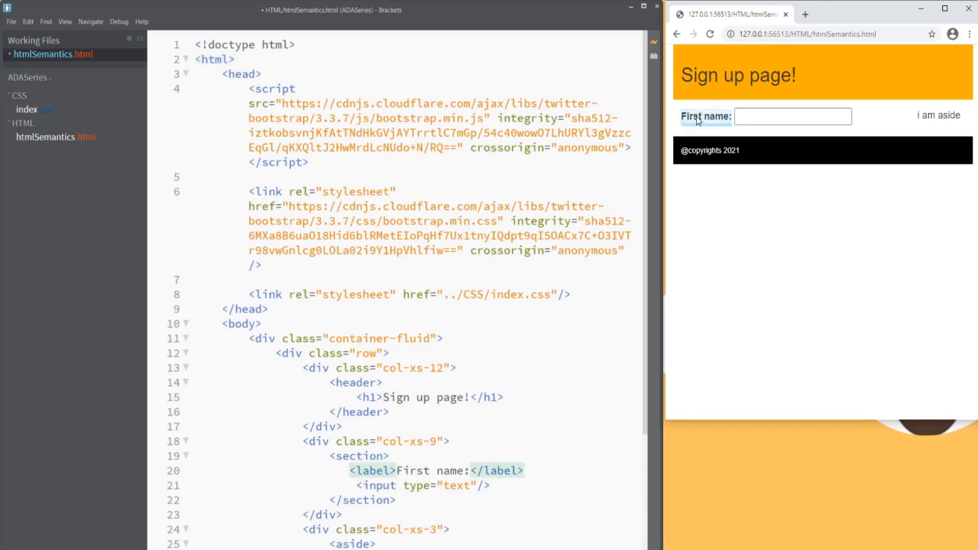
click(792, 116)
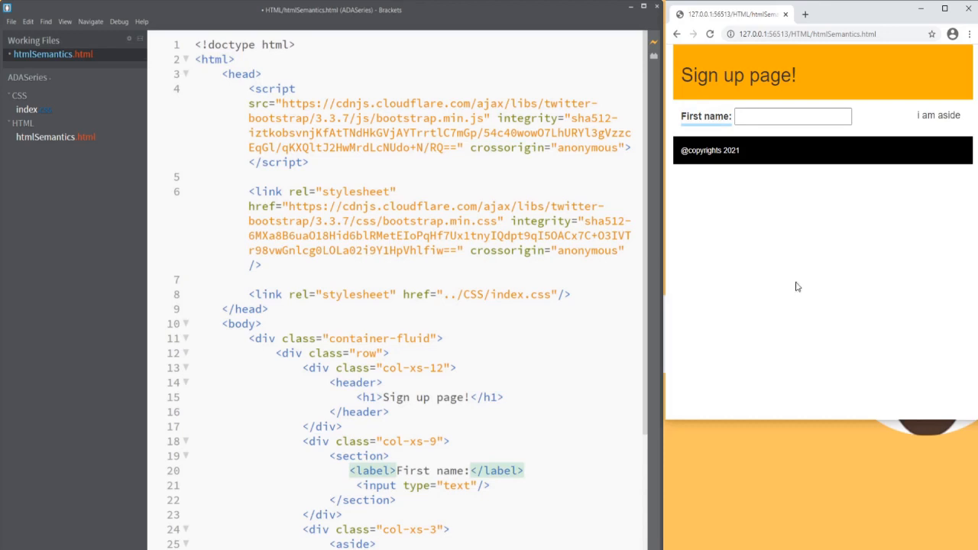
scroll(down, 3)
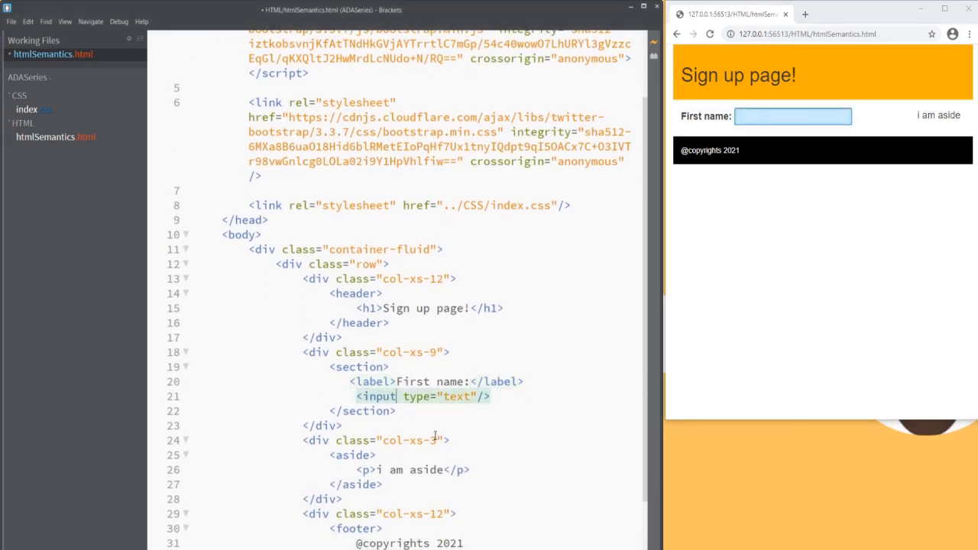
Give the text input id="txtFname" and the label for="txtFname".
text(id="")
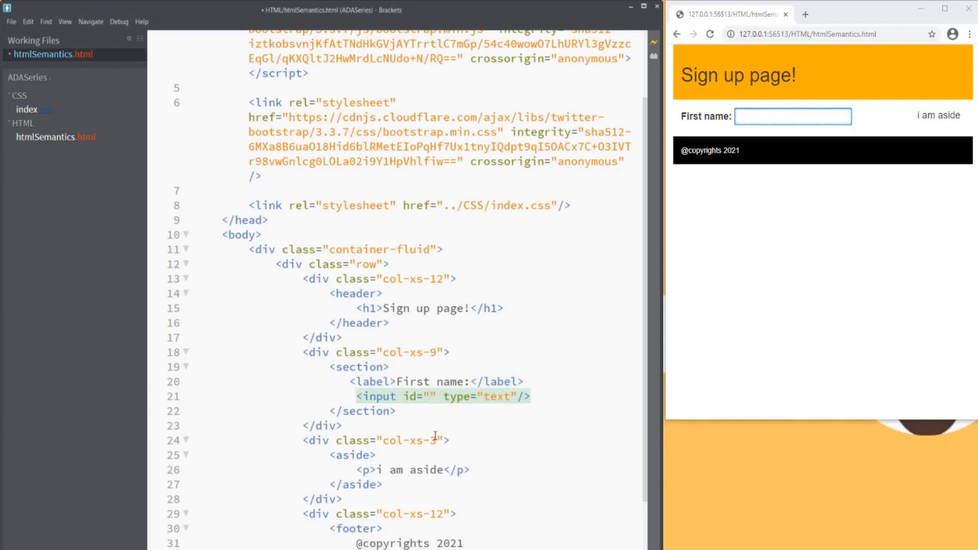
text(txtF)
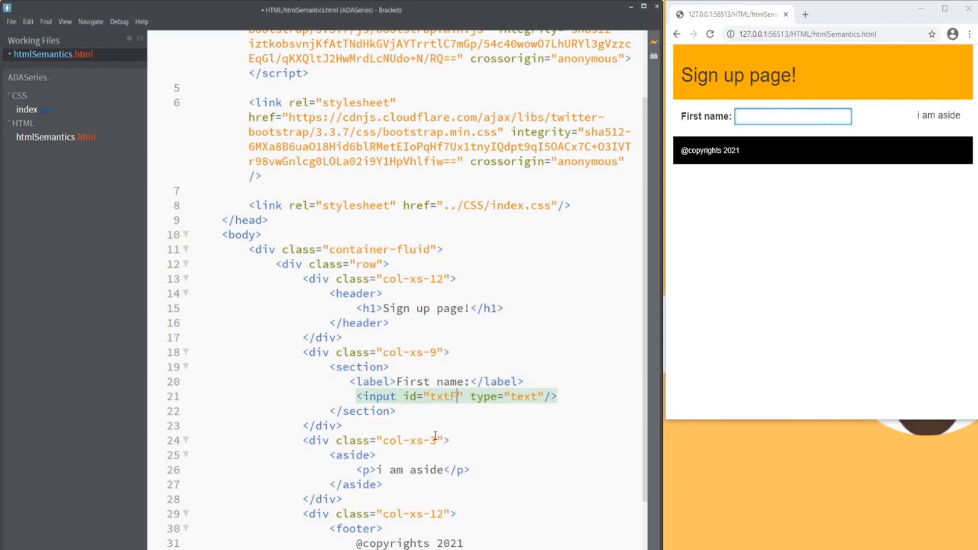
text(name)
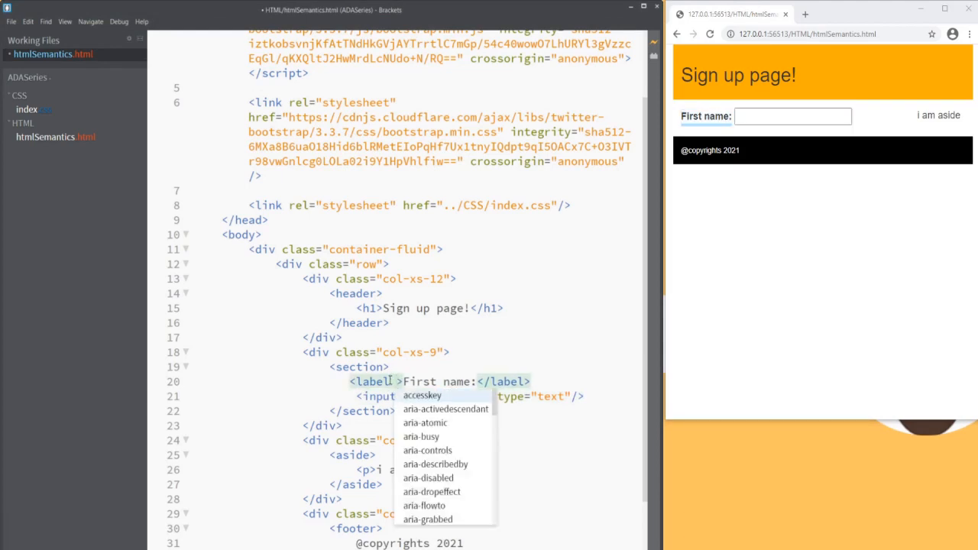
text(for)
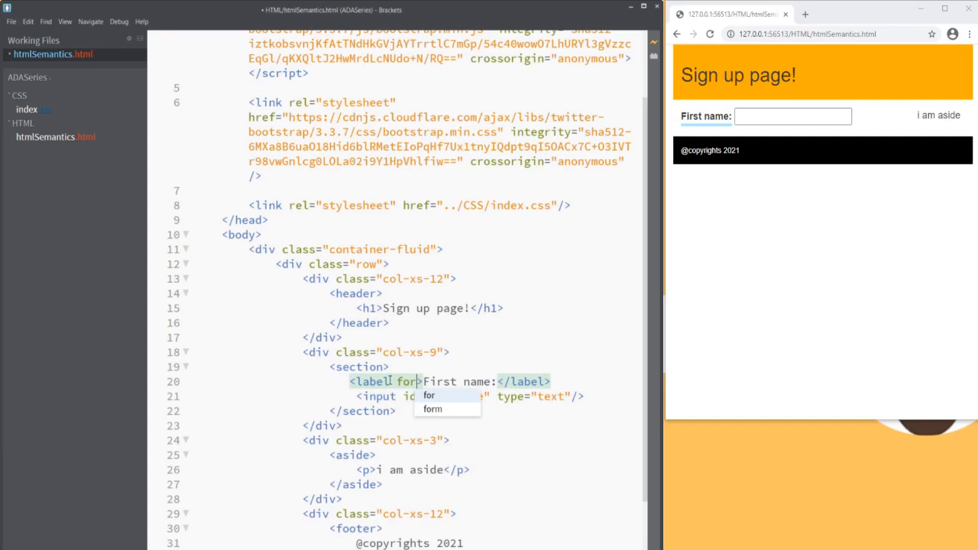
text(="txtFname")
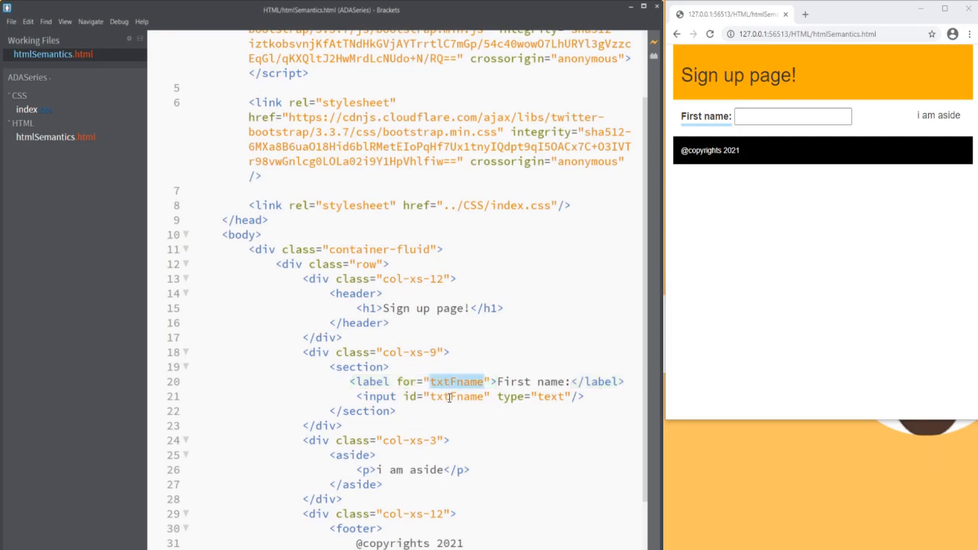
click(792, 116)
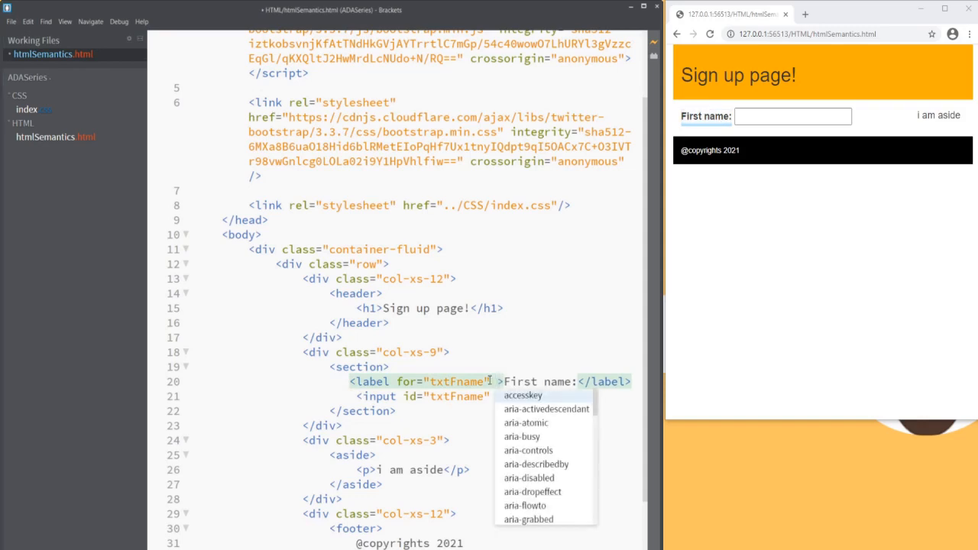
Add aria-label 'please enter your first name, it is a required field' to the First name label.
text(aria-label=")
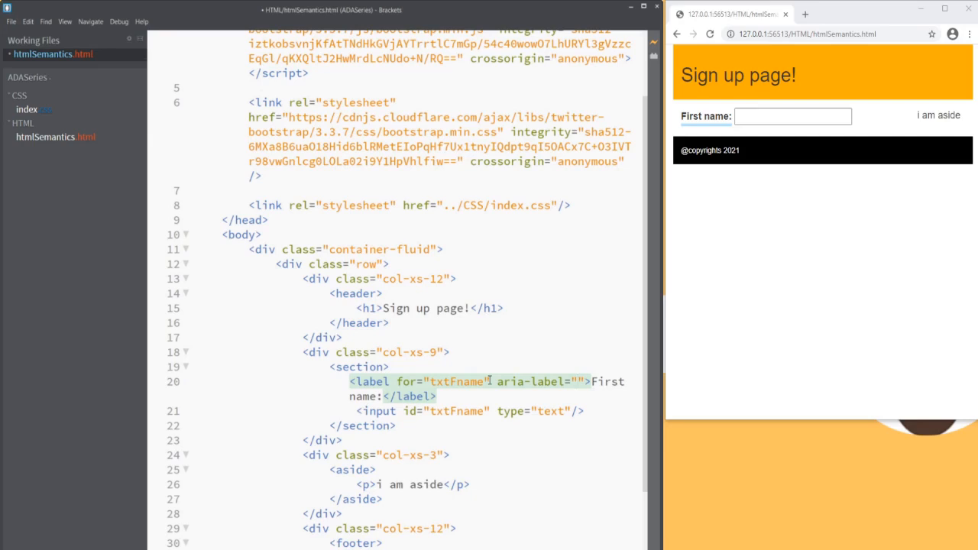
text(please enter)
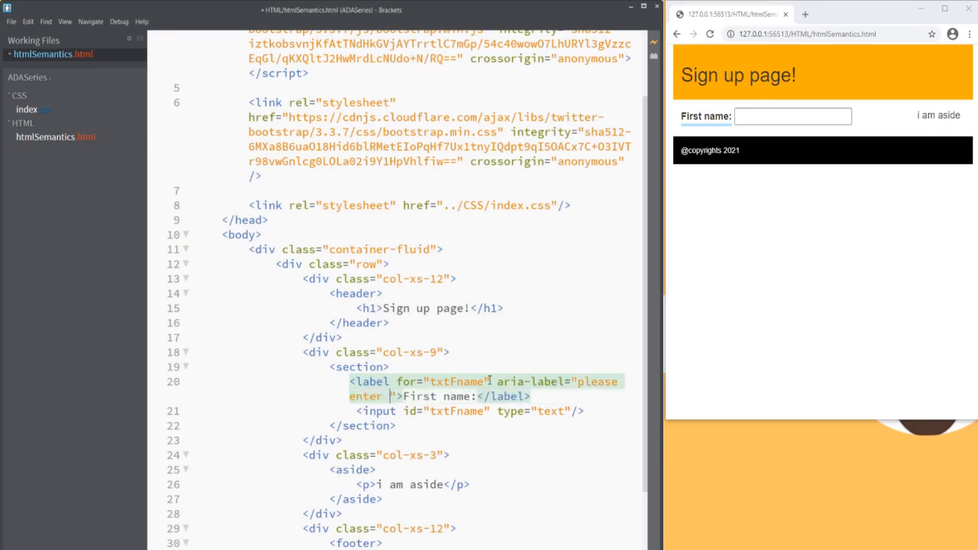
text(your first name,)
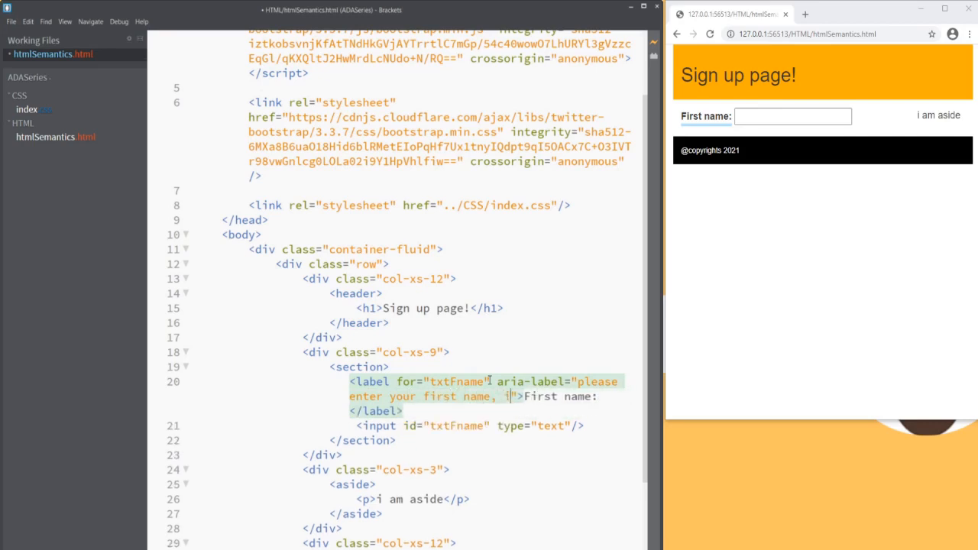
text(it is a)
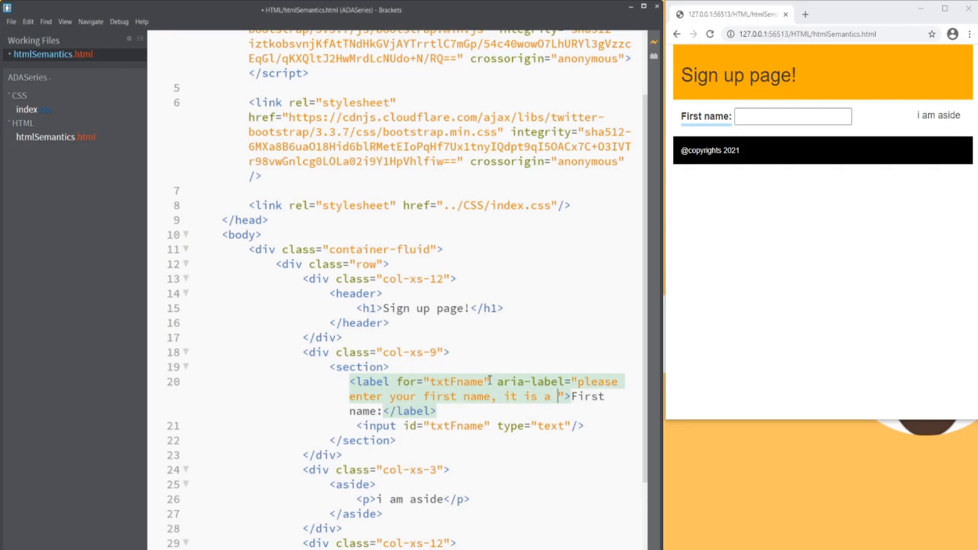
text(required)
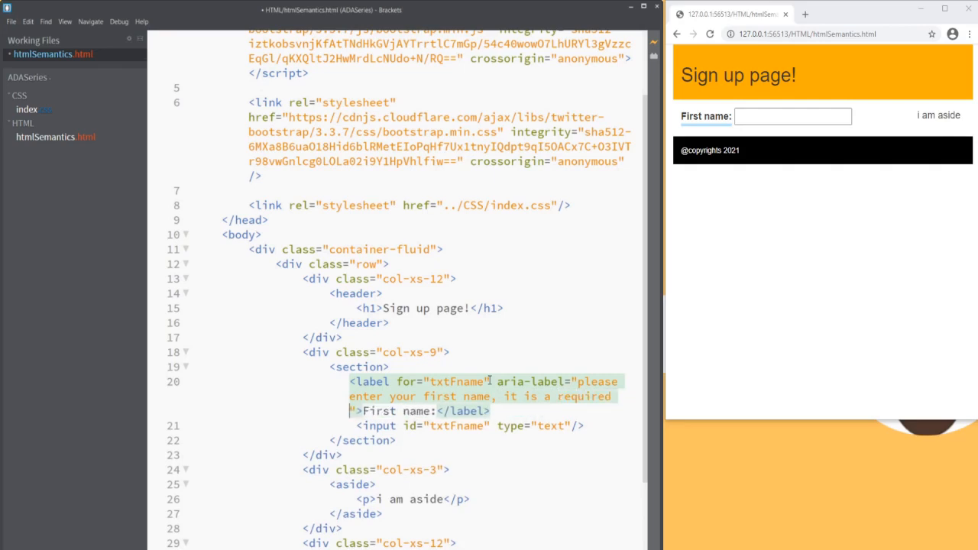
text(field)
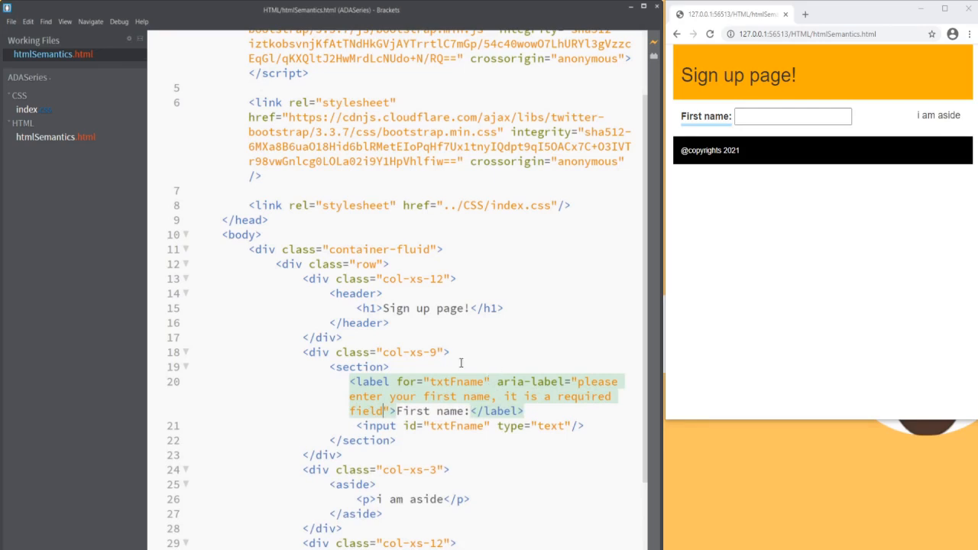
scroll(down, 3)
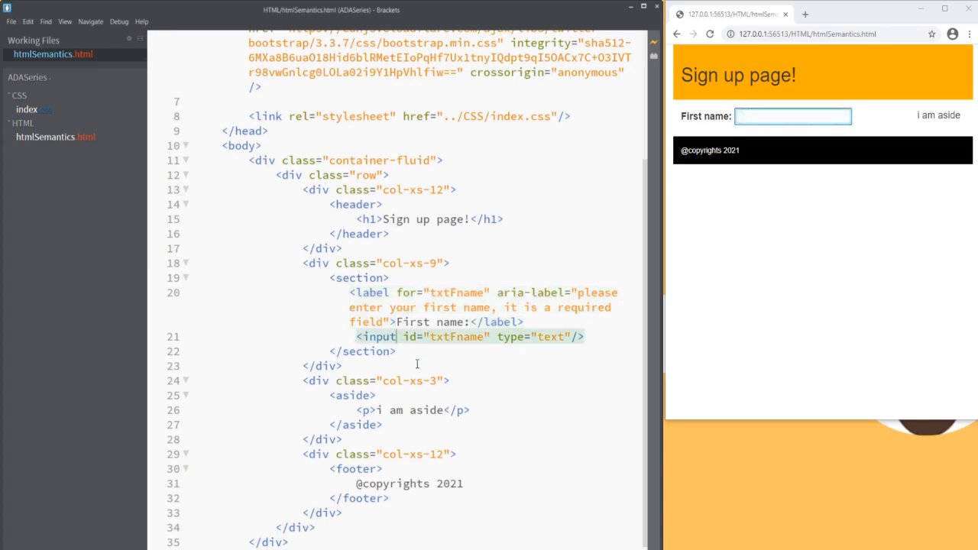
Add the 'required' attribute to the first name input using code hints.
text(re)
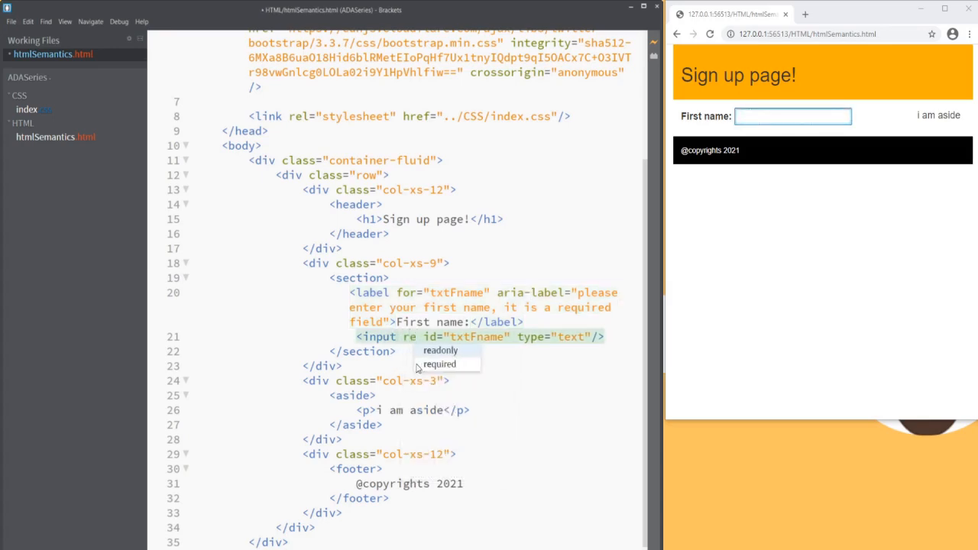
click(441, 365)
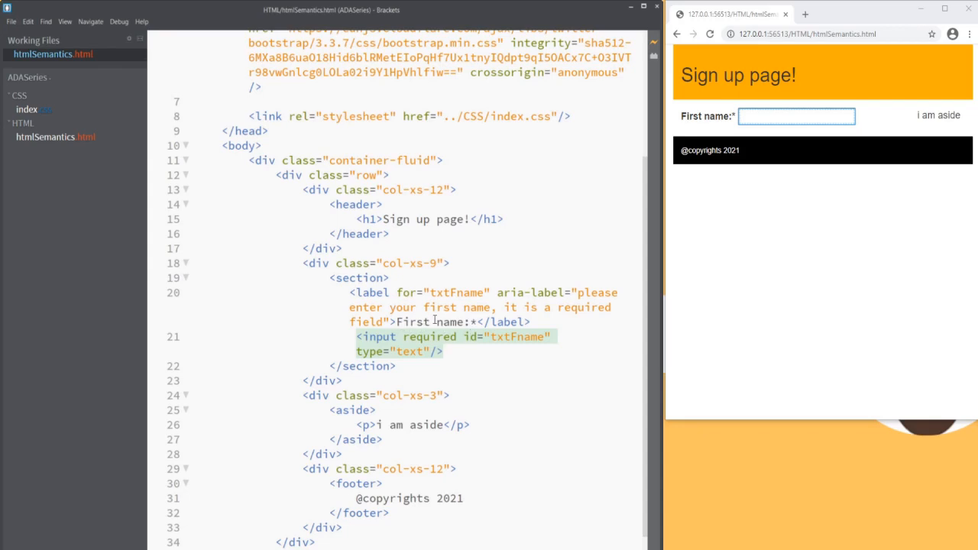
scroll(down, 3)
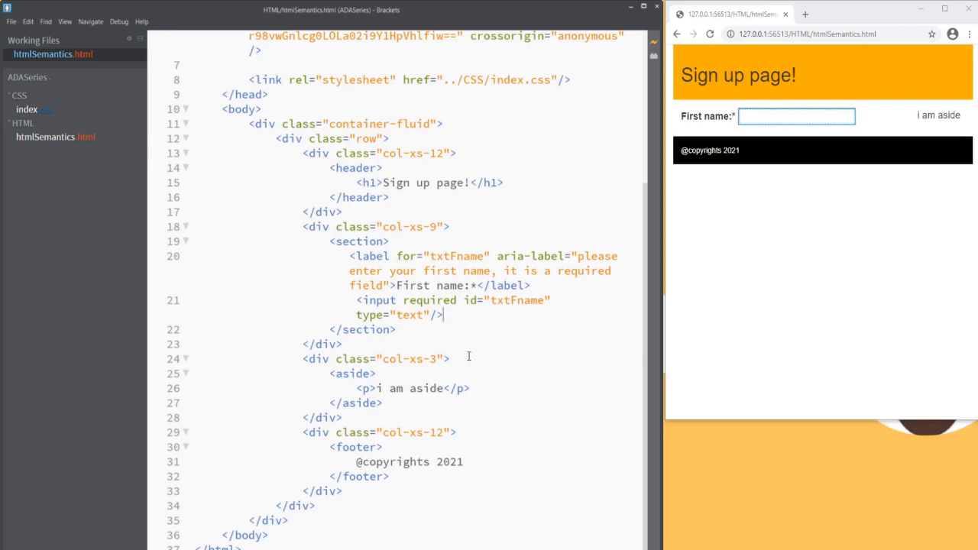
Add a <br/> and a 'D.O.B' label with for="txtDOB" below the first-name input.
key(Enter)
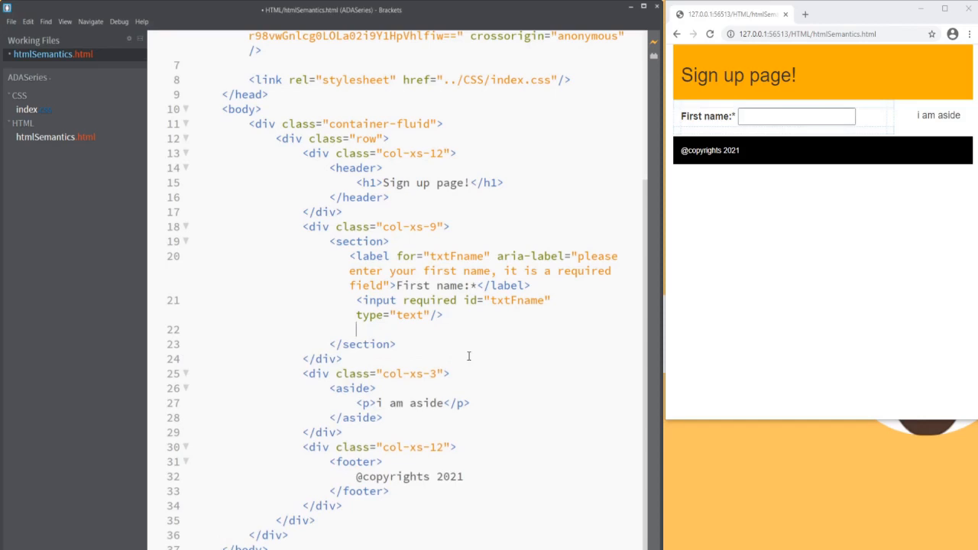
text(<br/>)
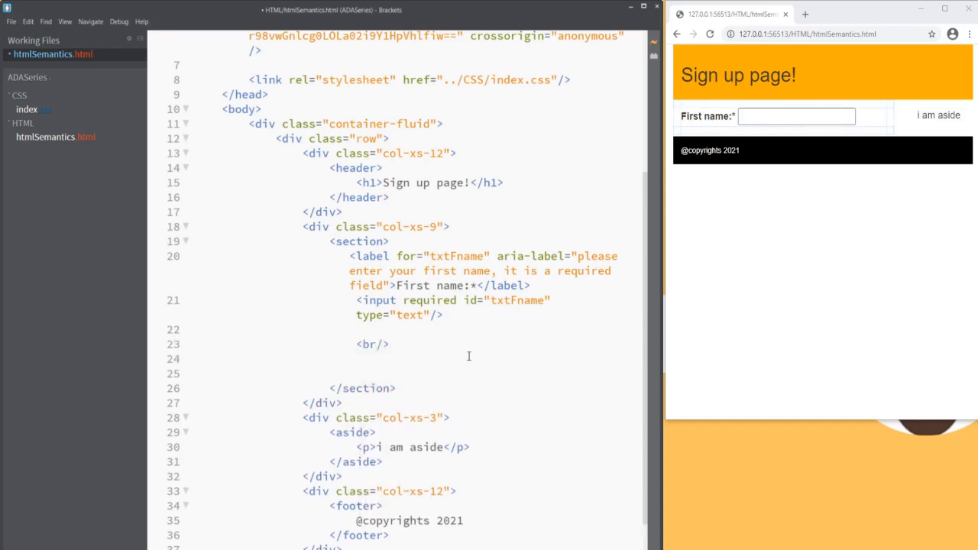
text(<label)
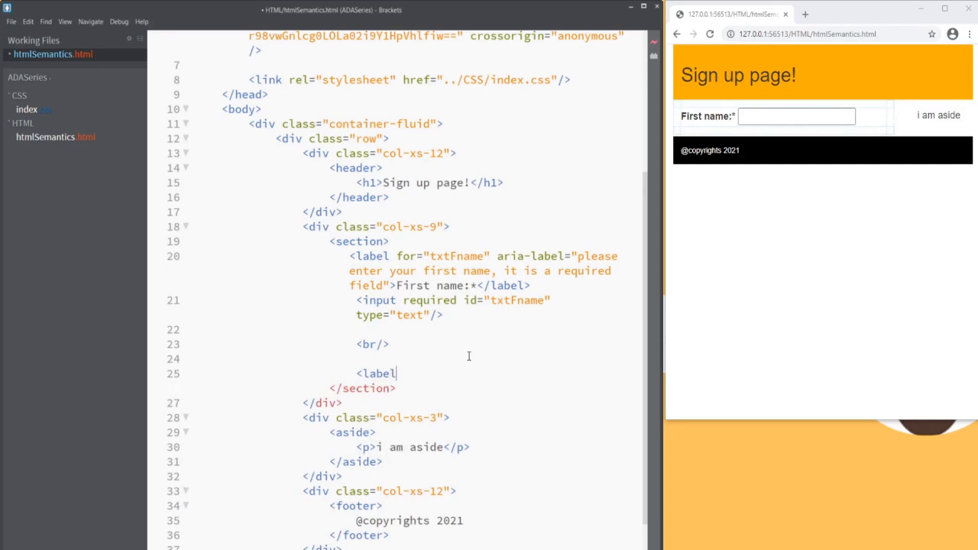
text(for="txt)
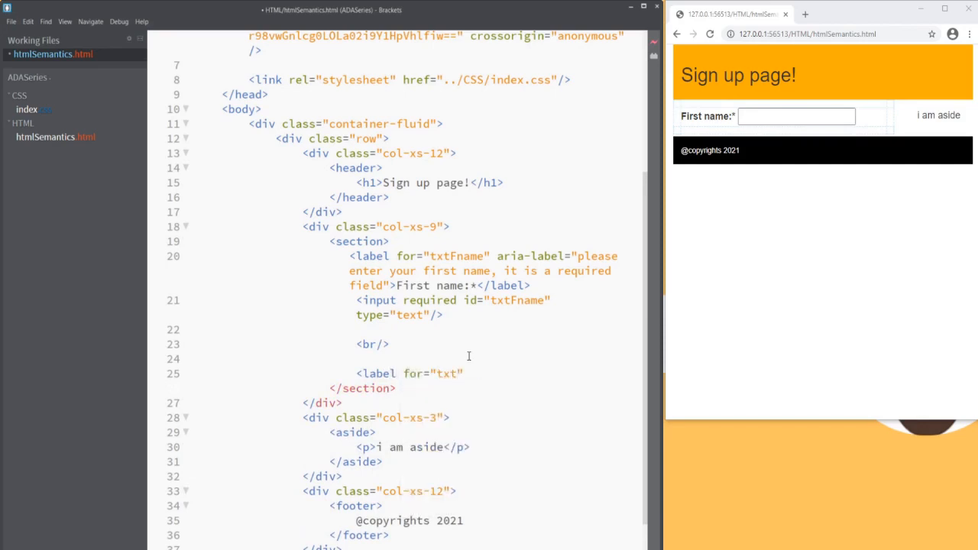
text(D)
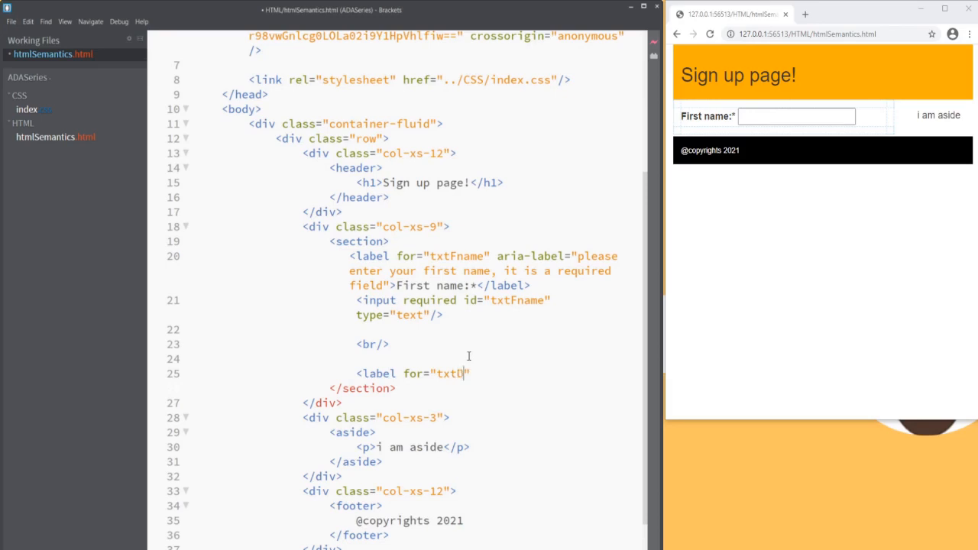
text(OB)
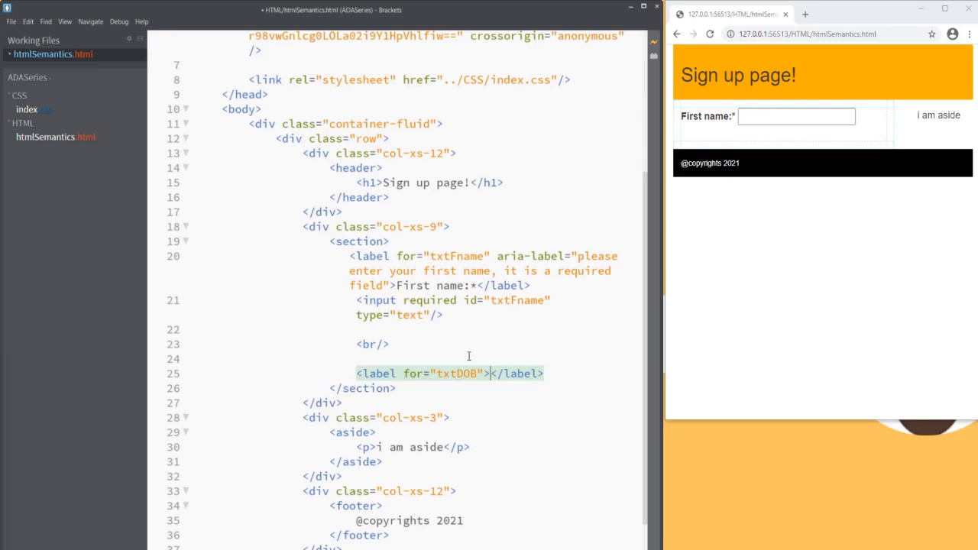
text(D.O.B)
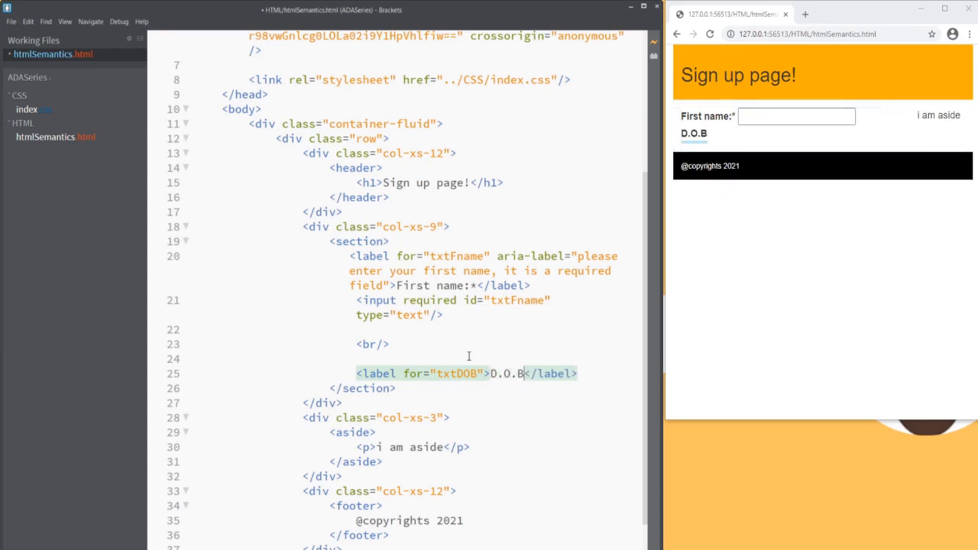
Add <input type="text" id="txtDOB"/> on a new line after the D.O.B label.
key(Enter)
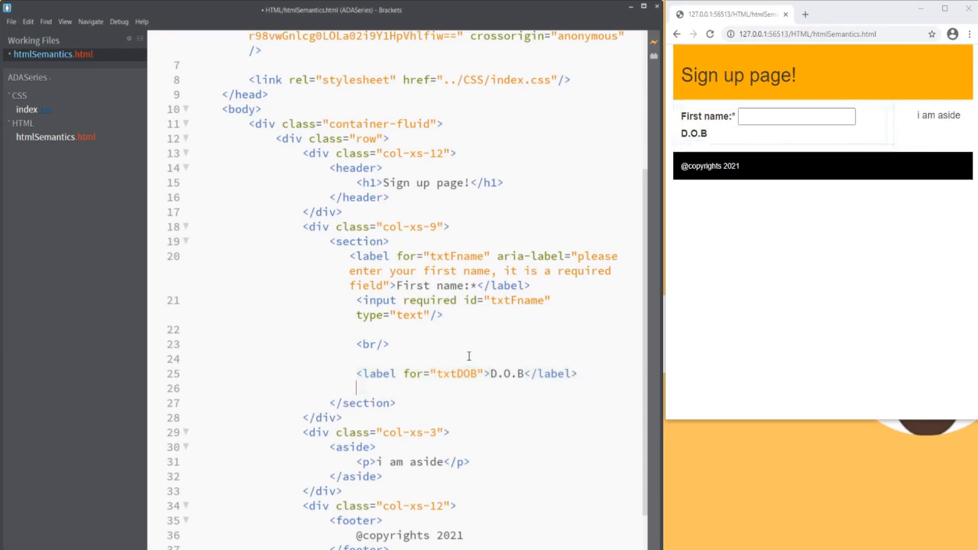
text(<input type=")
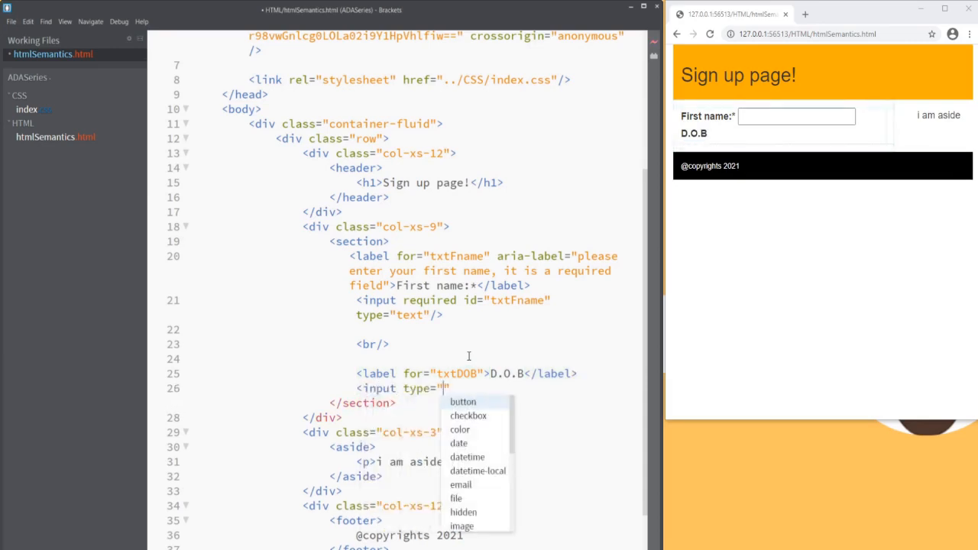
text(text)
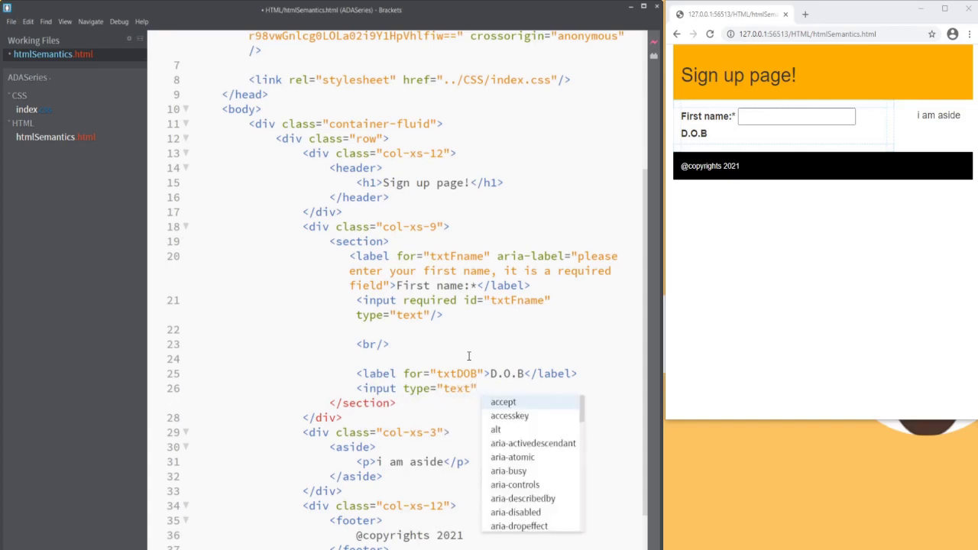
text(i)
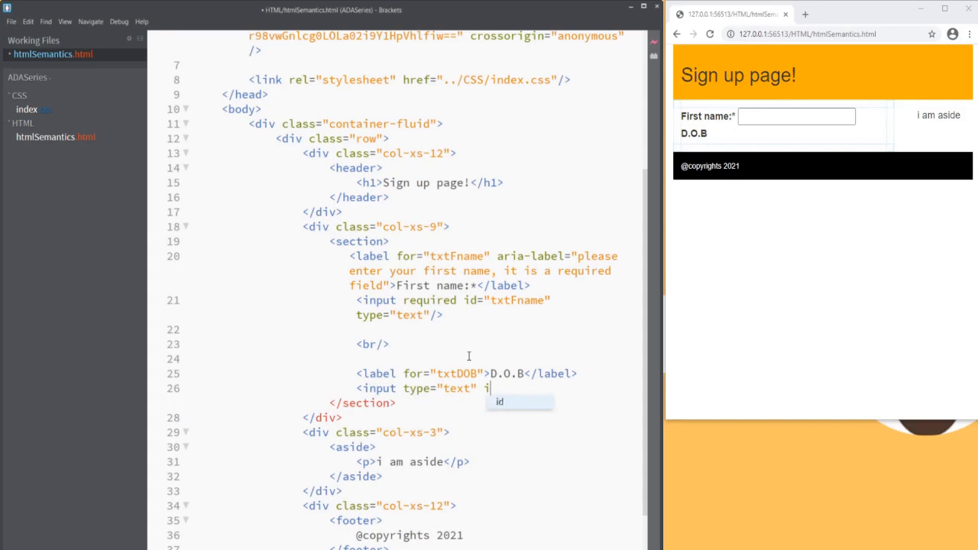
text(d="")
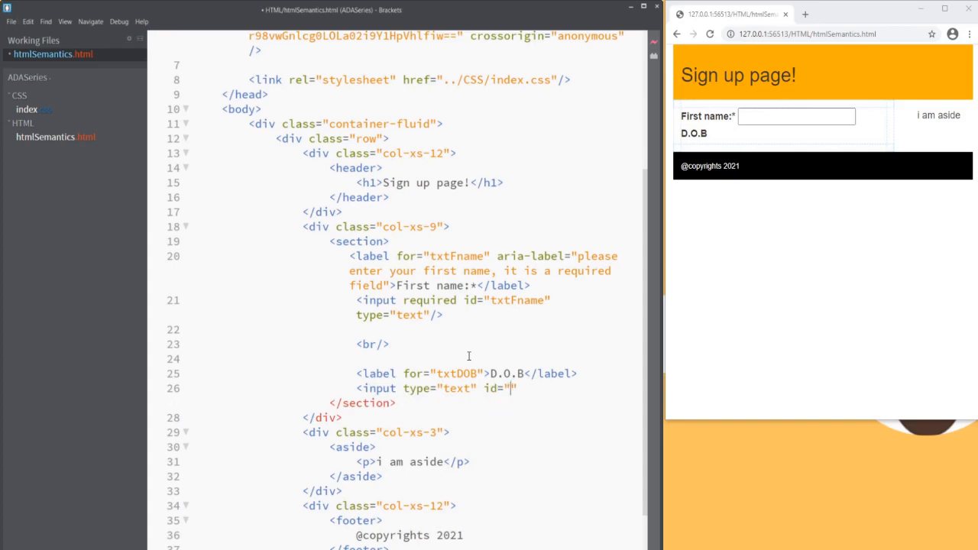
text(txtDOB)
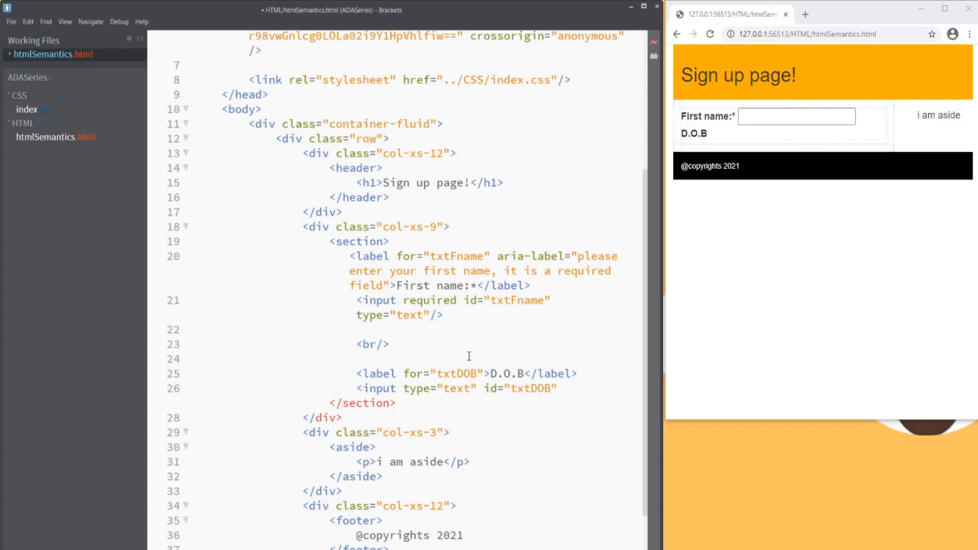
text(/>)
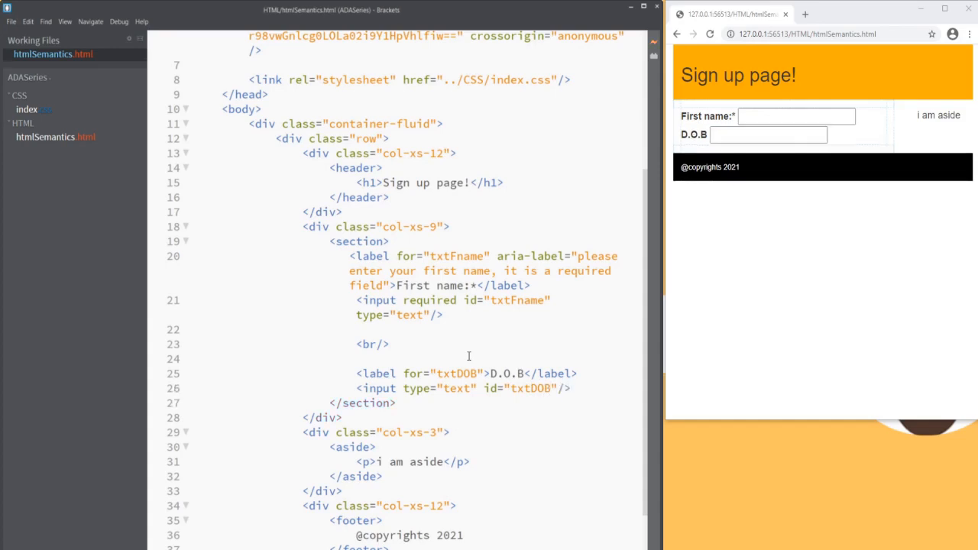
double_click(461, 373)
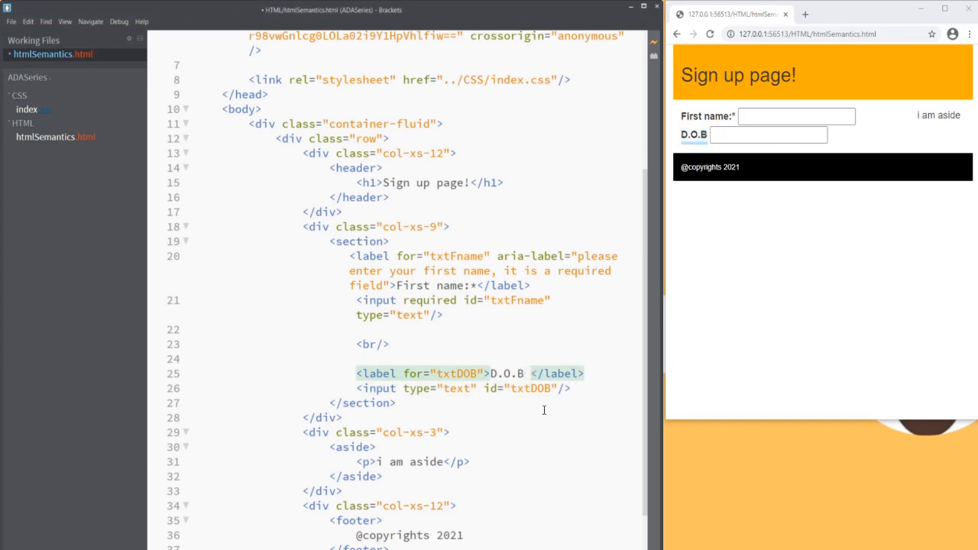
Append '(MM/DD/YYYY)' to the D.O.B label text.
text(())
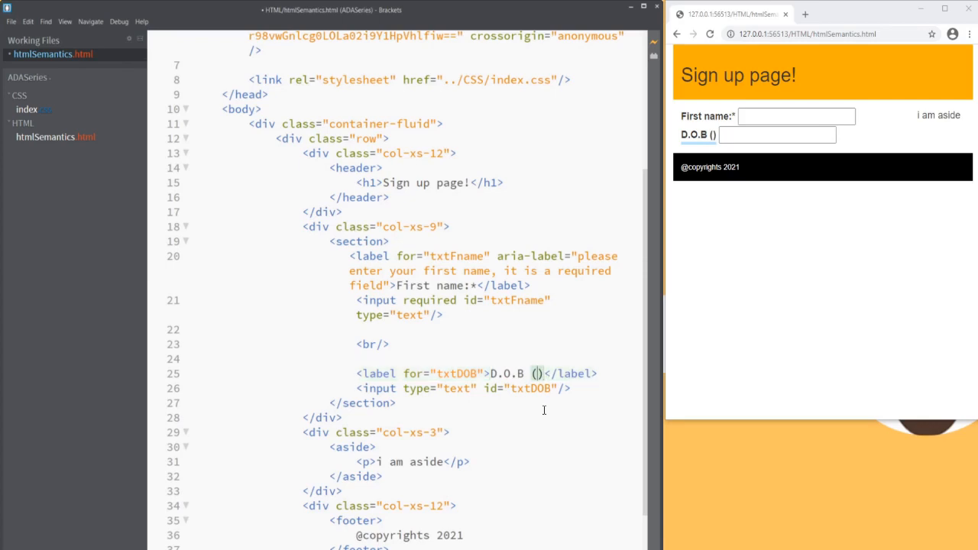
text(MM/)
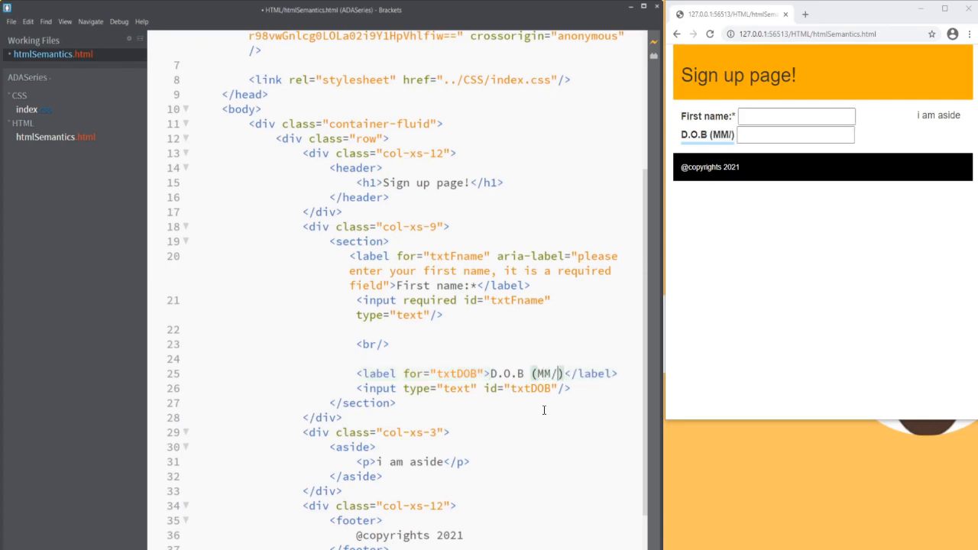
text(DD/Y)
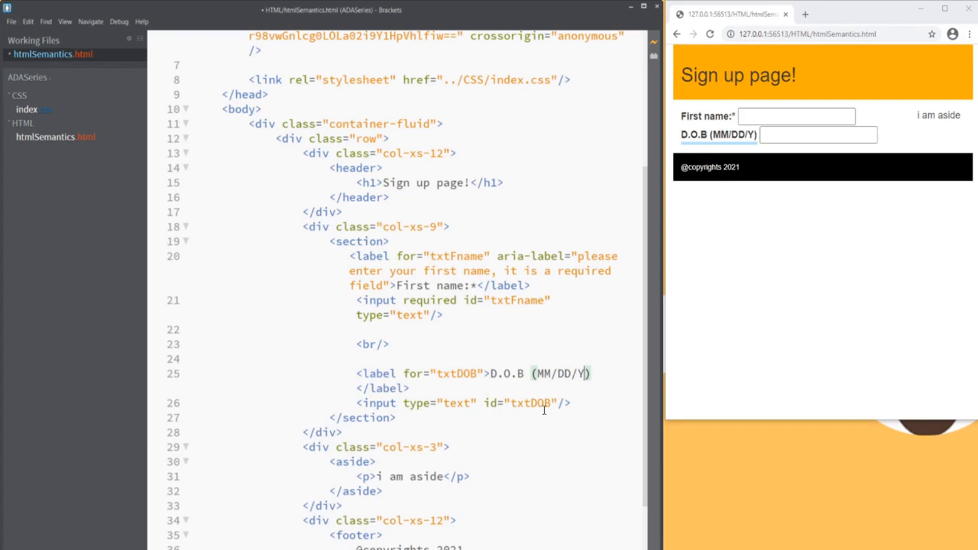
text(YYY)
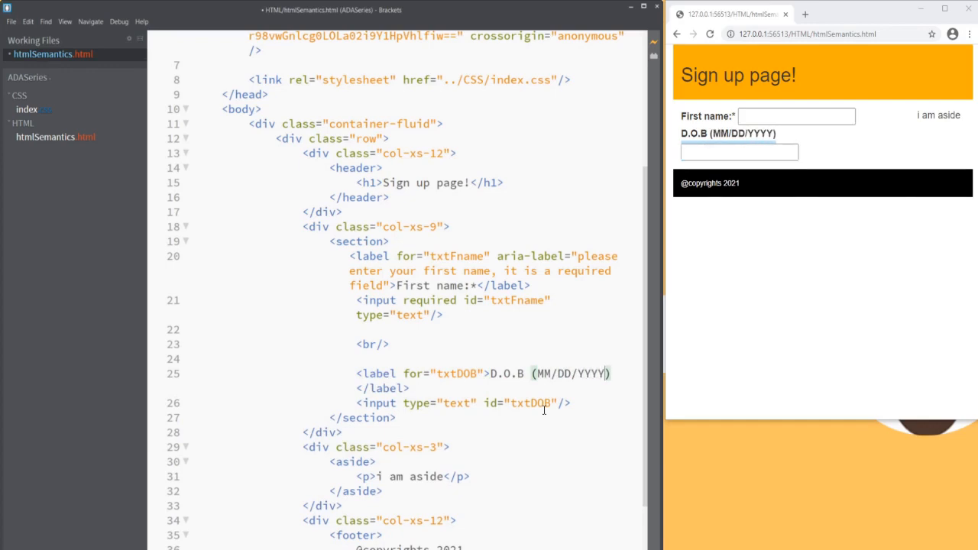
click(412, 388)
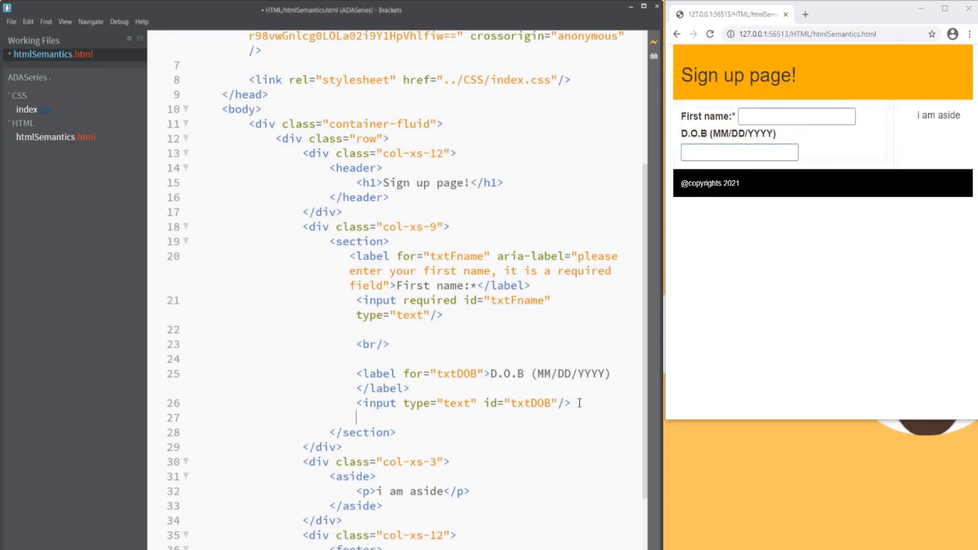
Add <span id="spanTxtDOB">MM/DD/YYYY</span> right after the date input.
text(<span)
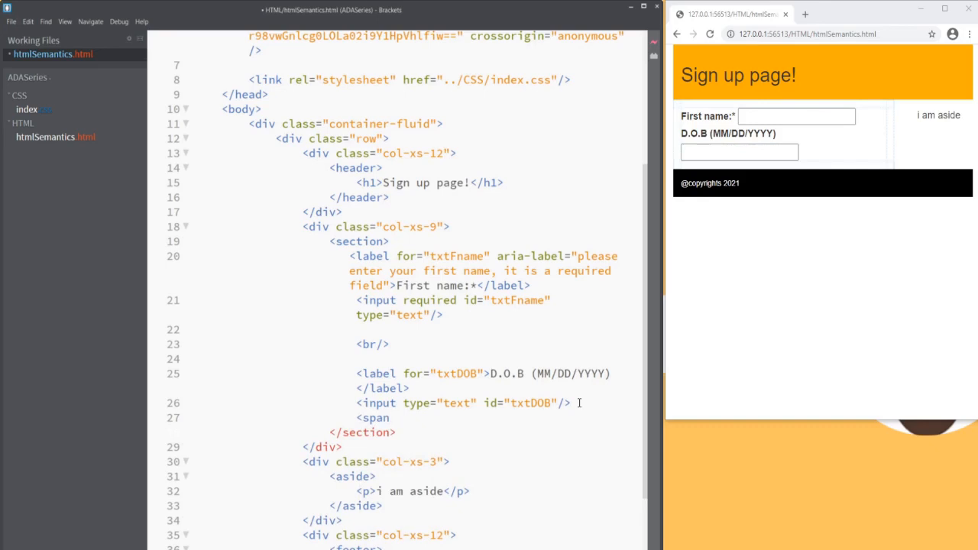
text(id="")
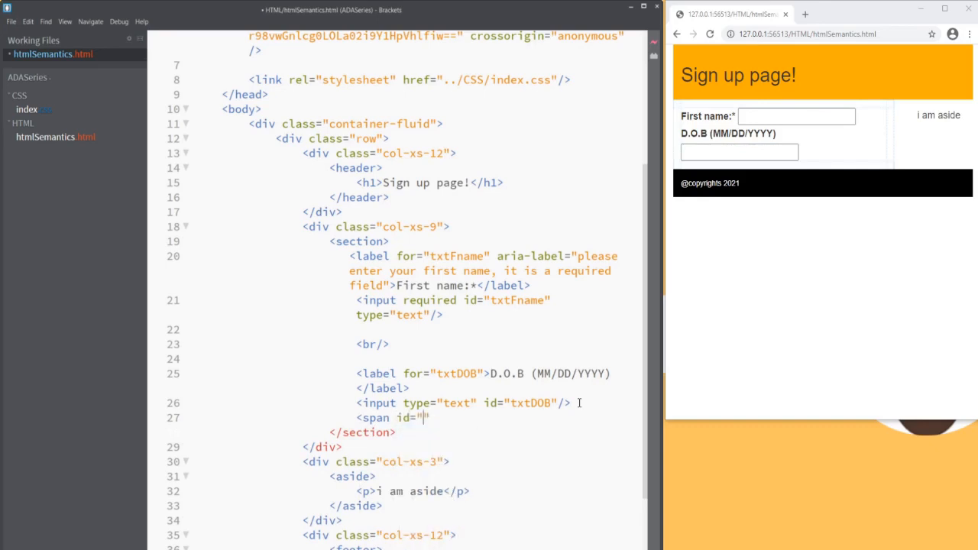
text(sp)
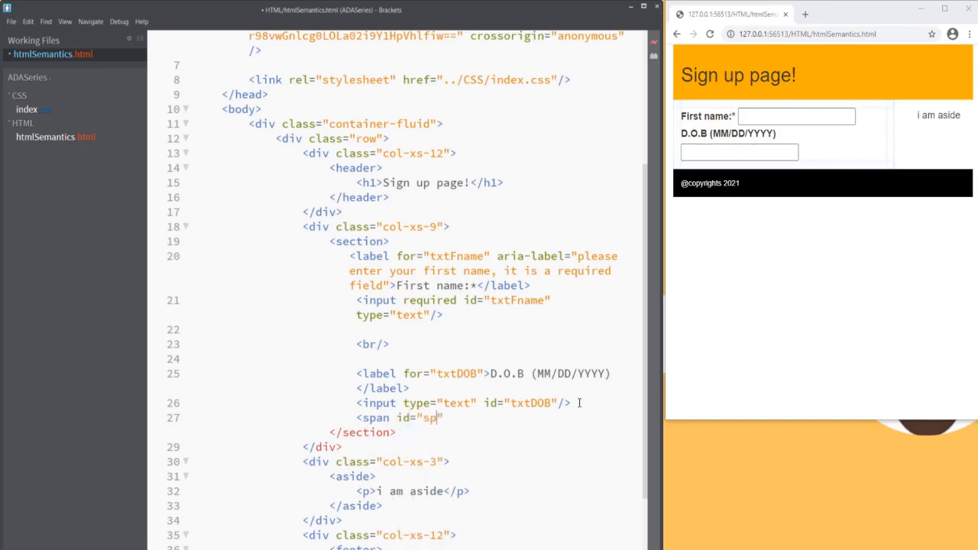
text(an)
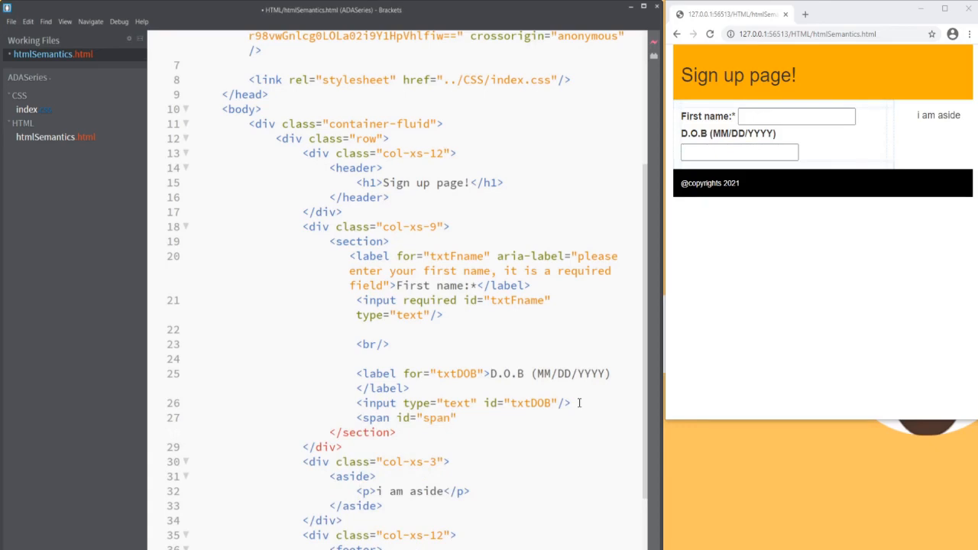
text(TxtD)
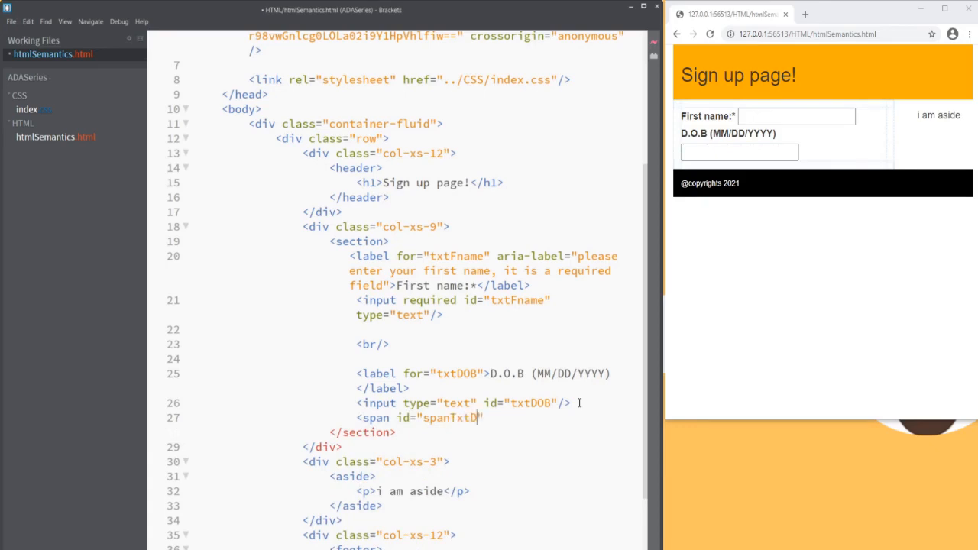
text(OB)
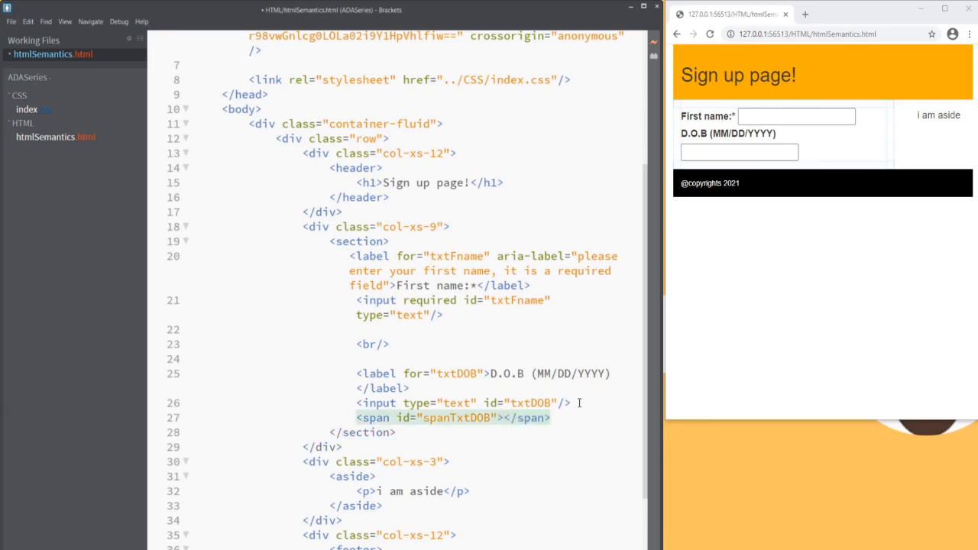
text(MM/DD/)
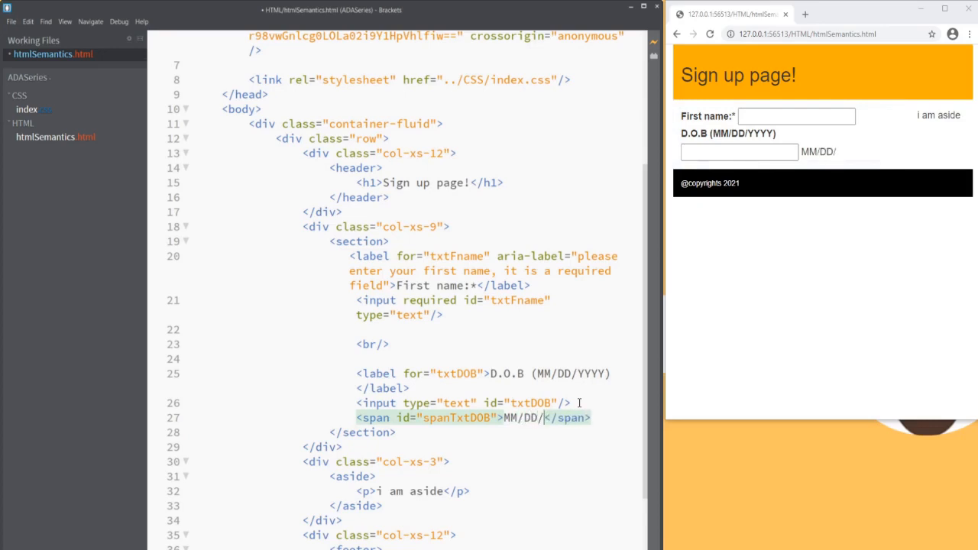
text(YYYY)
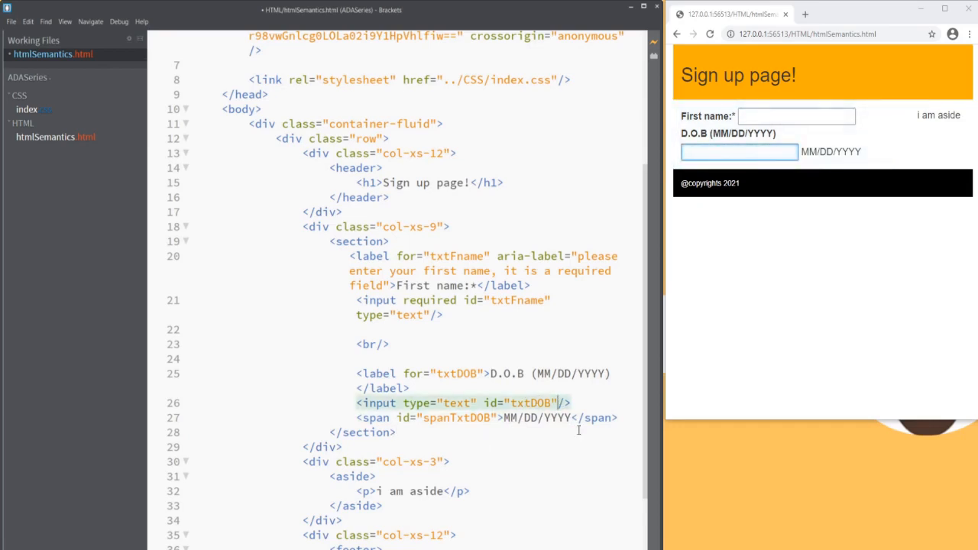
text(aria-labe)
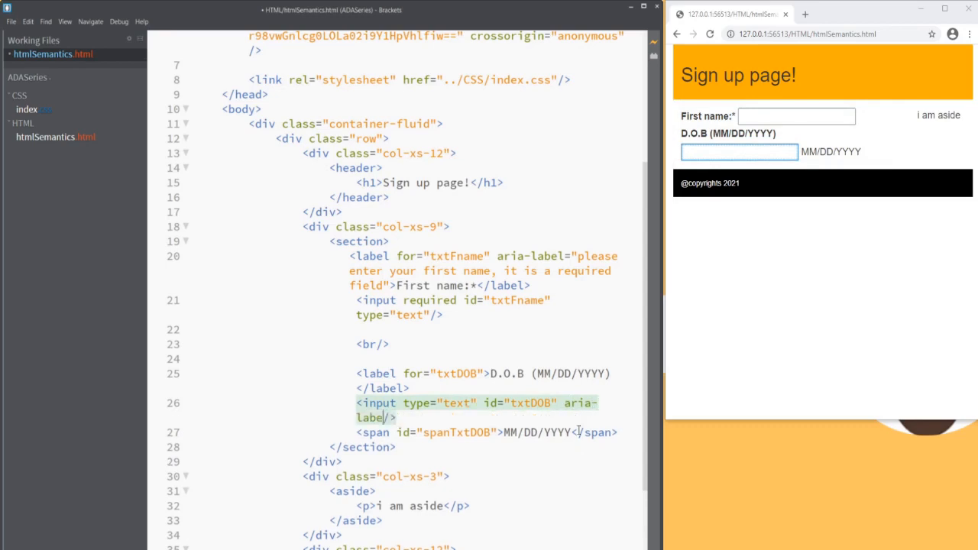
Give the label id="lblDOB" and the date input aria-labelledby="lblDOB spanTxtDOB".
text(led)
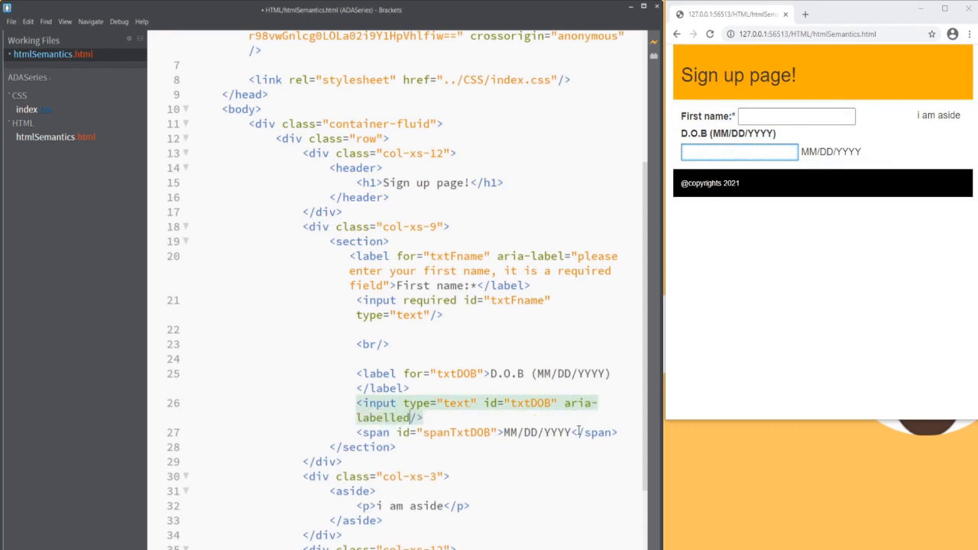
text(by="")
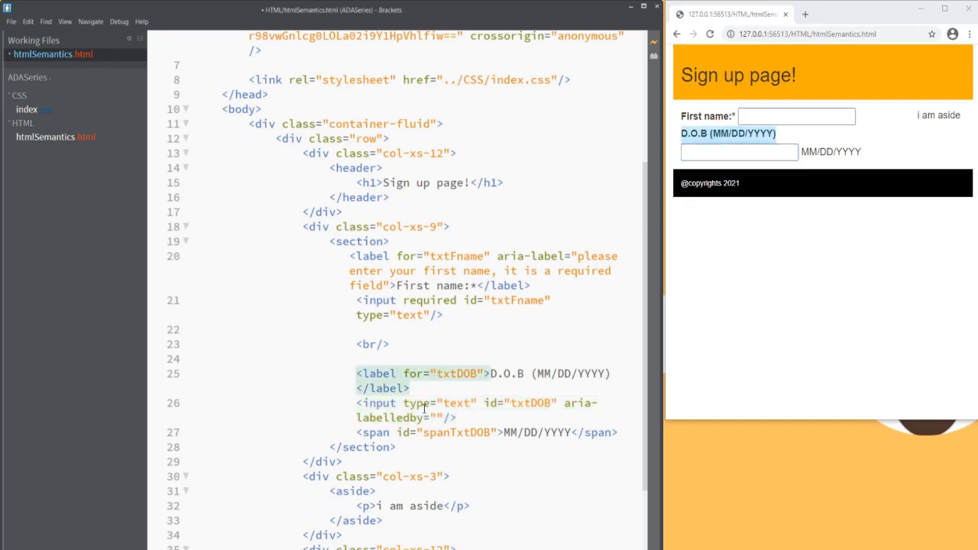
text(id="ln)
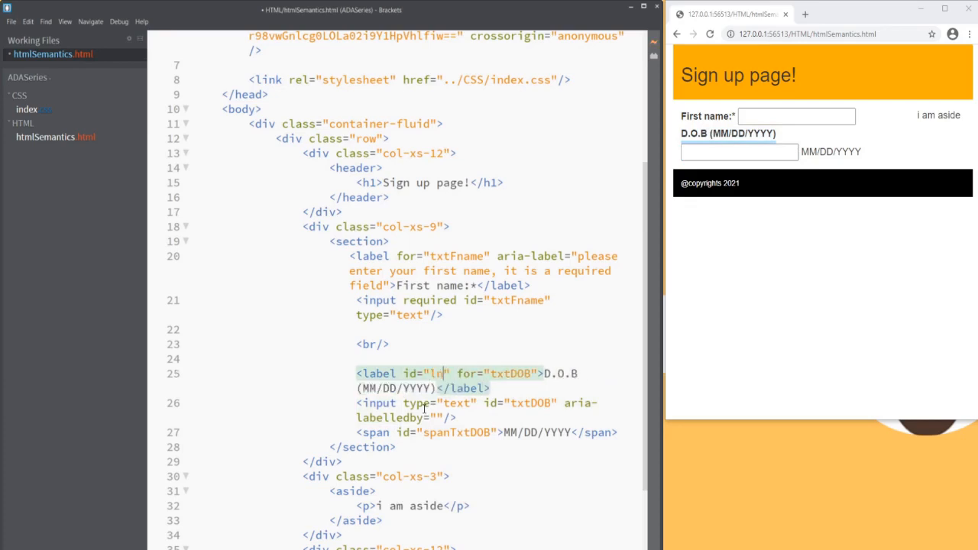
text(blDOB)
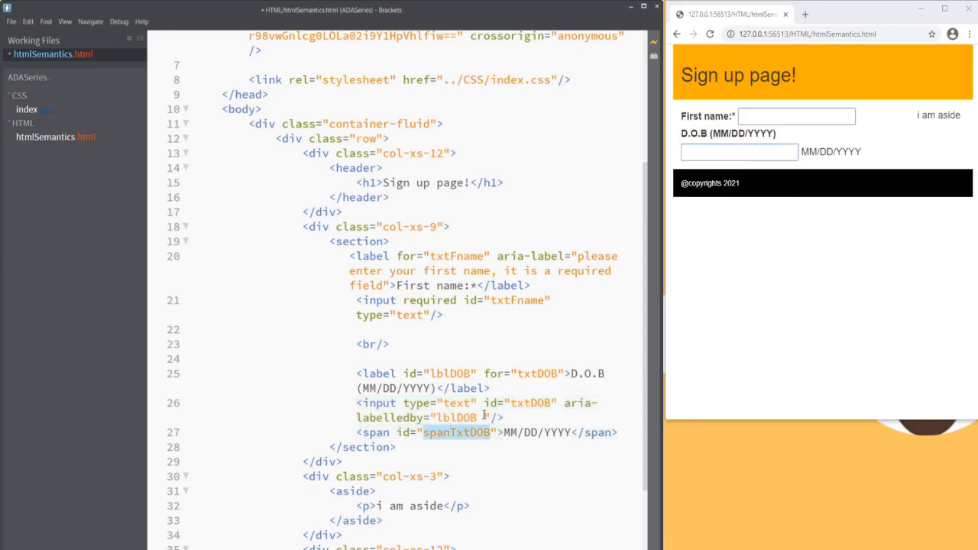
text(spanTxtDOB)
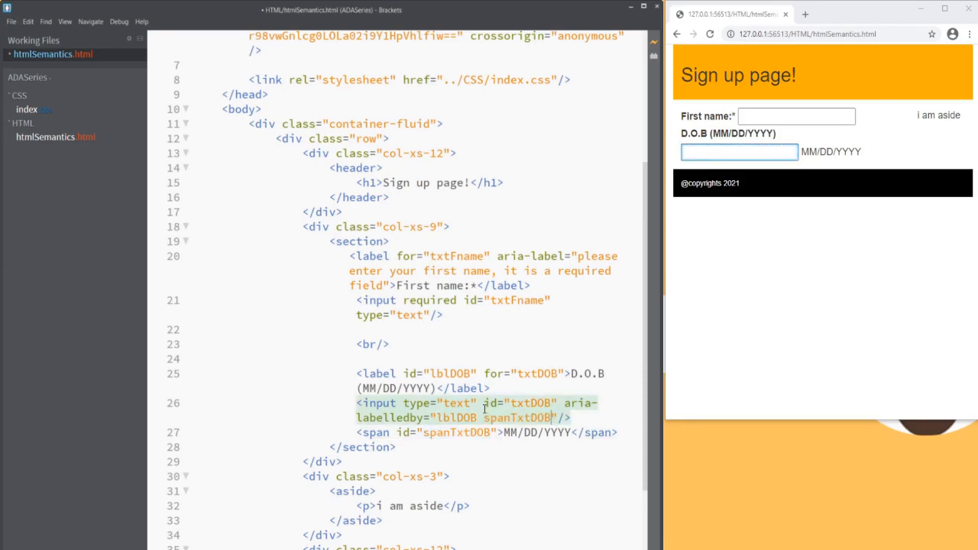
scroll(down, 3)
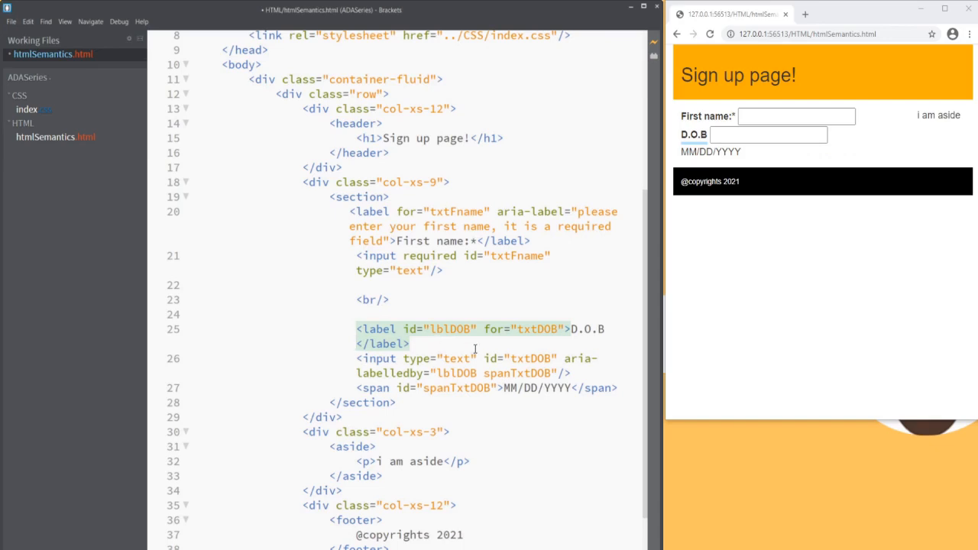
mouse_move(541, 337)
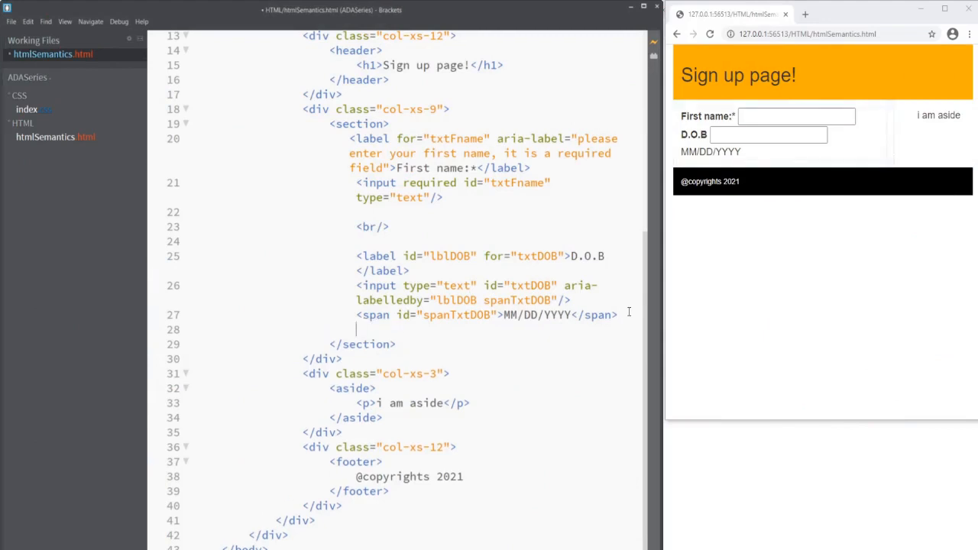
Add an h3 heading reading 'Your fav brand:' below the date-of-birth field.
text(<h3></h3>)
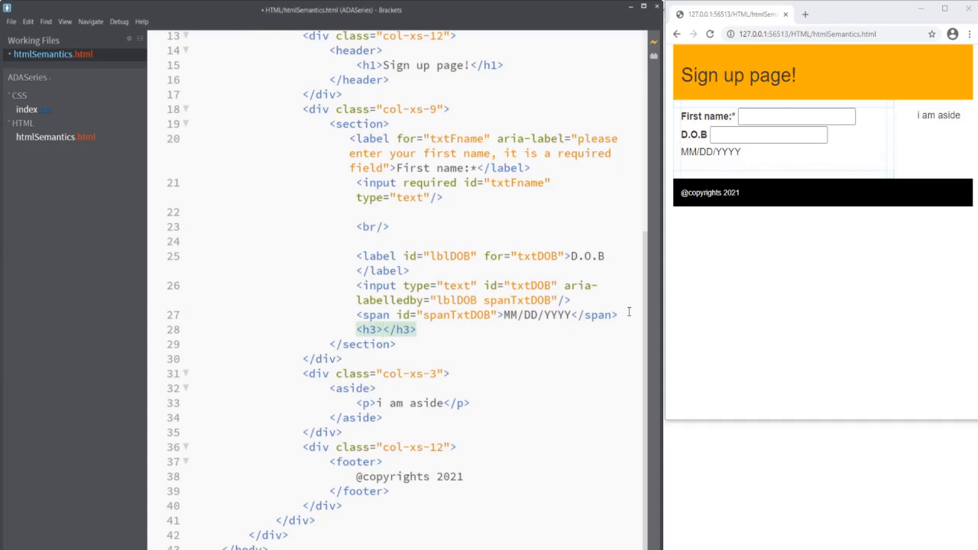
text(Your fa)
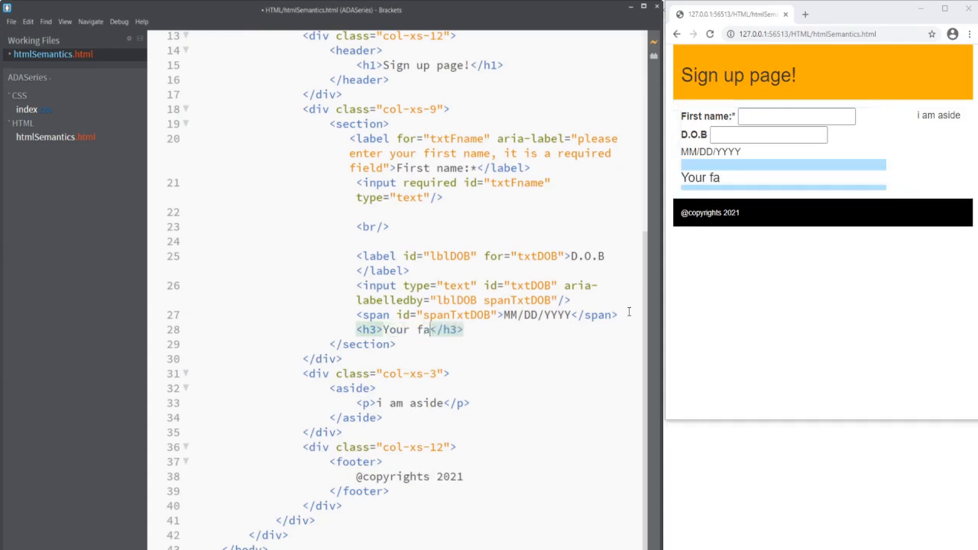
text(v)
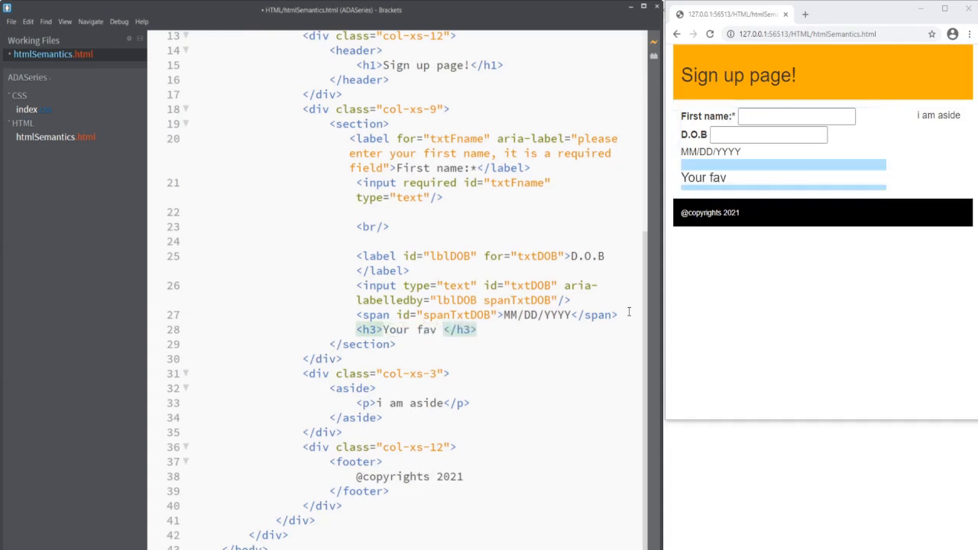
text(brand:)
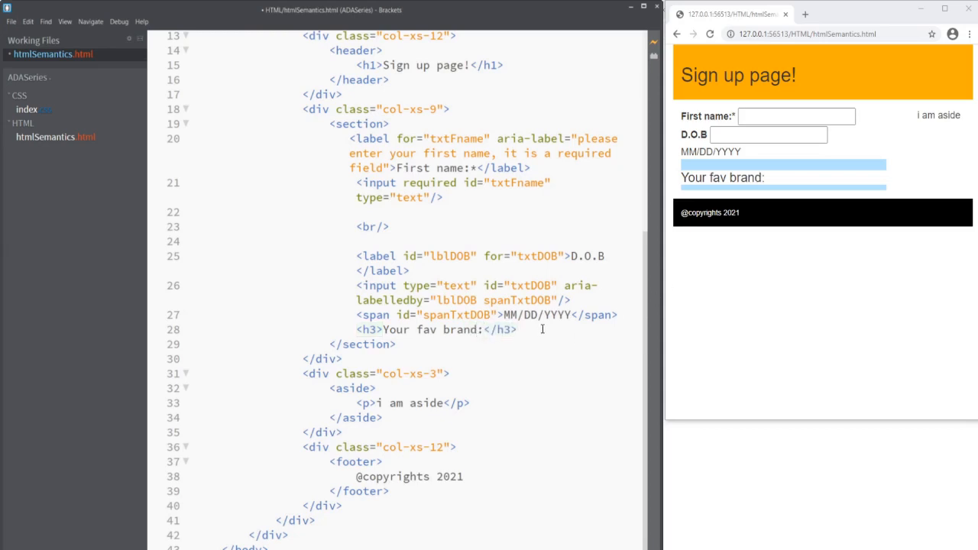
Add an auto-closed div with role="group" and aria-labelledby="lblHeader" under the heading.
text(<div)
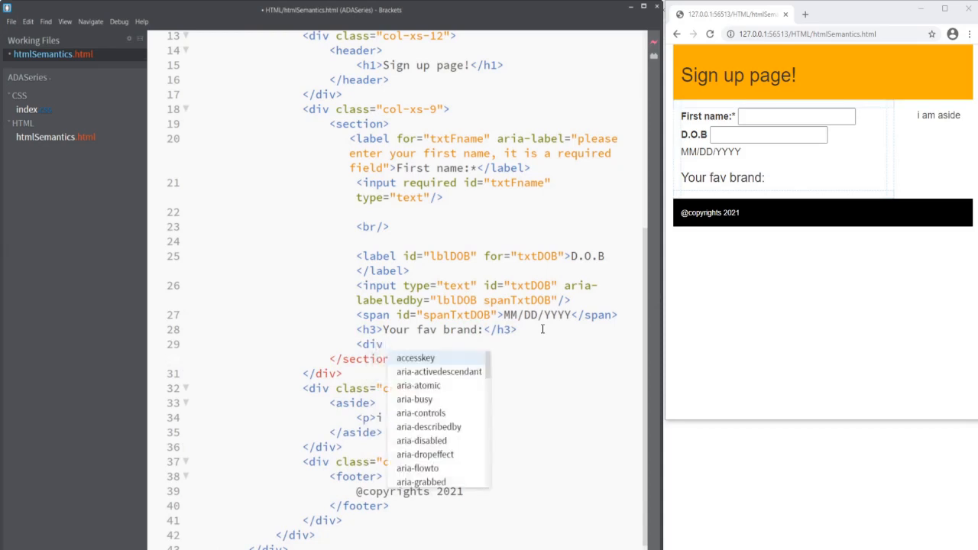
text(role="")
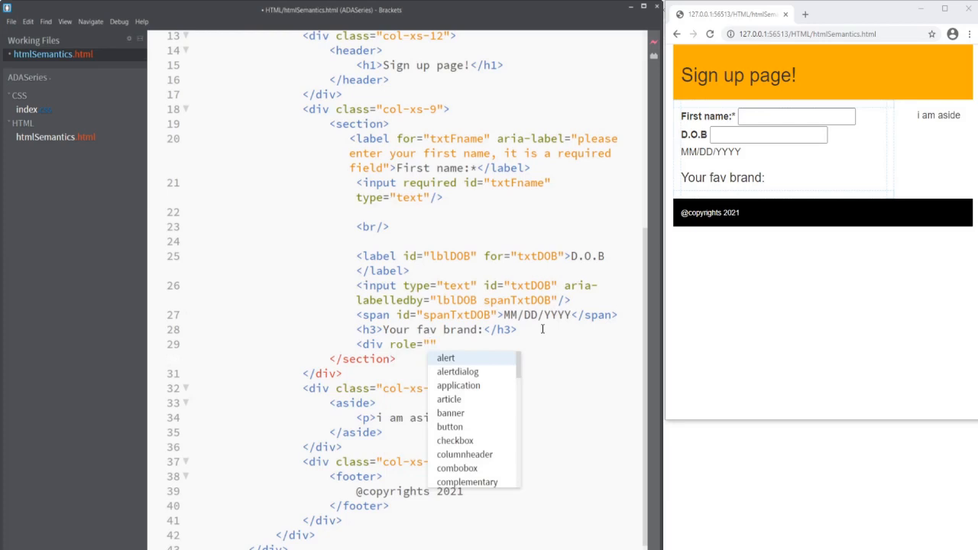
text(gor)
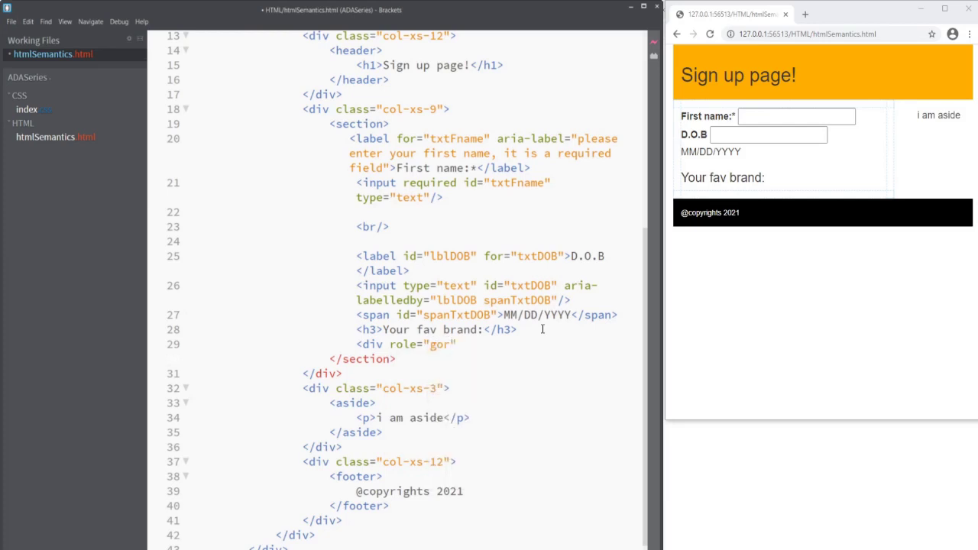
text(u)
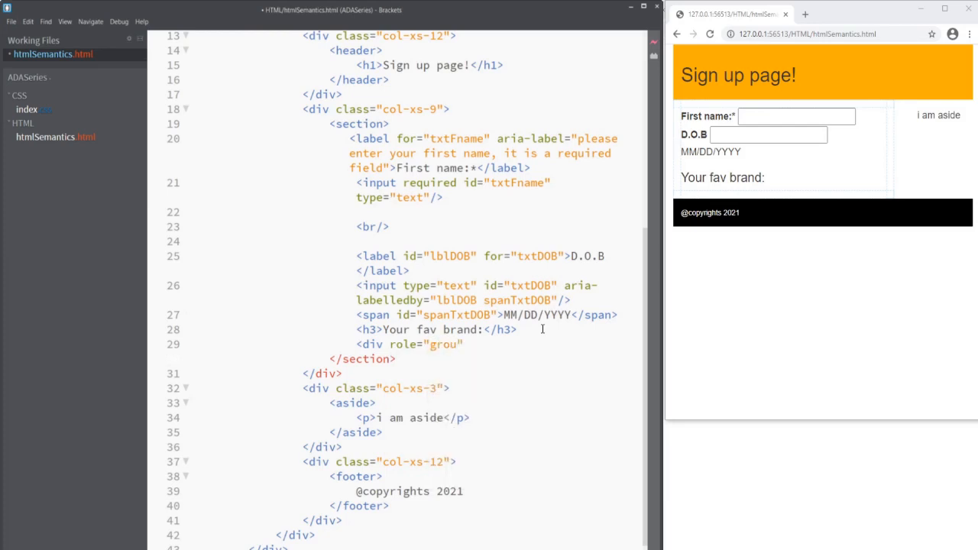
text("p ")
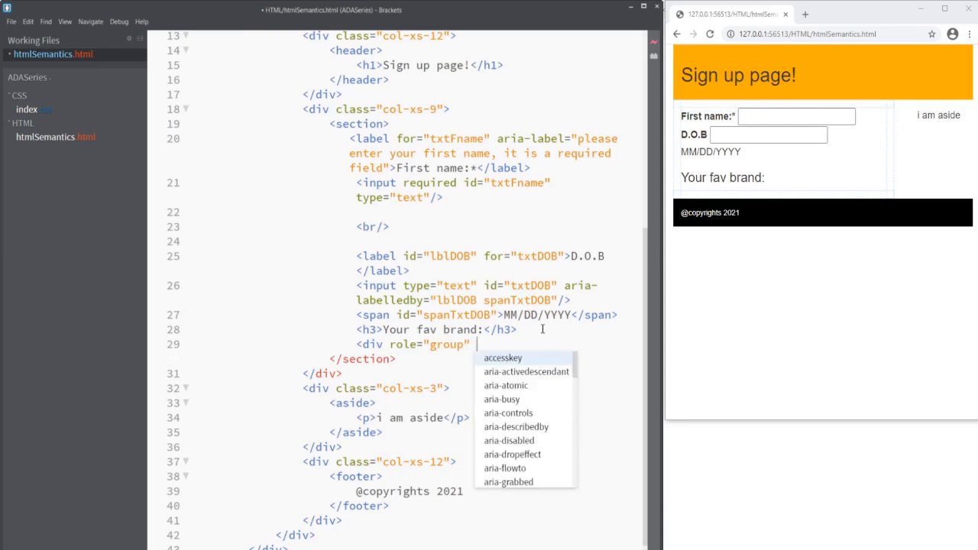
text(aria-labe)
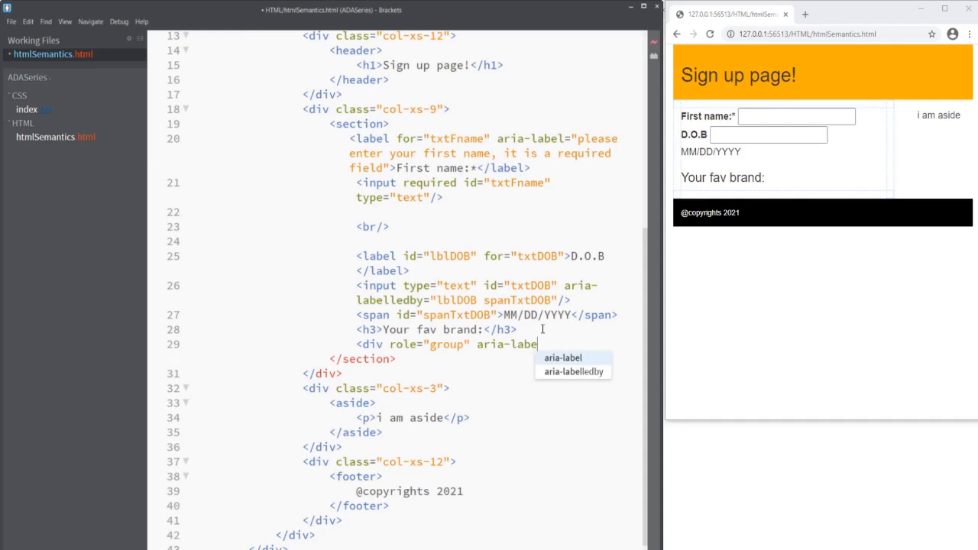
key(Escape)
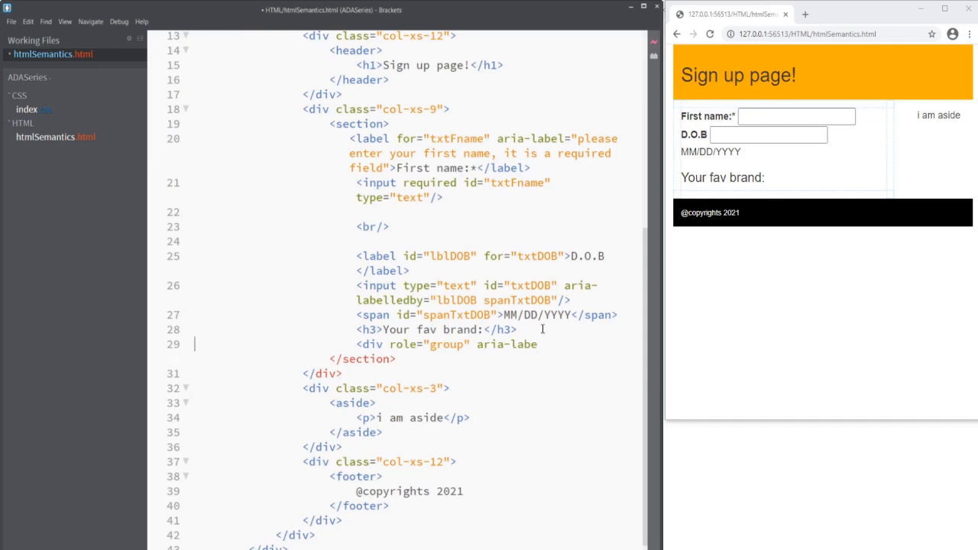
click(539, 344)
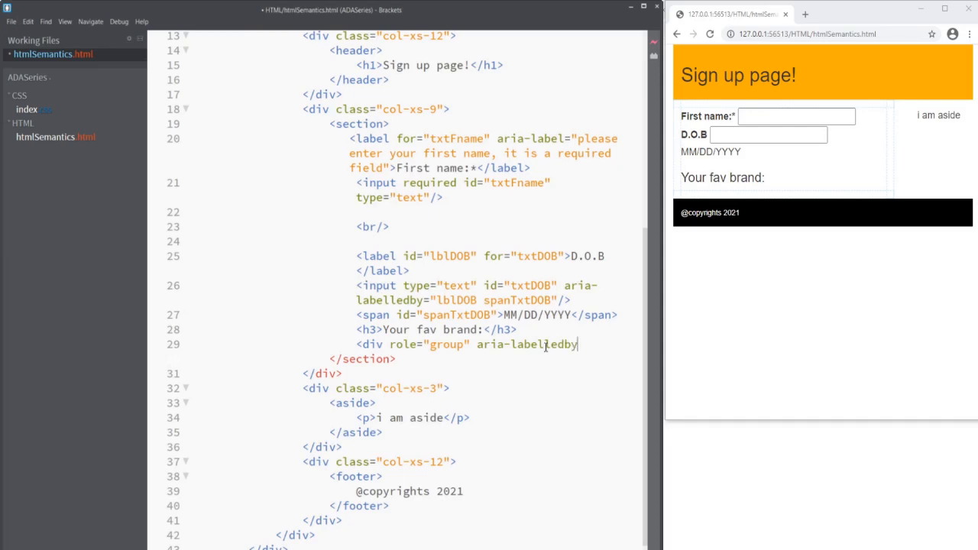
text(=")
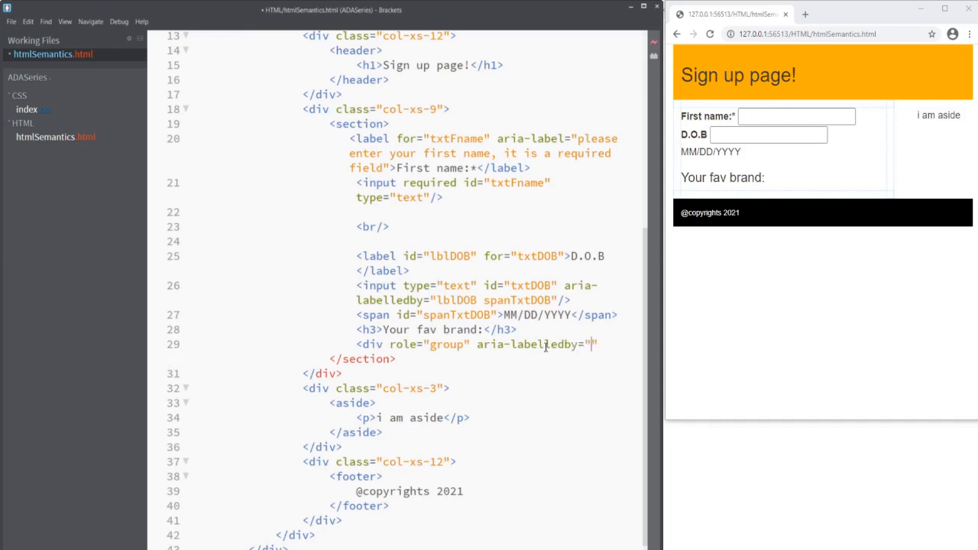
text(lbl)
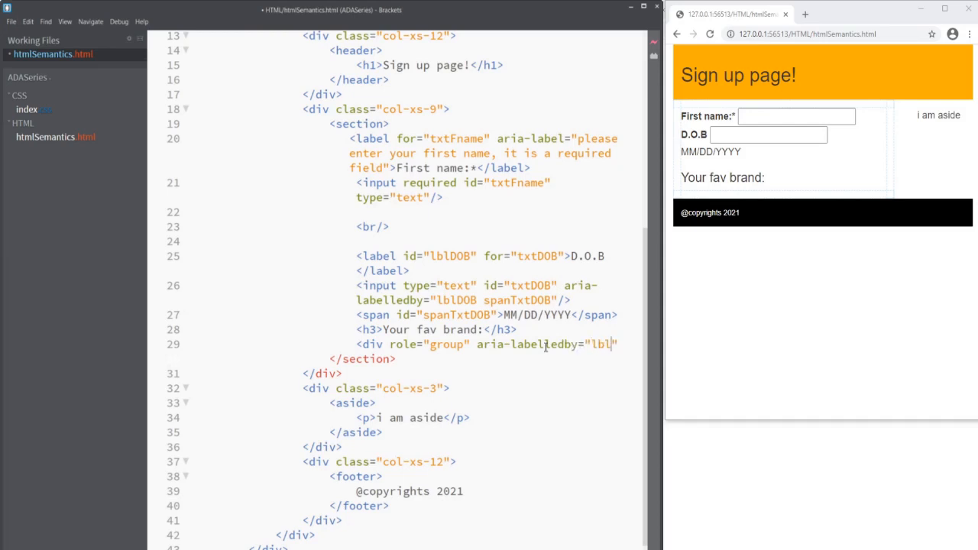
text(Header)
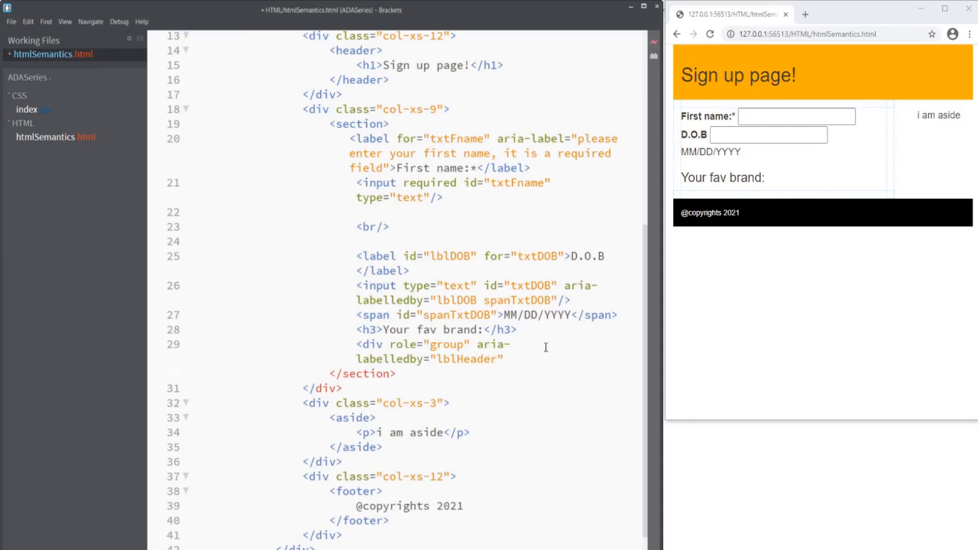
text(>)
key(Enter)
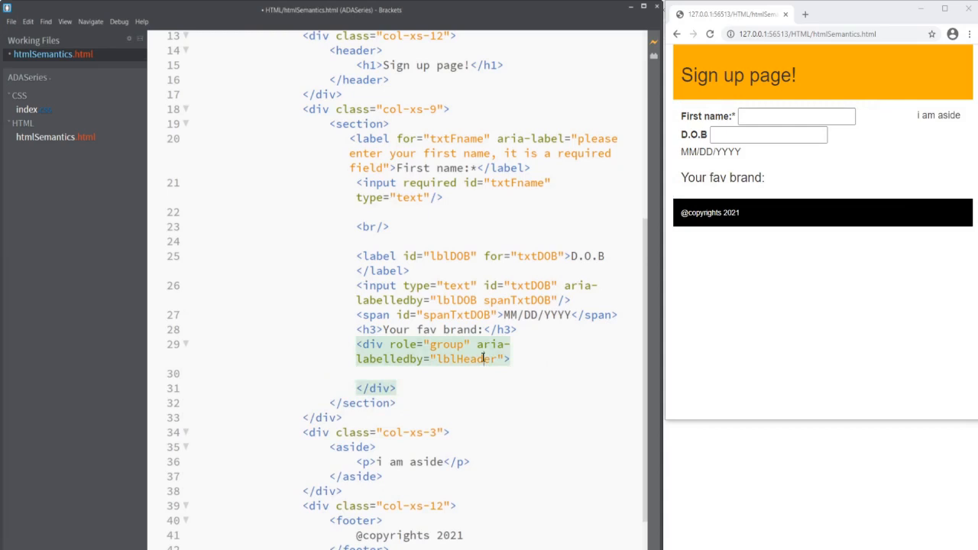
double_click(465, 359)
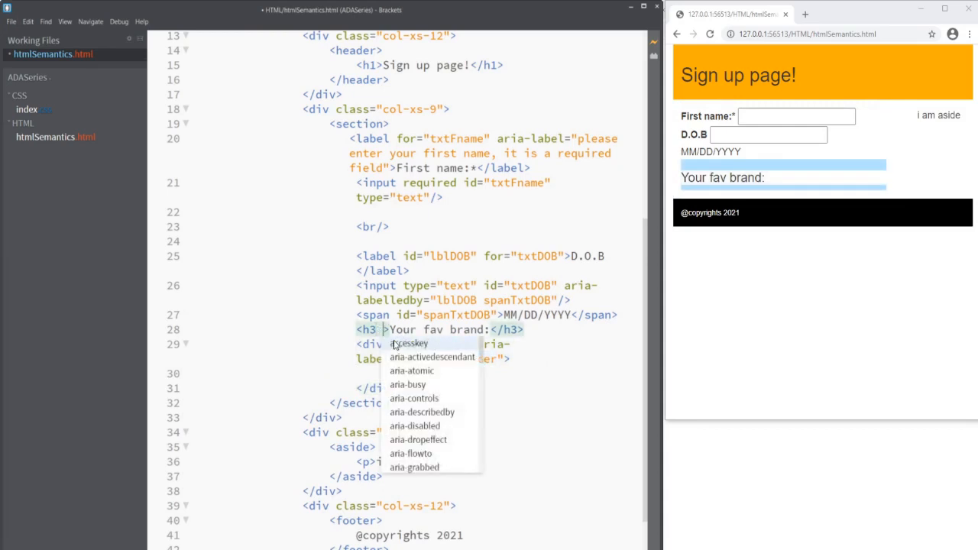
Give the heading the id lblHeader and start a checkbox input inside the group.
text(id=)
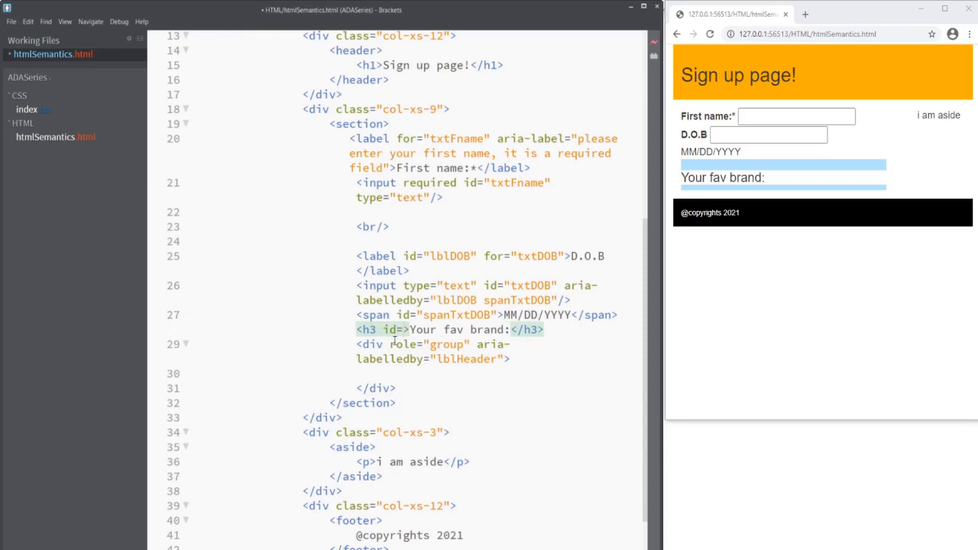
text(lblHeader")
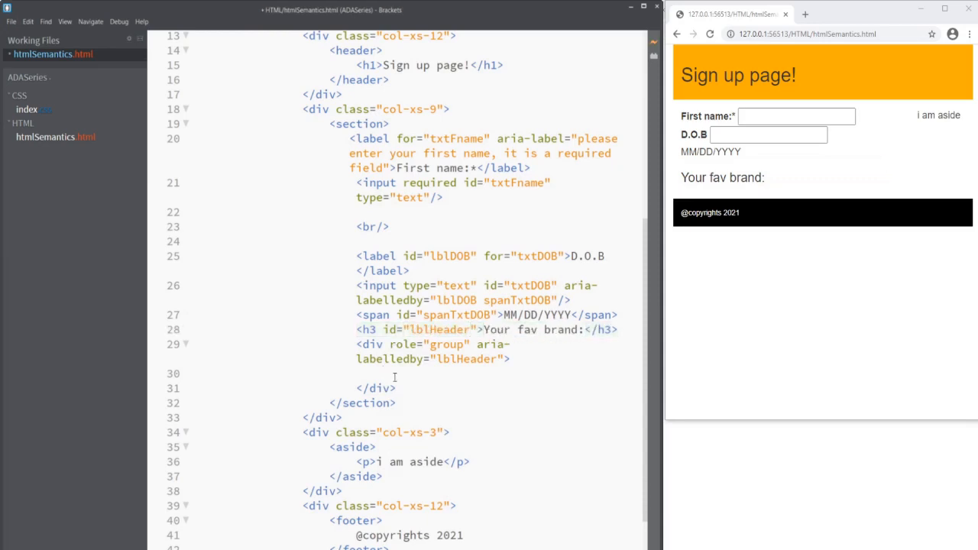
text(<input)
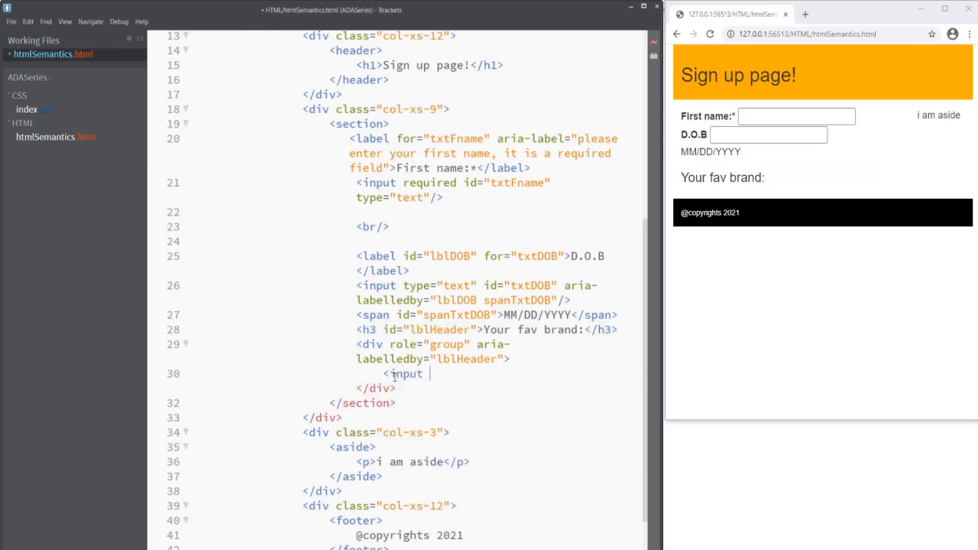
text(type=")
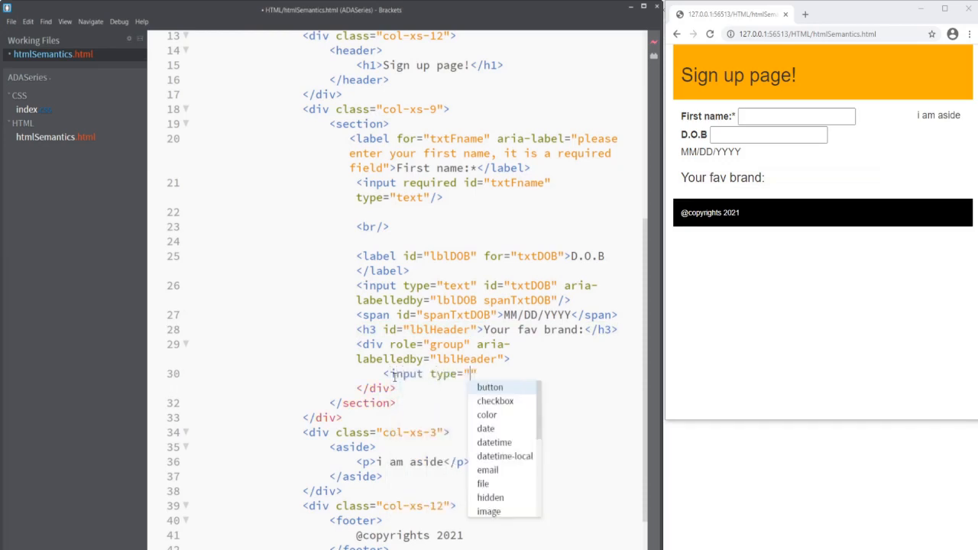
click(496, 401)
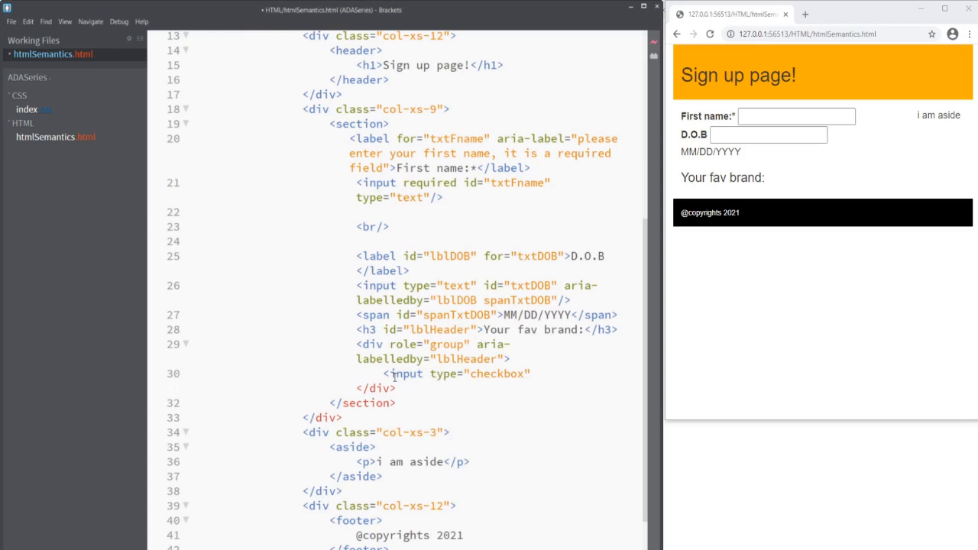
Set the checkbox's id to chkBrand1, name to brand1 and value to GAP.
text(i)
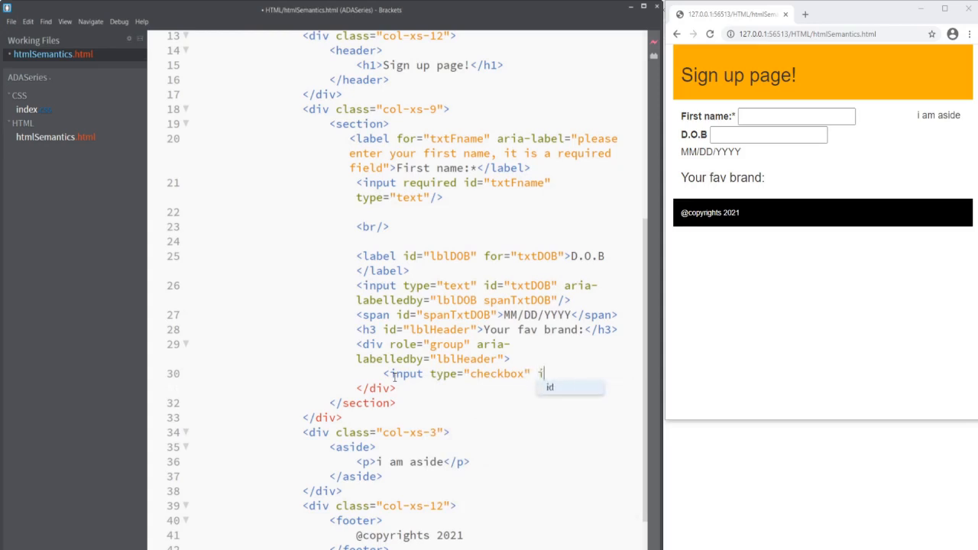
text(d="")
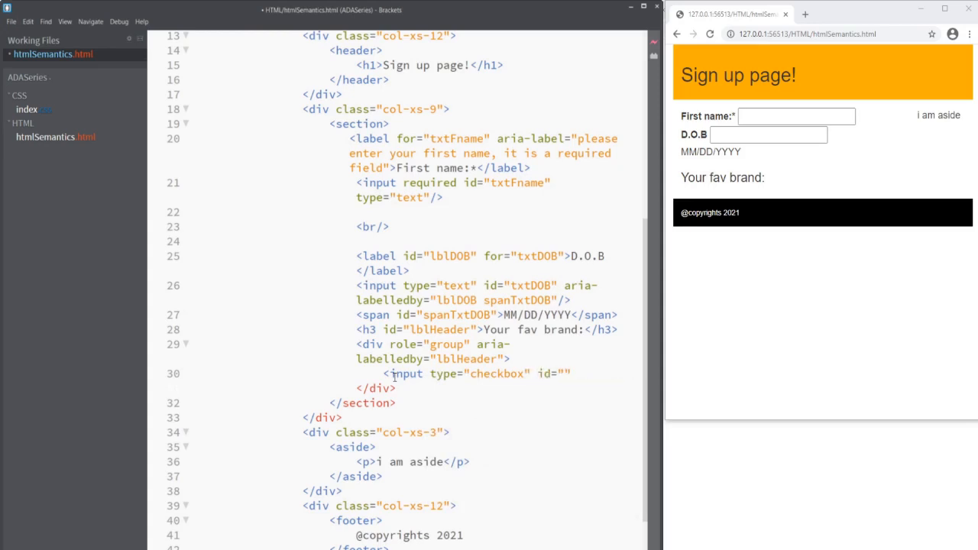
text(chkBr)
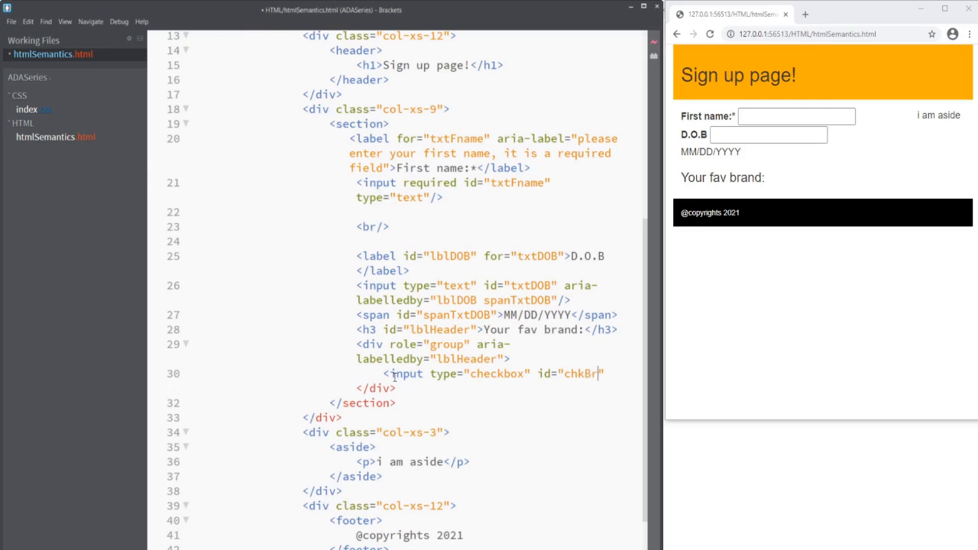
text(and1)
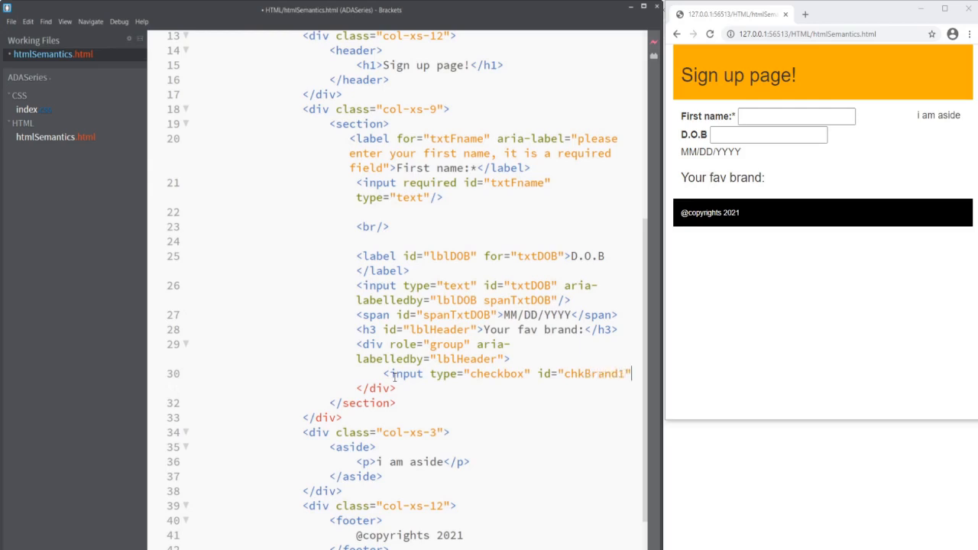
text(name="")
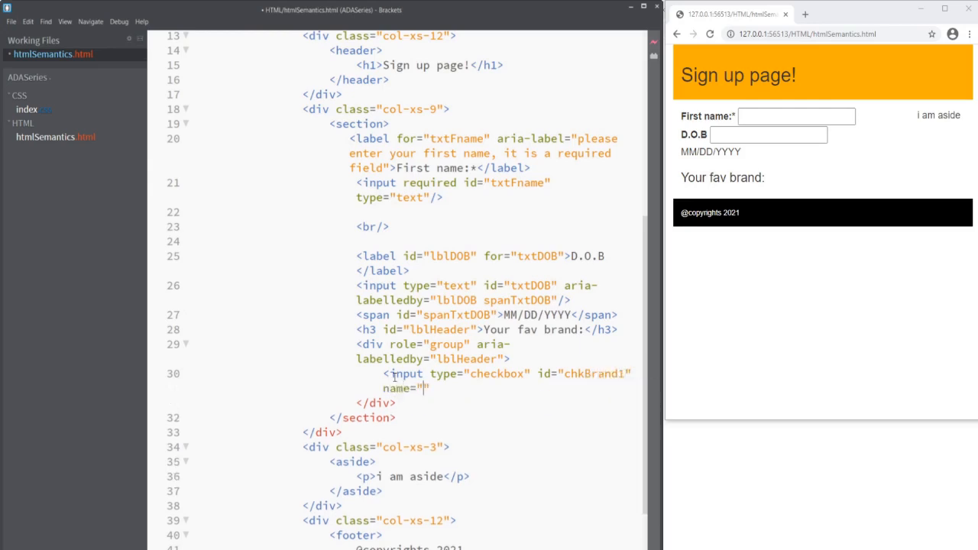
text(br)
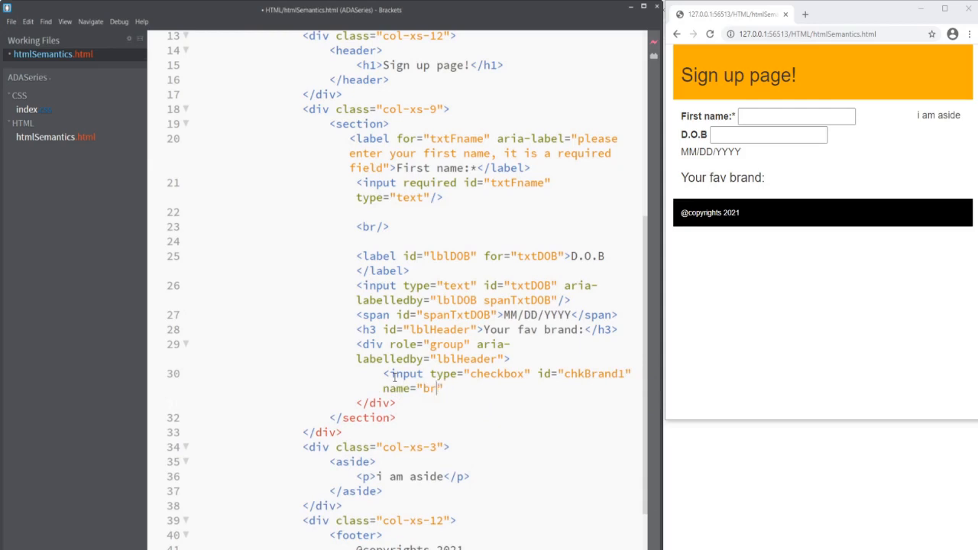
text(and1)
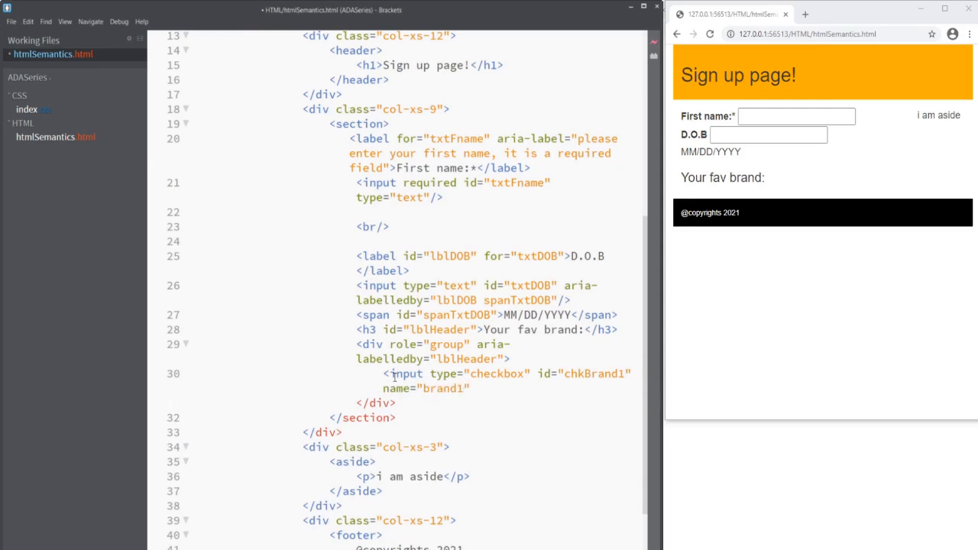
text(val)
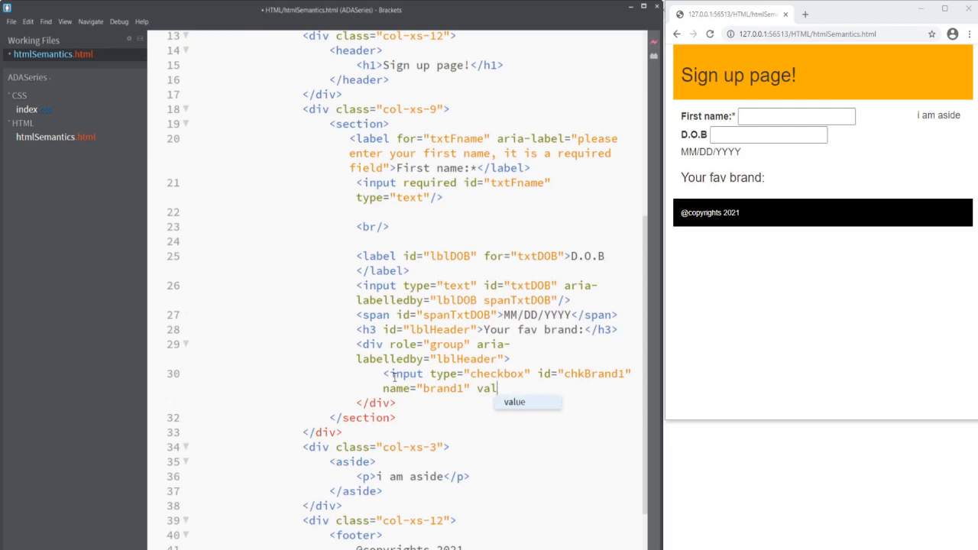
text(ue="")
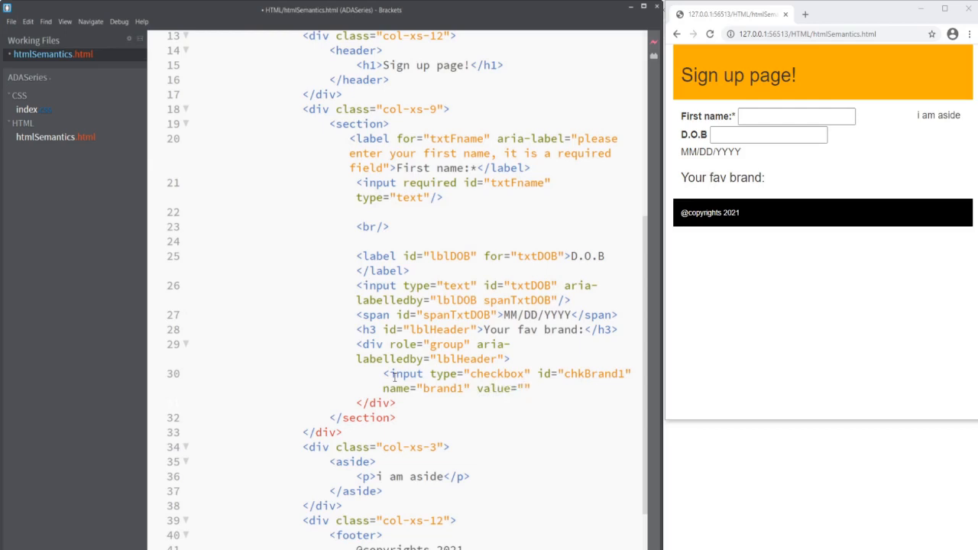
text(GAP)
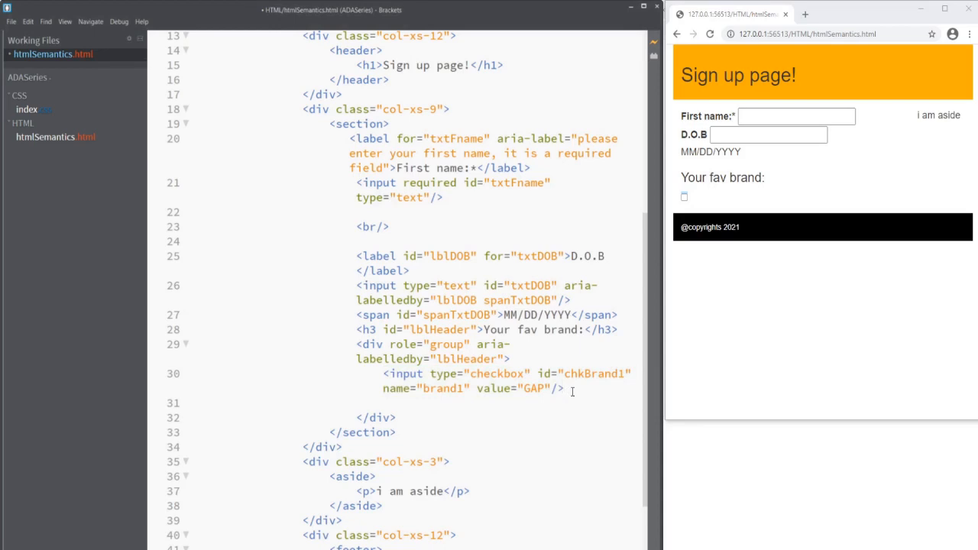
Add a label for chkBrand1 reading 'GAP' right after the checkbox.
text(<)
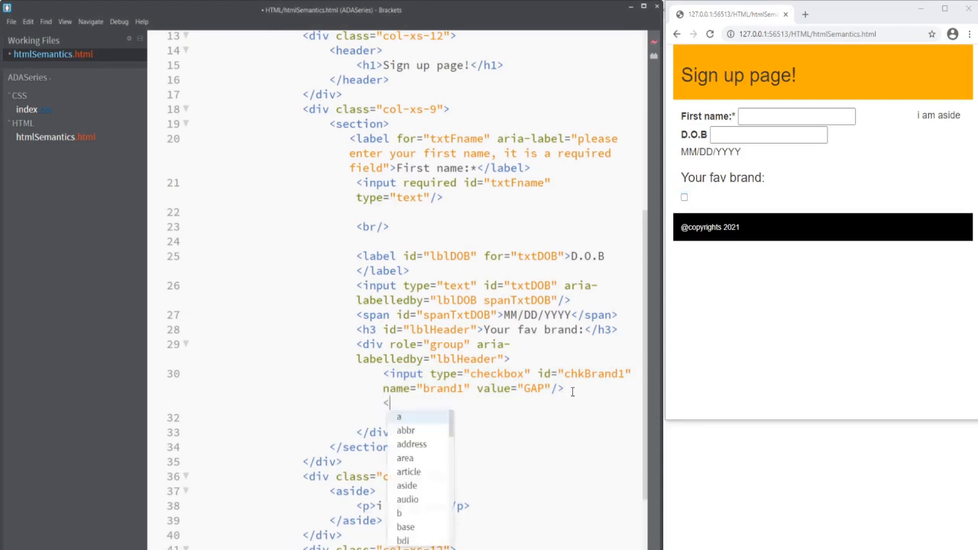
text(label f)
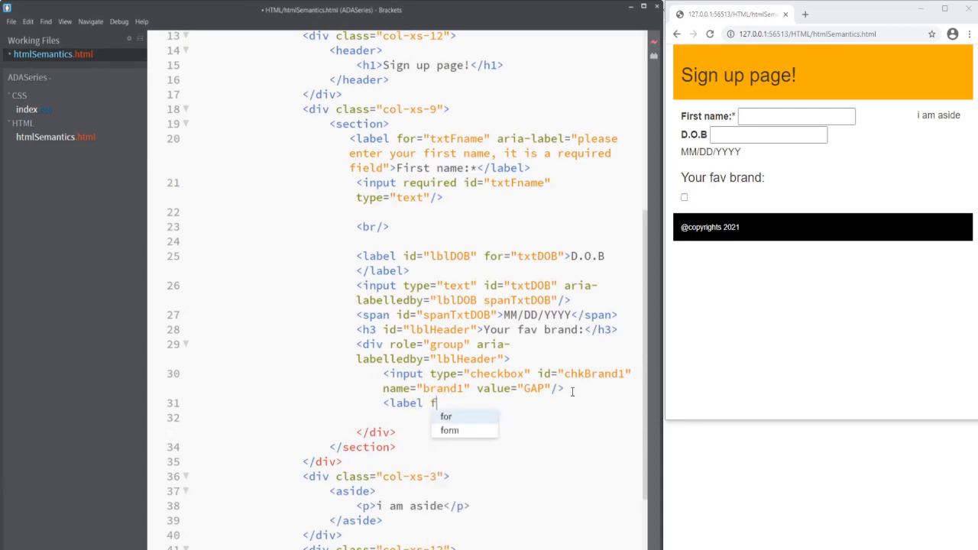
text(for=")
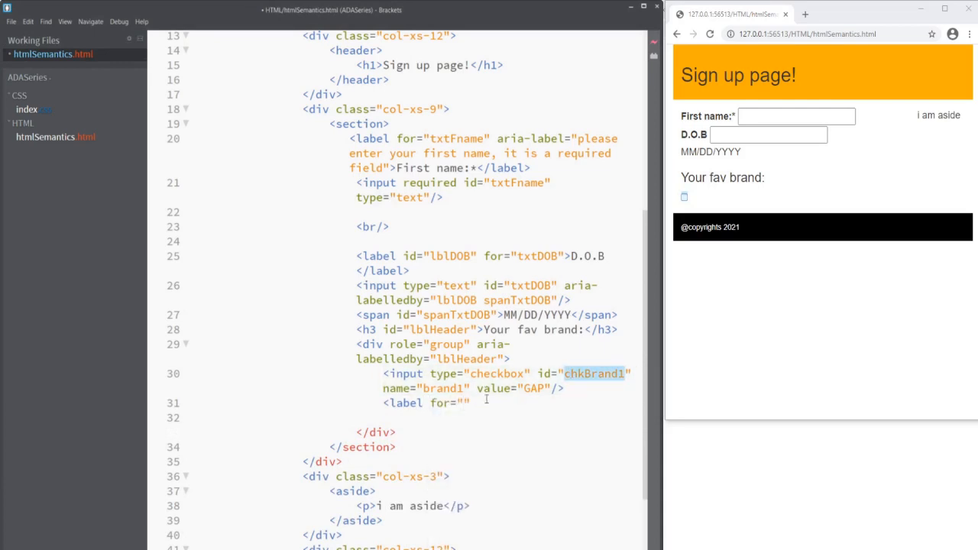
text(chkBrand1)
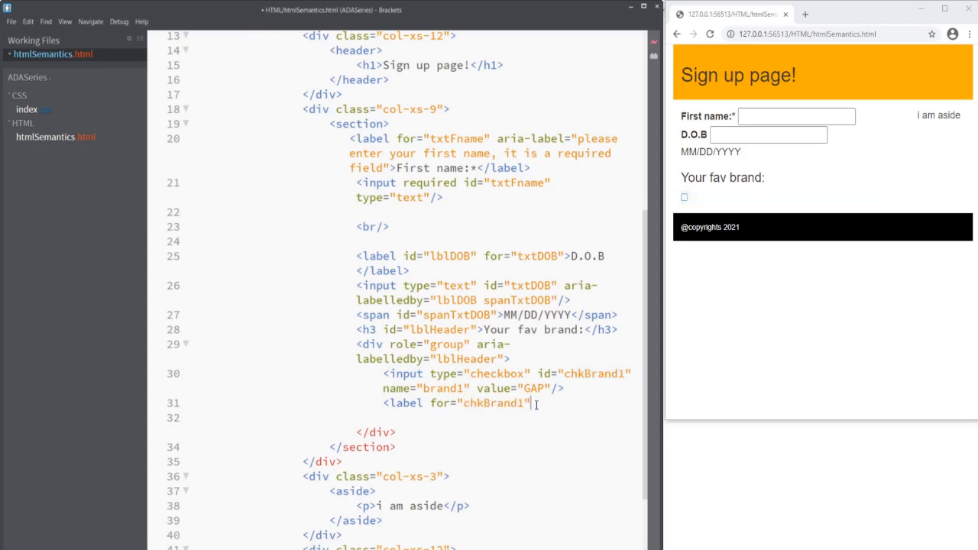
text(GAP</label>)
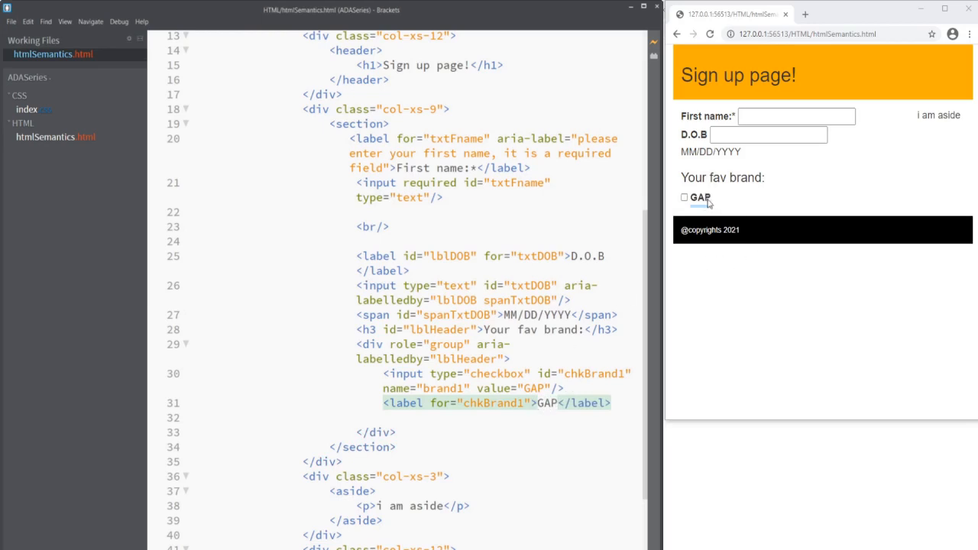
In the preview, toggle the GAP checkbox on, off and on again, focusing D.O.B.
click(684, 197)
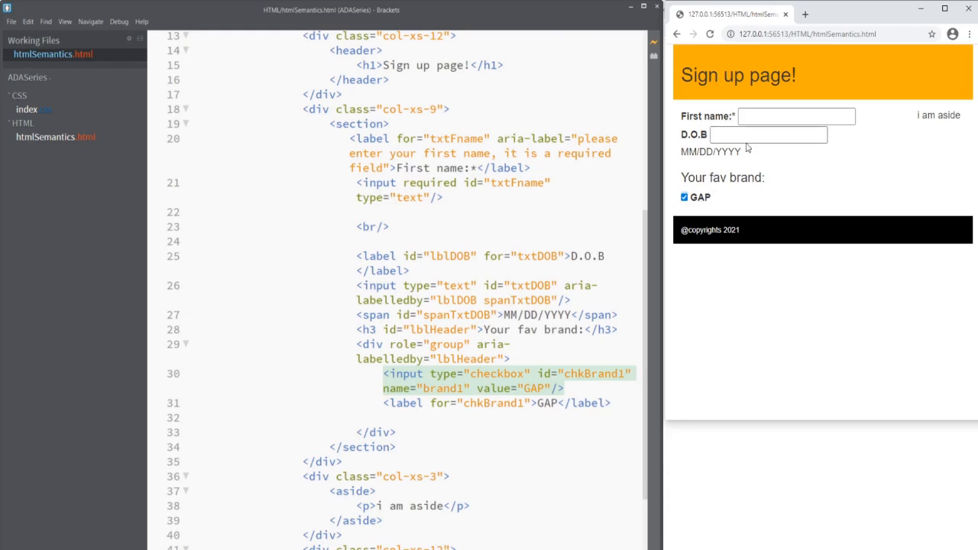
click(767, 134)
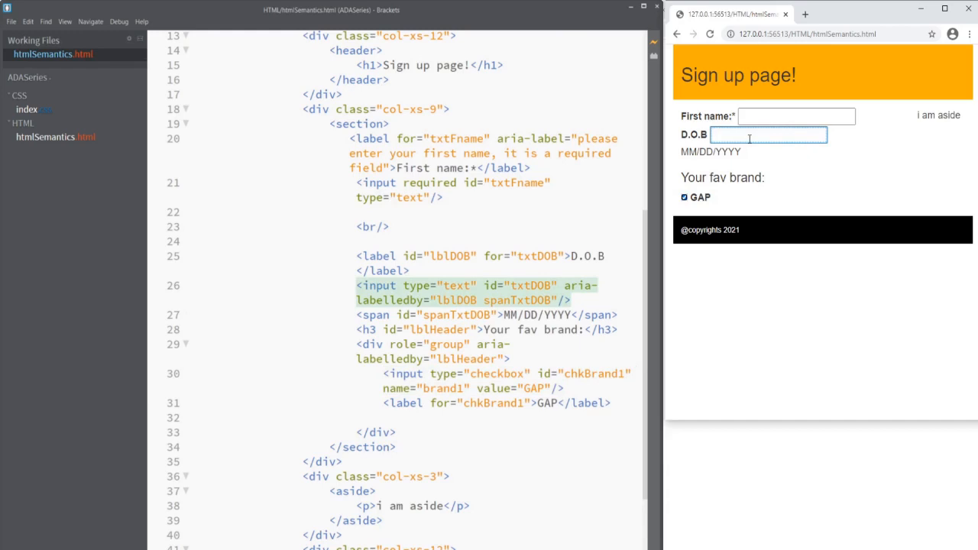
click(684, 197)
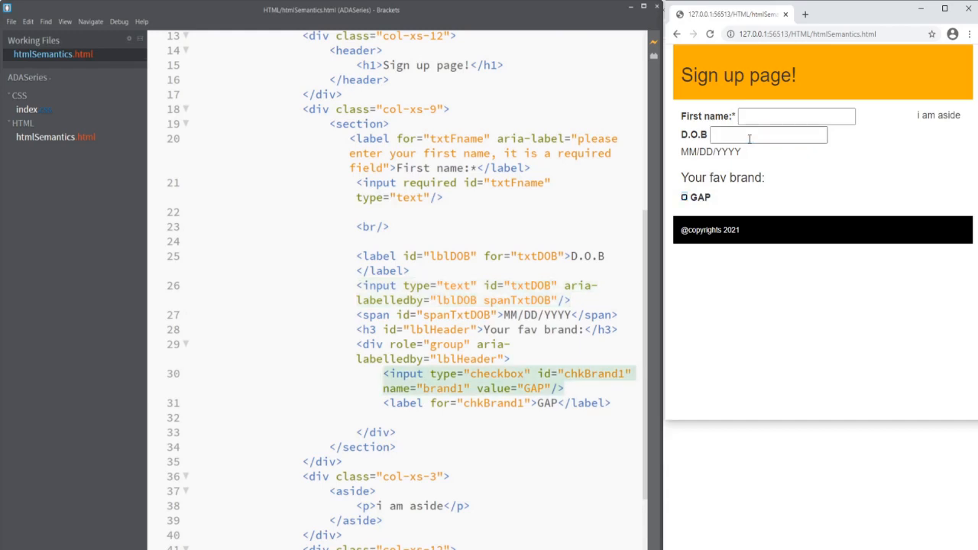
click(686, 197)
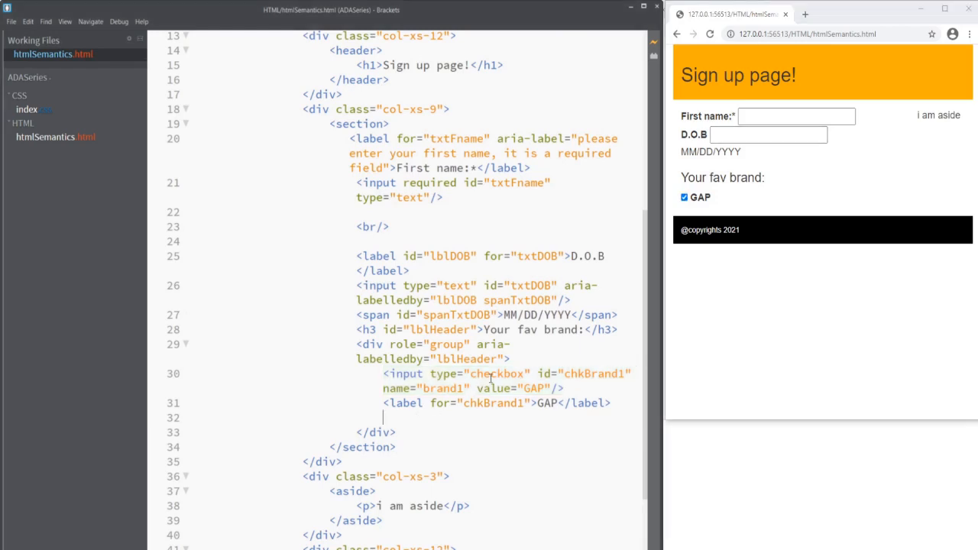
Duplicate the GAP checkbox twice, creating Tommy and H&M entries with values Tommy and HM.
drag(359, 374, 623, 403)
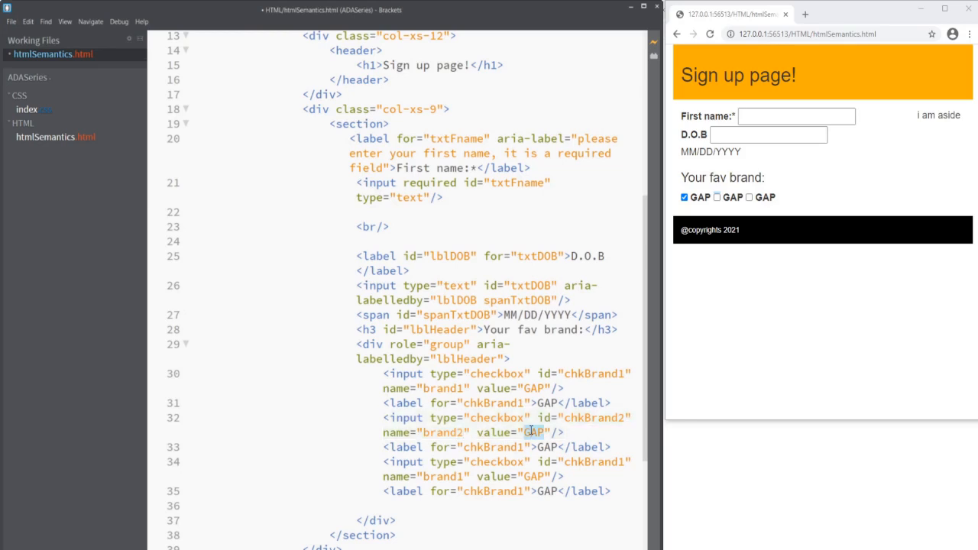
text(to)
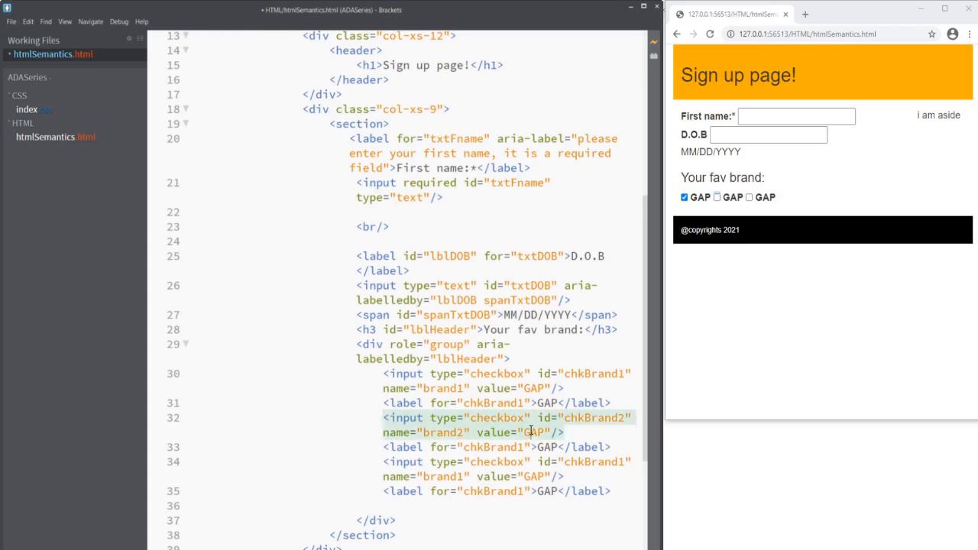
text(Tommy)
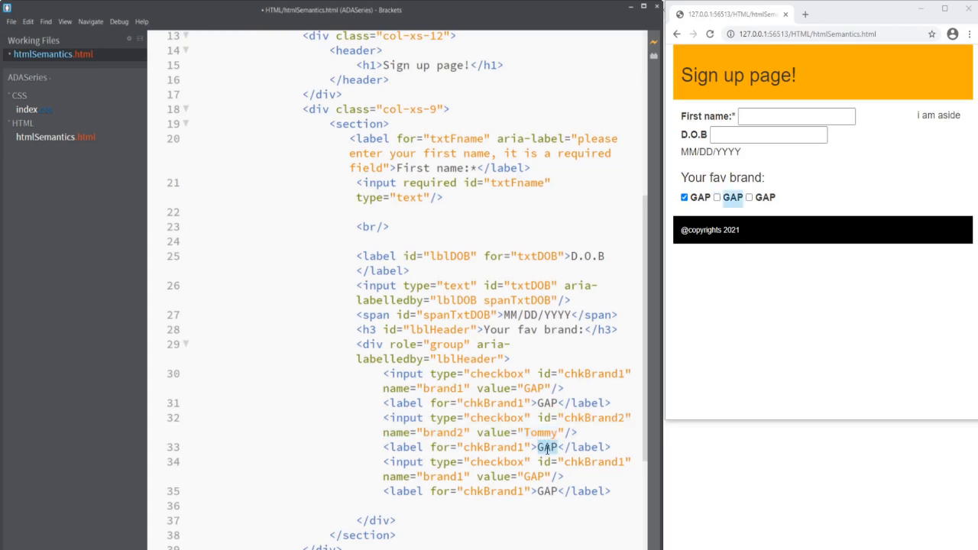
text(Tommy)
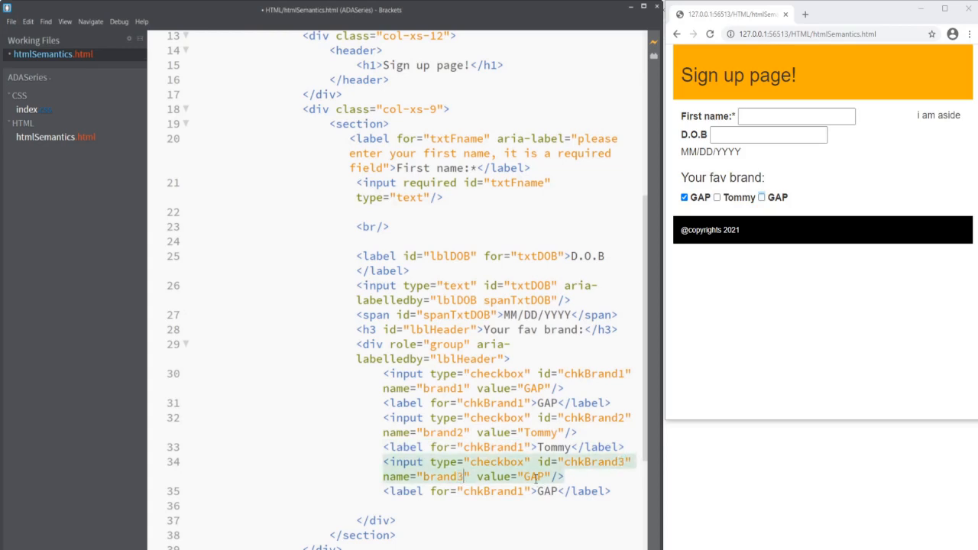
text(HM)
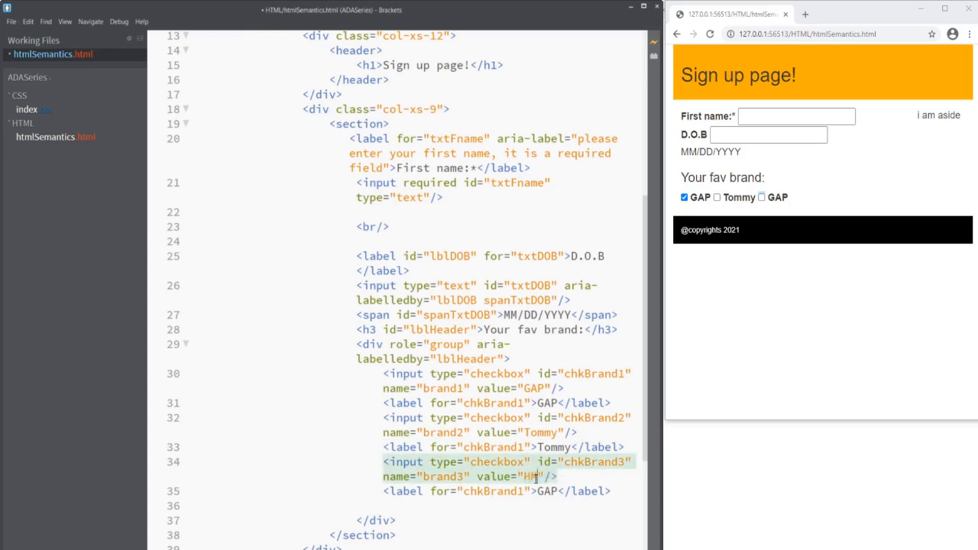
double_click(543, 492)
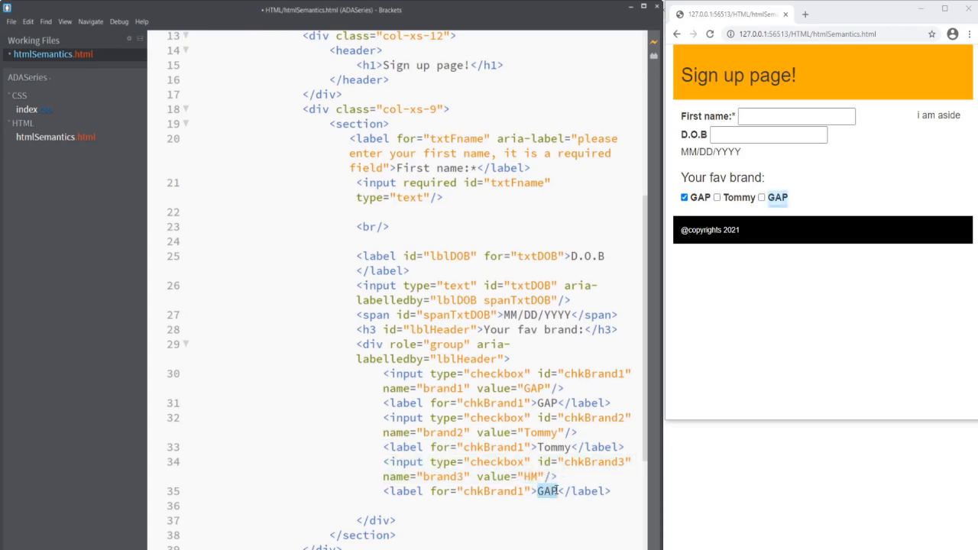
text(H&M)
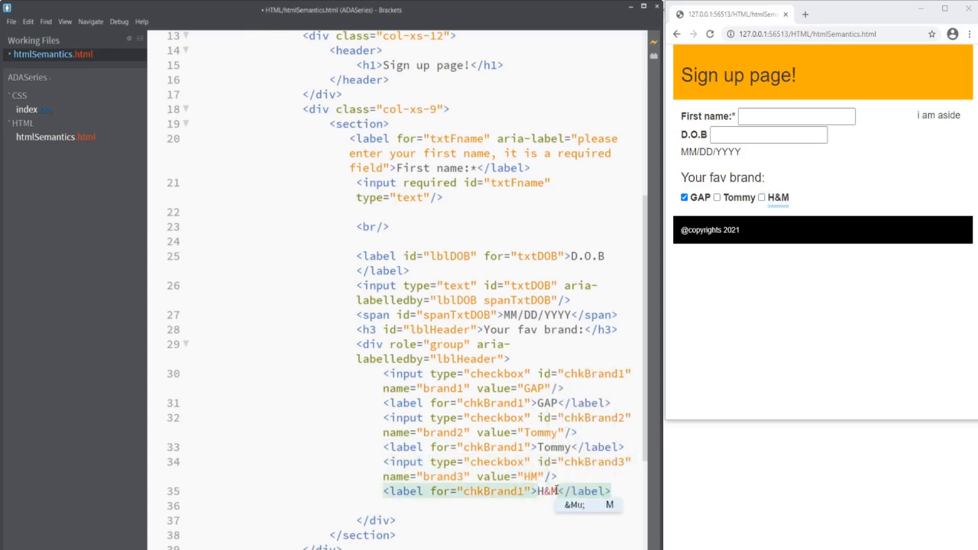
mouse_move(577, 511)
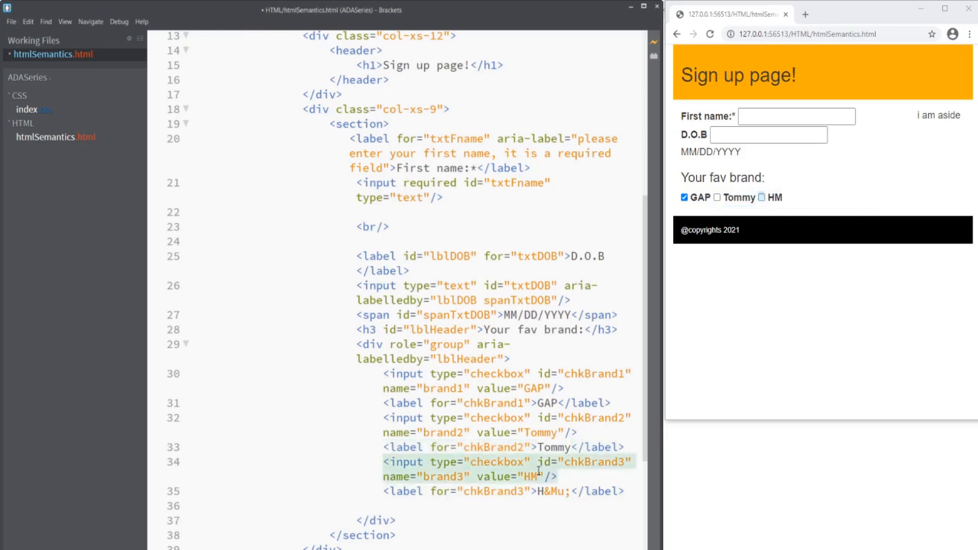
Toggle the Tommy and GAP checkboxes in the preview and select the heading's lblHeader id.
click(716, 197)
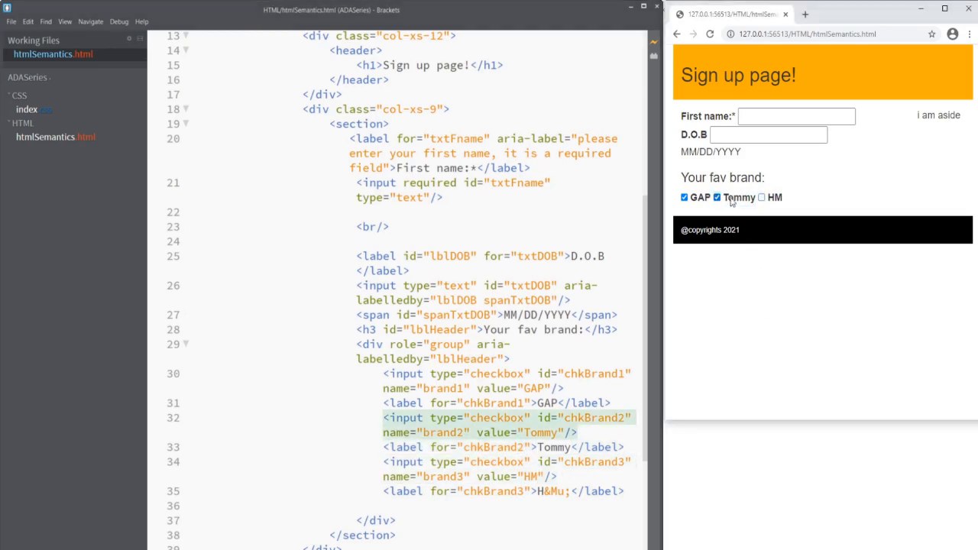
click(761, 197)
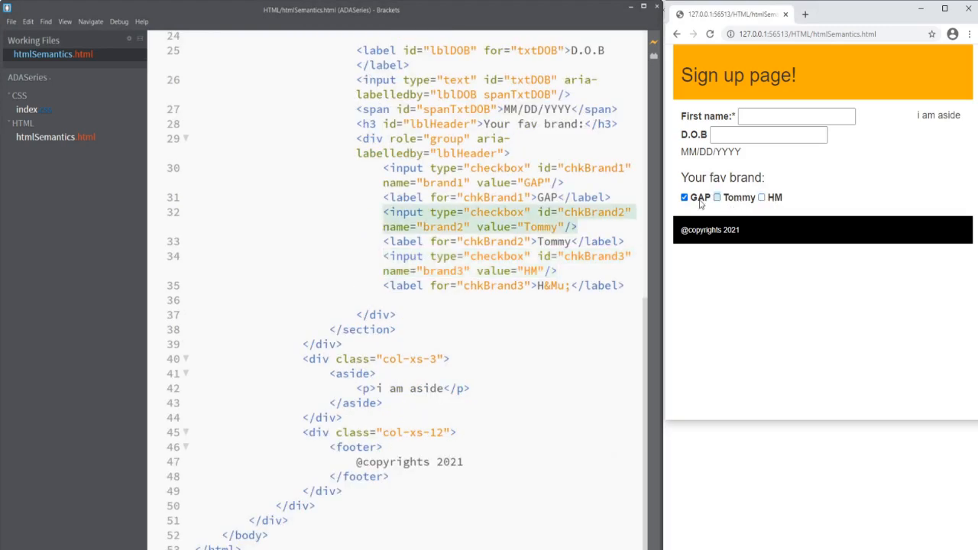
click(684, 197)
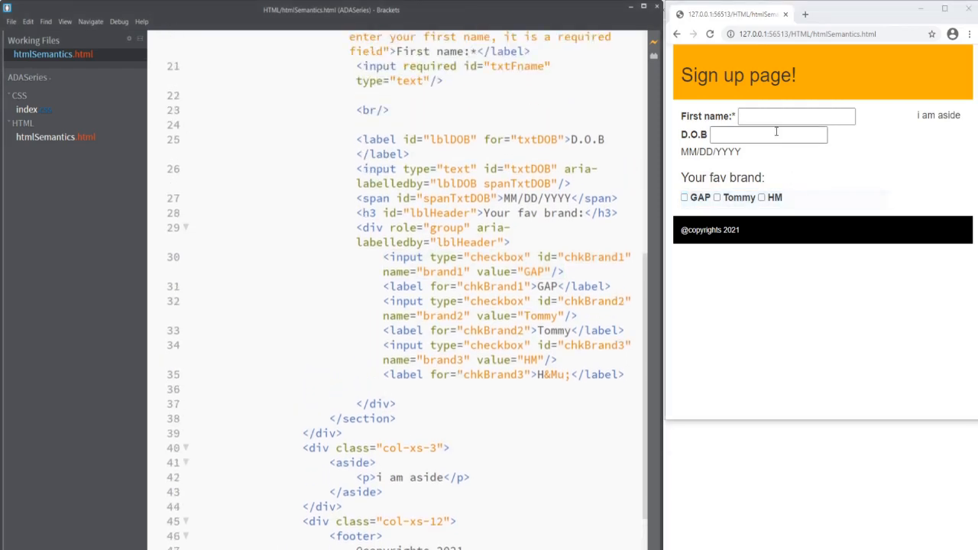
click(767, 134)
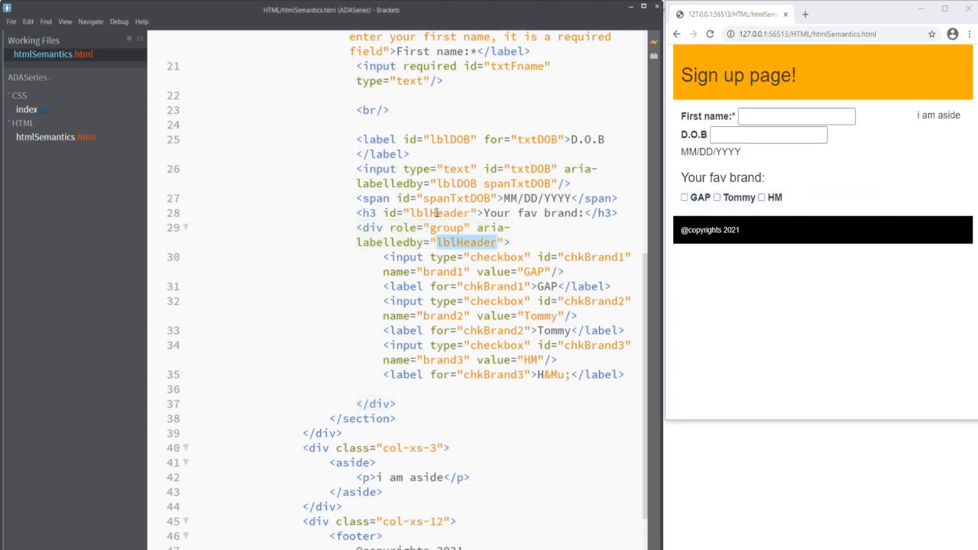
double_click(443, 212)
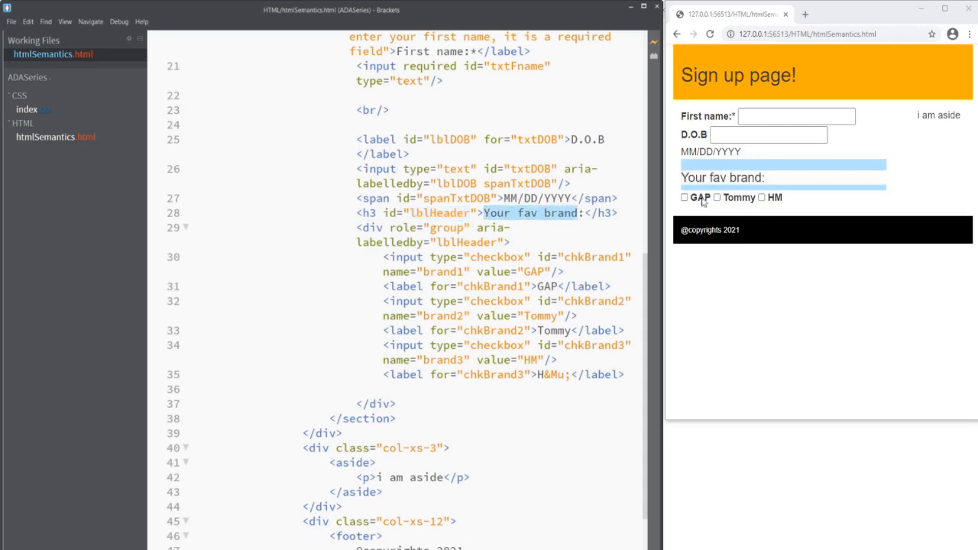
click(684, 197)
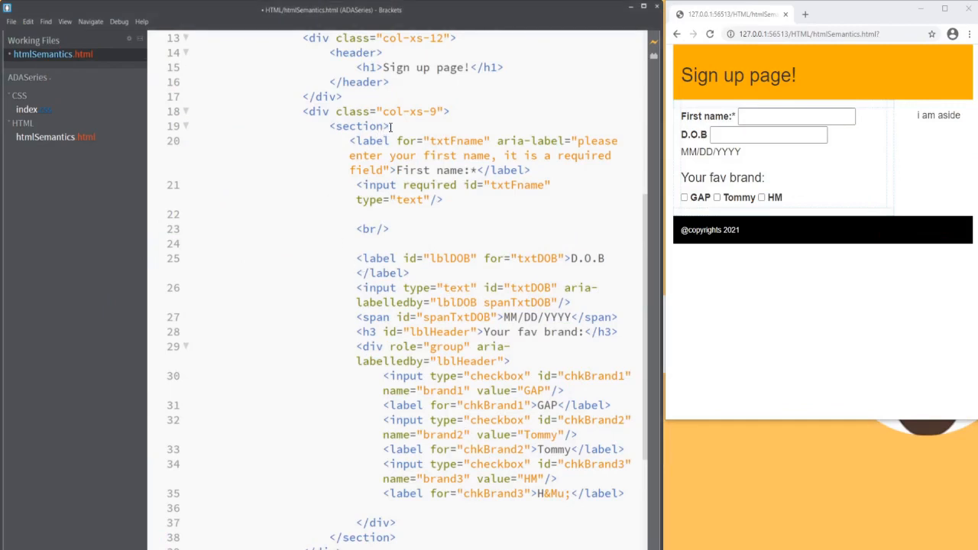
Insert <form> after the opening section tag and </form> after the brand group.
text(for)
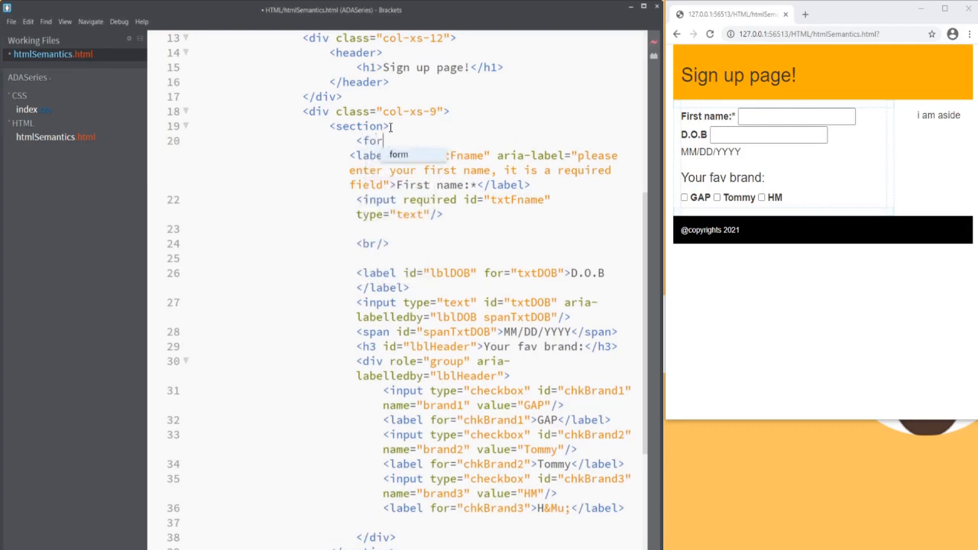
text(form>)
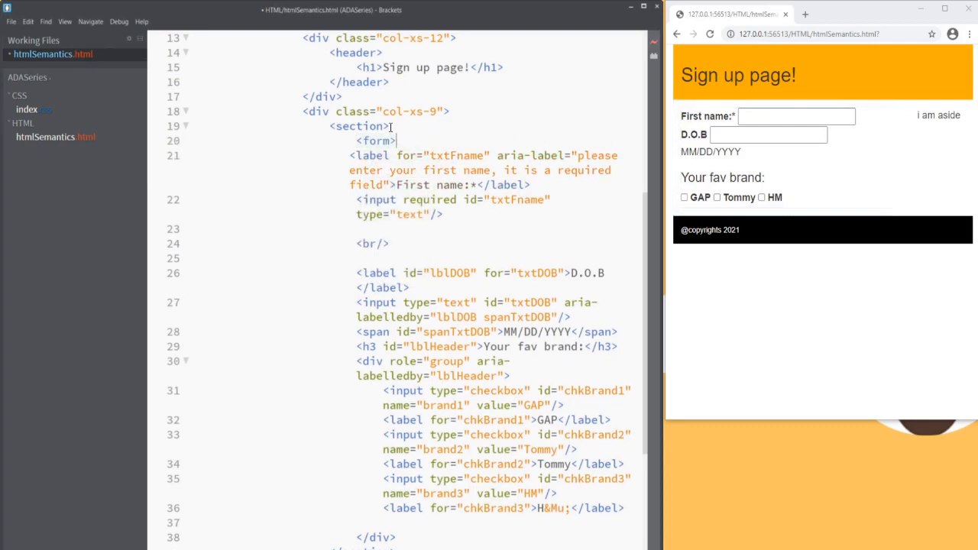
scroll(down, 3)
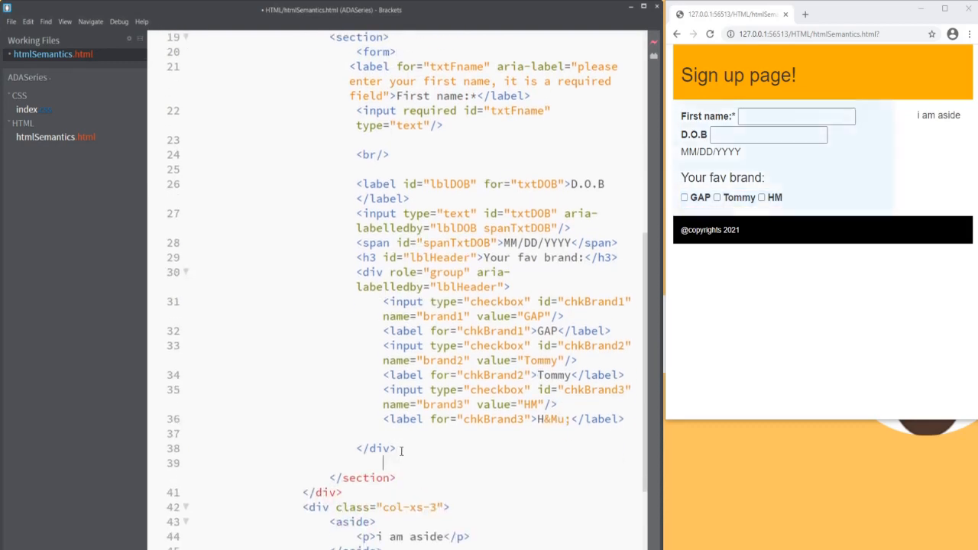
text(</form>)
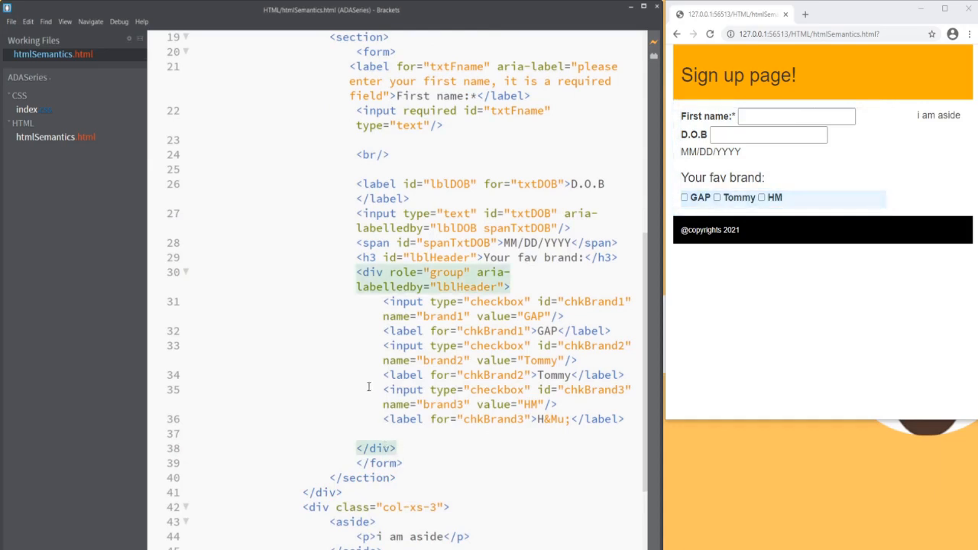
scroll(down, 3)
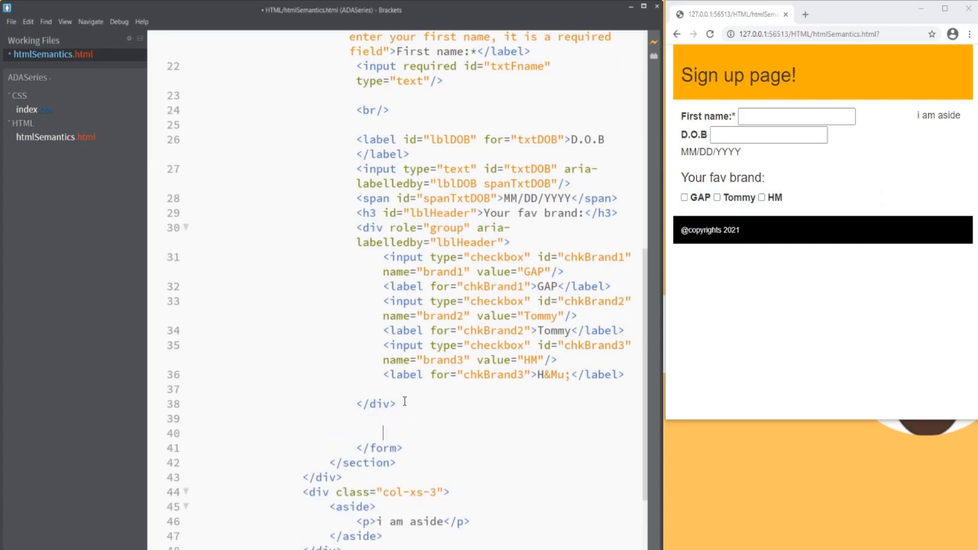
Add a 'Cancel' button with id btnCancel before the closing form tag.
text(<button)
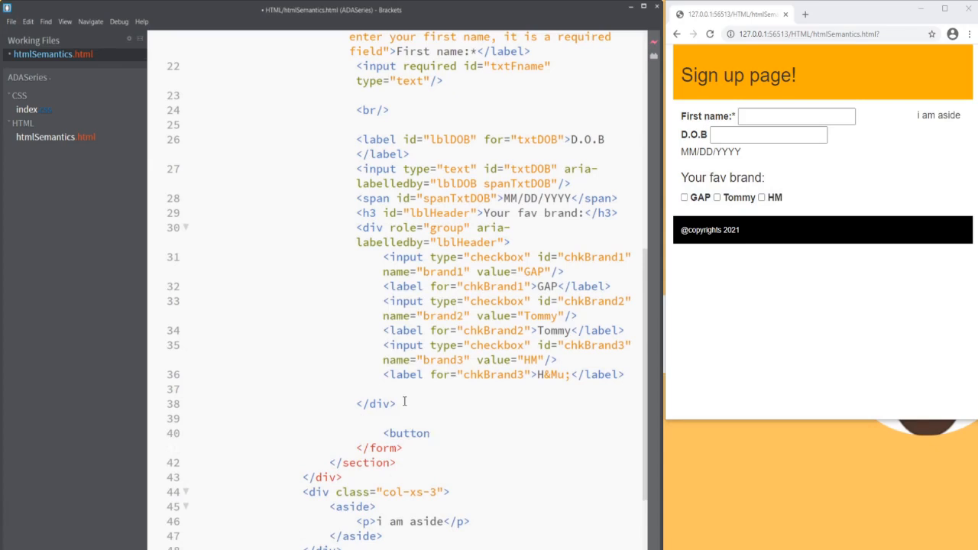
text(id="")
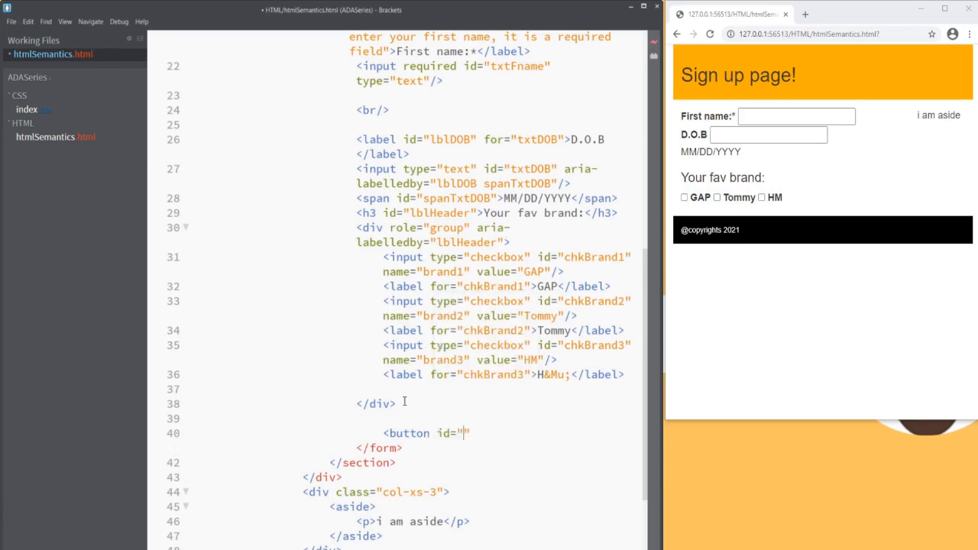
text(btn)
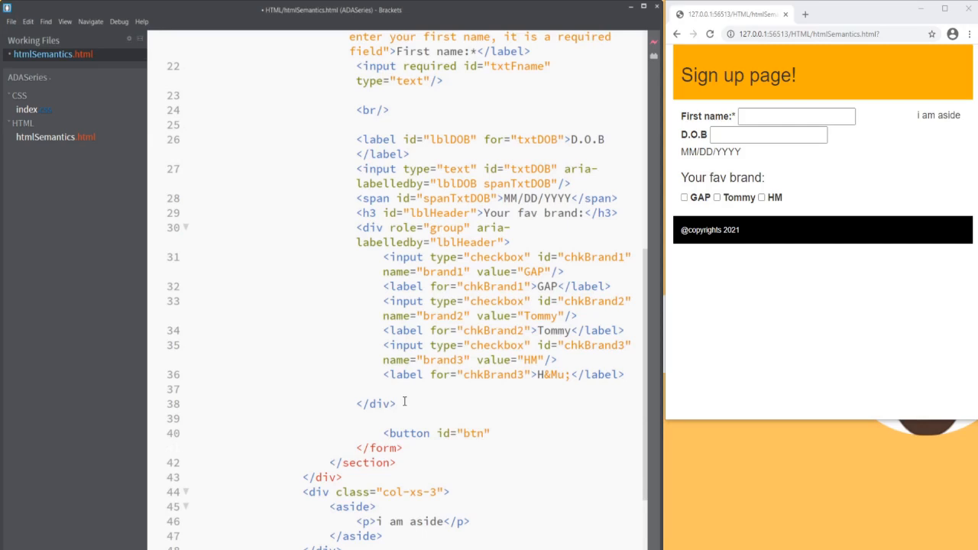
text(Cancel)
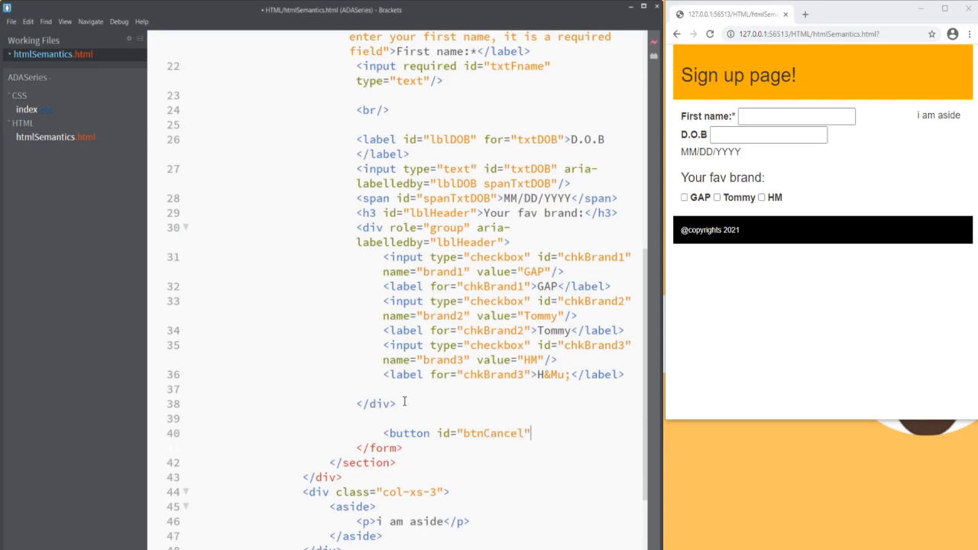
text(>Cancel</button>)
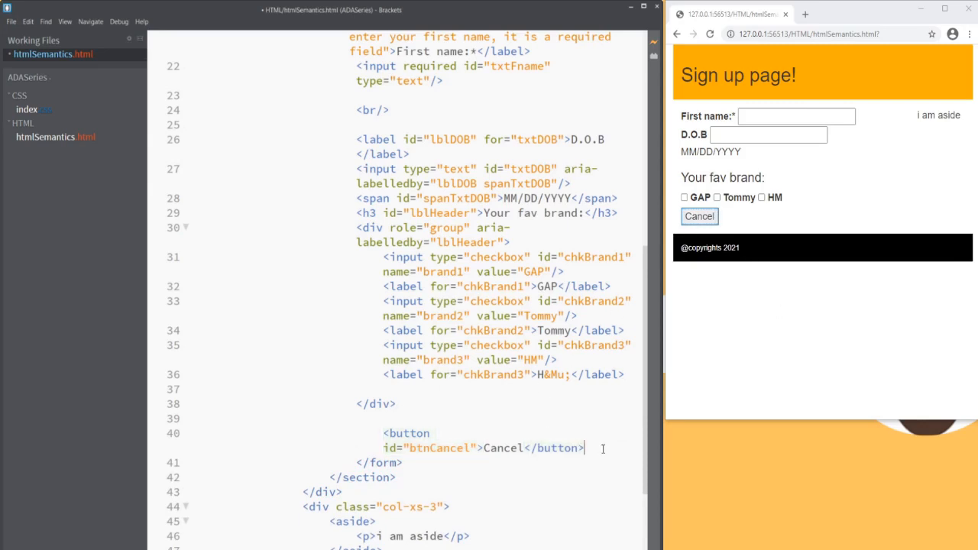
Add a 'Save' button with id btnSave after the Cancel button.
text(<button id=")
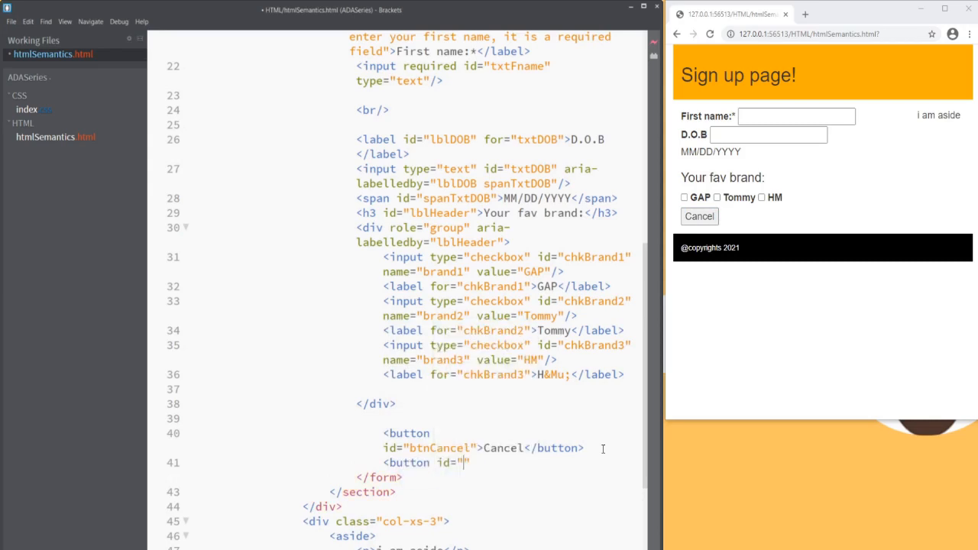
text(btnSave">S</button>)
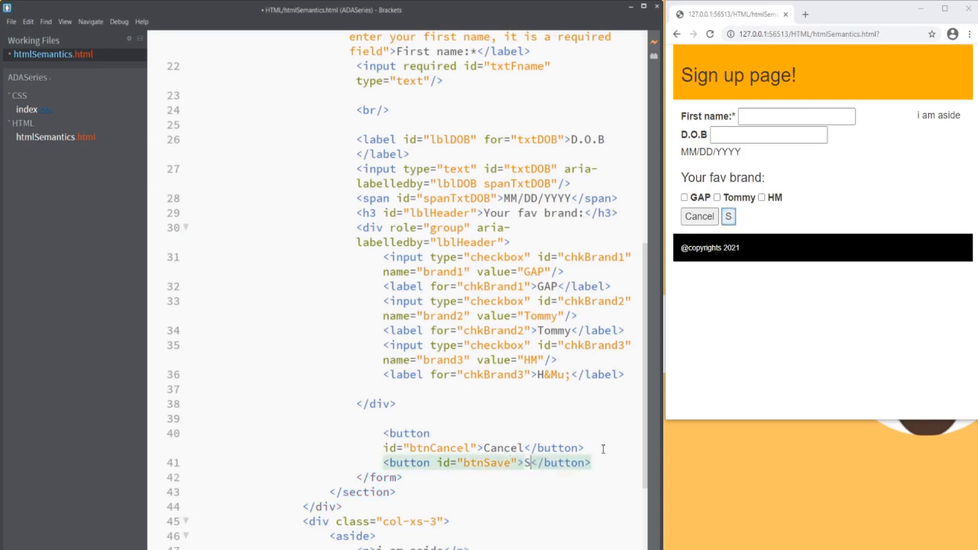
text(ave)
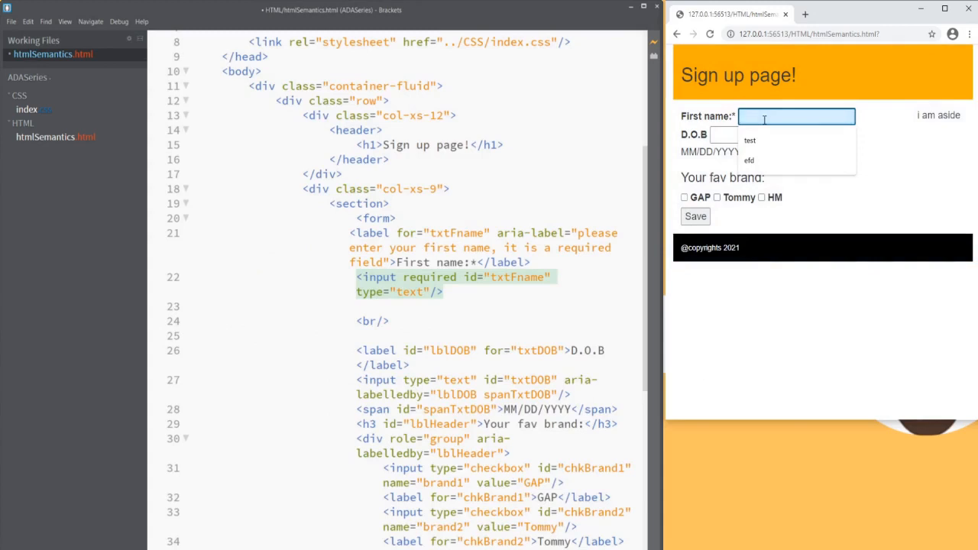
Test the form in the preview by entering 'skills singh' as the first name.
text(skills)
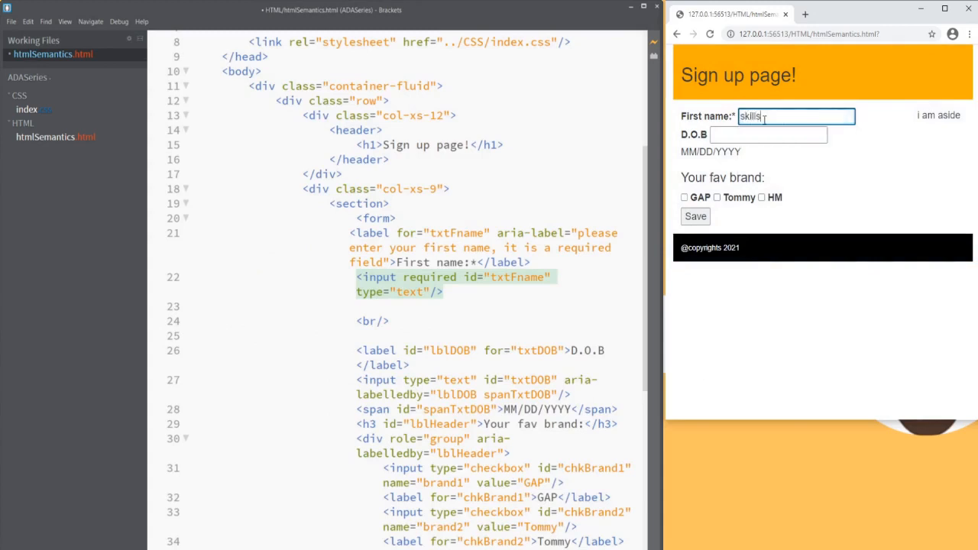
text(singh)
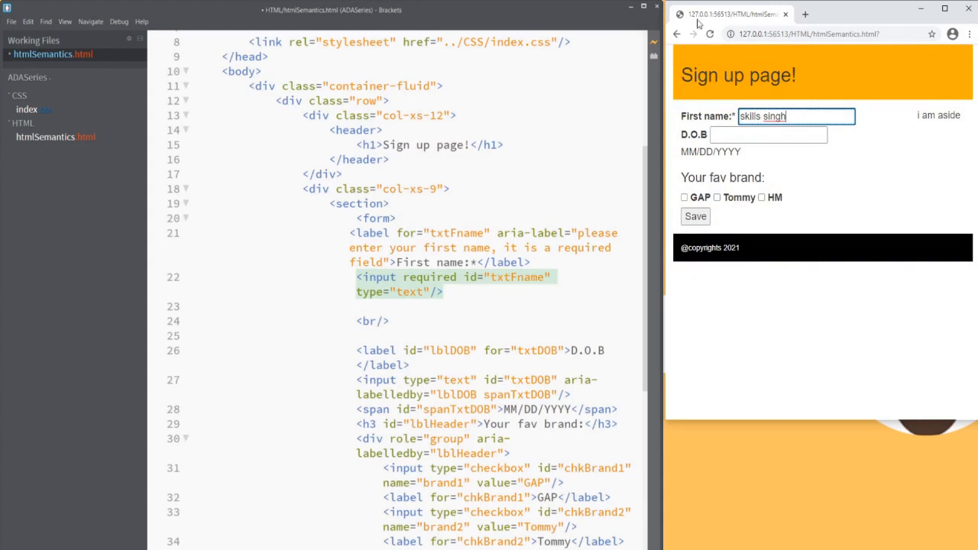
mouse_move(704, 104)
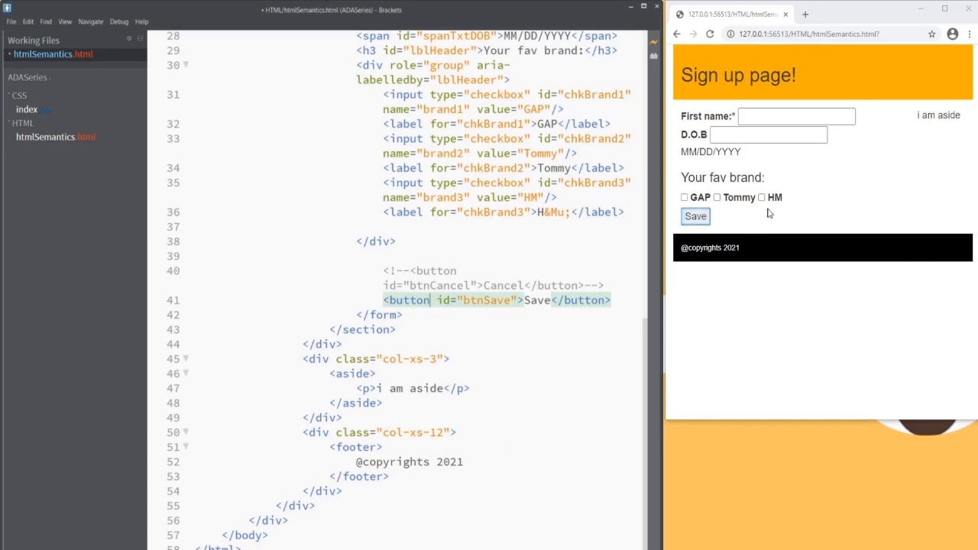
mouse_move(794, 210)
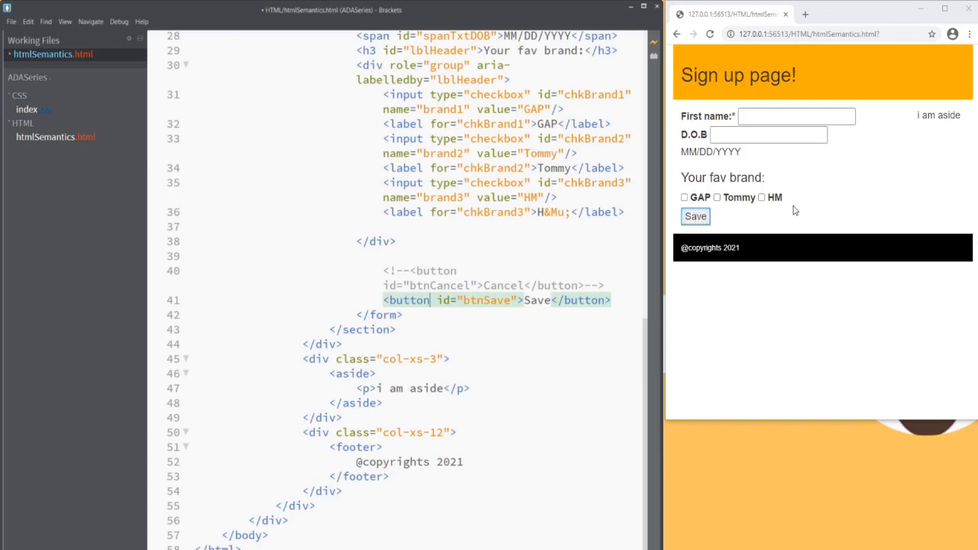
mouse_move(624, 278)
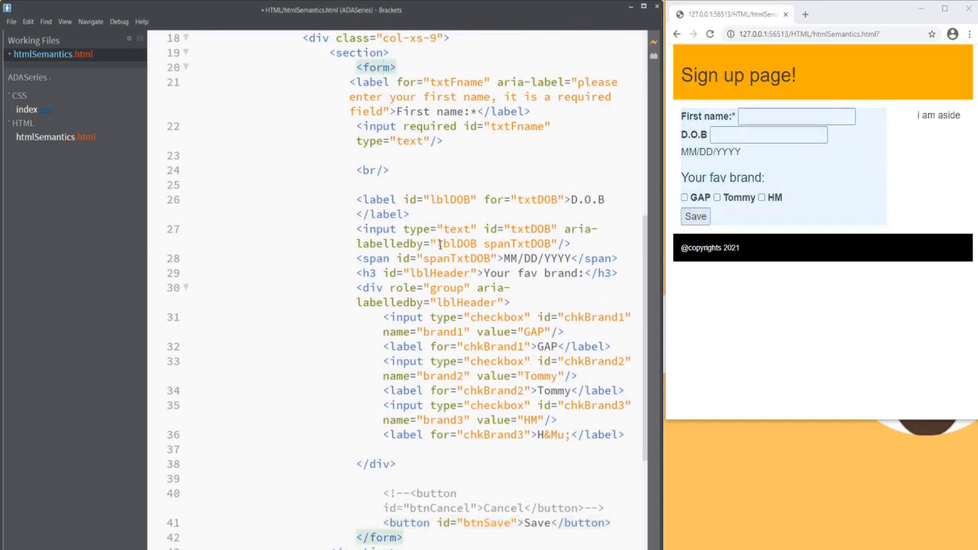
scroll(down, 3)
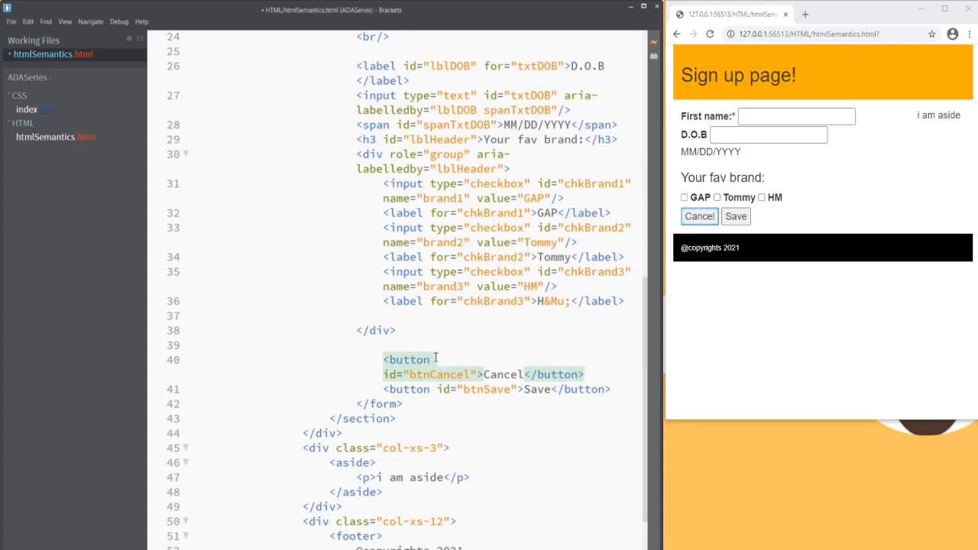
Add type="button" to the Cancel button and retest with 'skills singh' as first name.
text(type="")
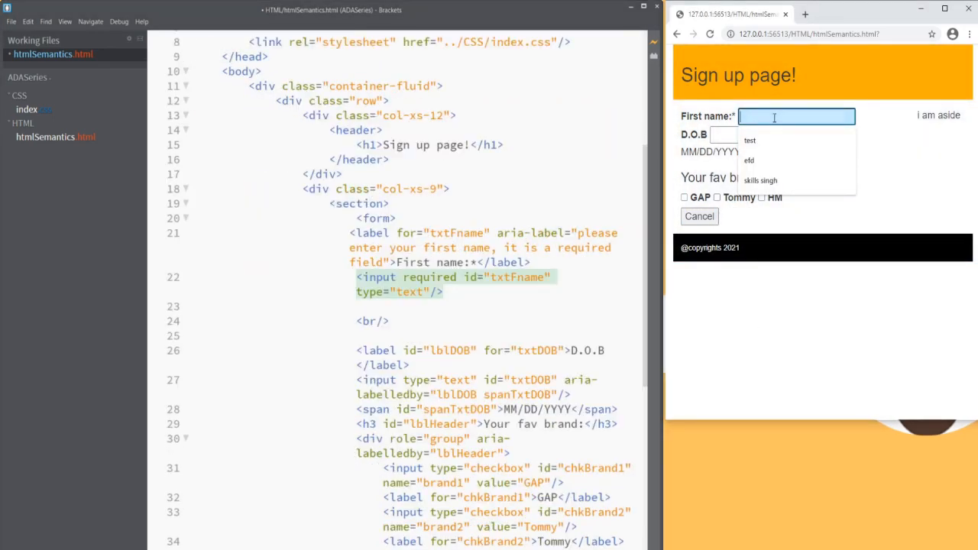
text(skills)
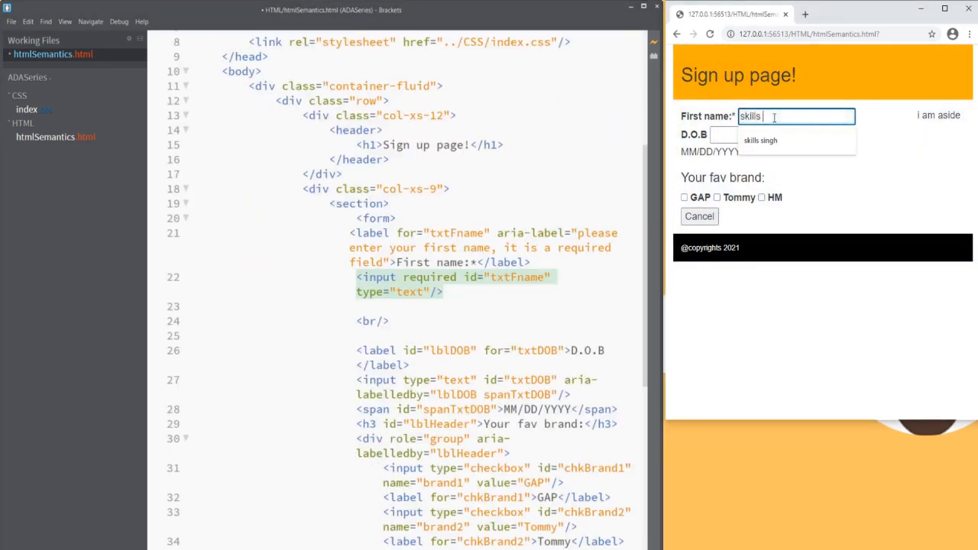
text(singh)
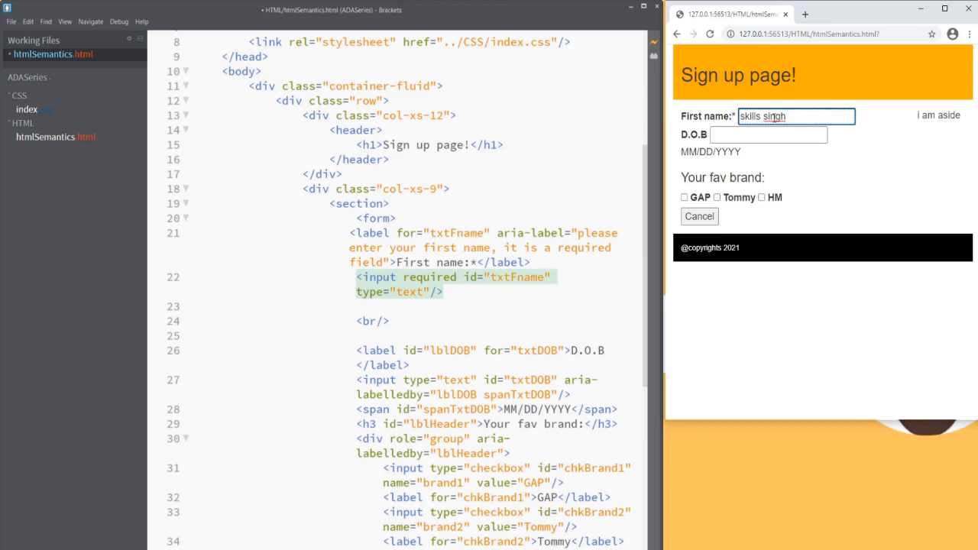
scroll(down, 3)
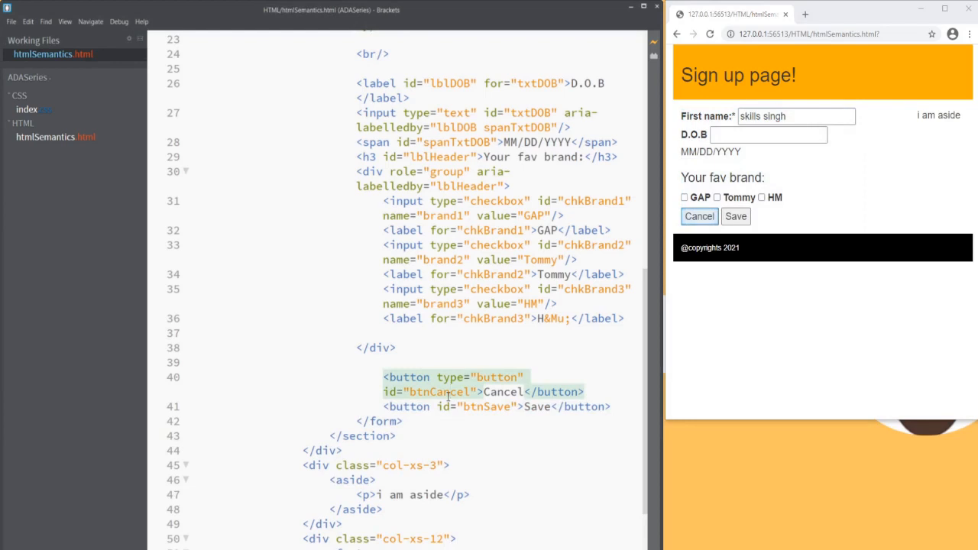
click(768, 135)
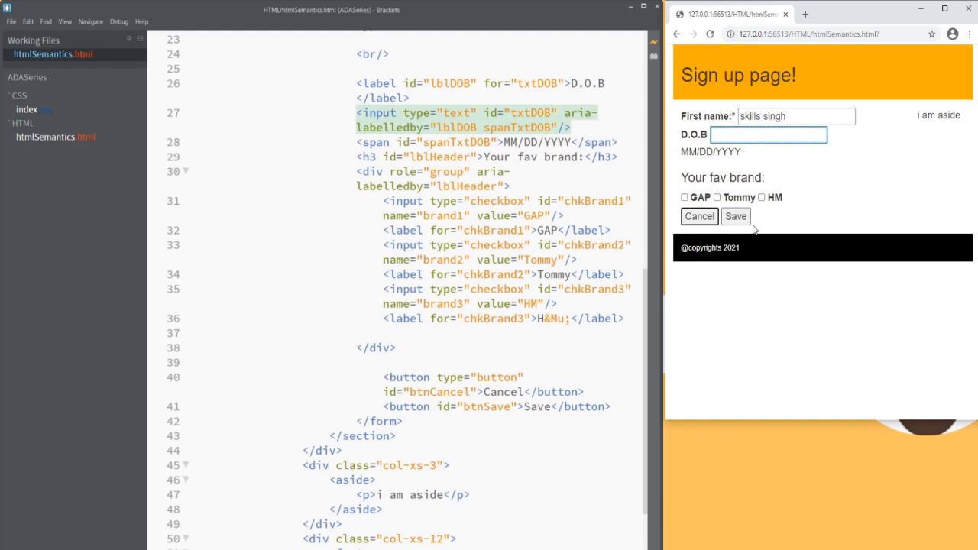
mouse_move(694, 228)
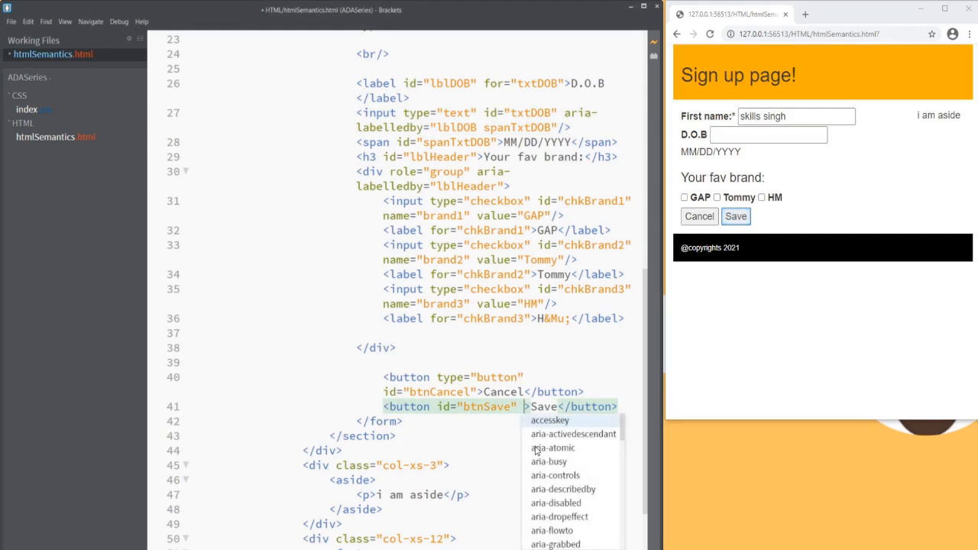
Add an aria-label attribute to the Save button, starting its value with "sav".
text(aria-label=")
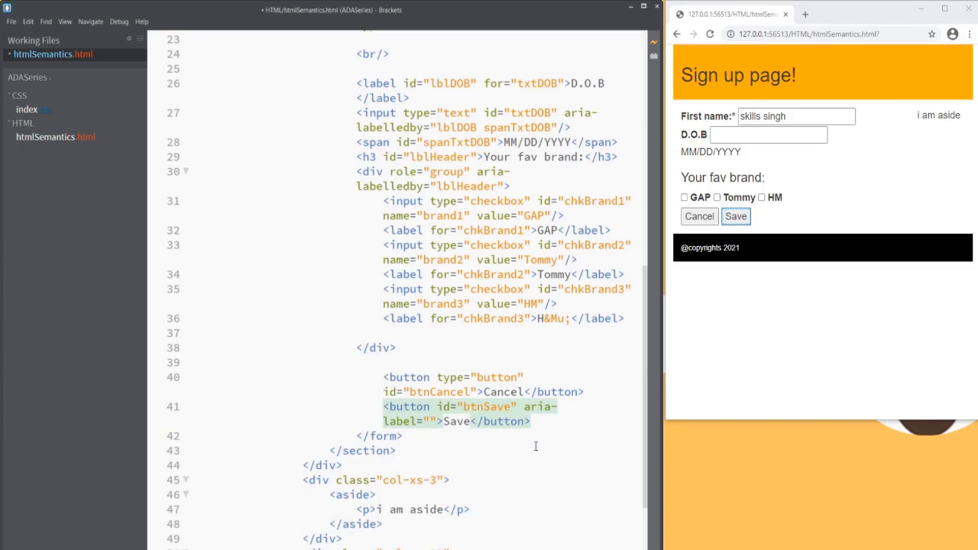
text(sav)
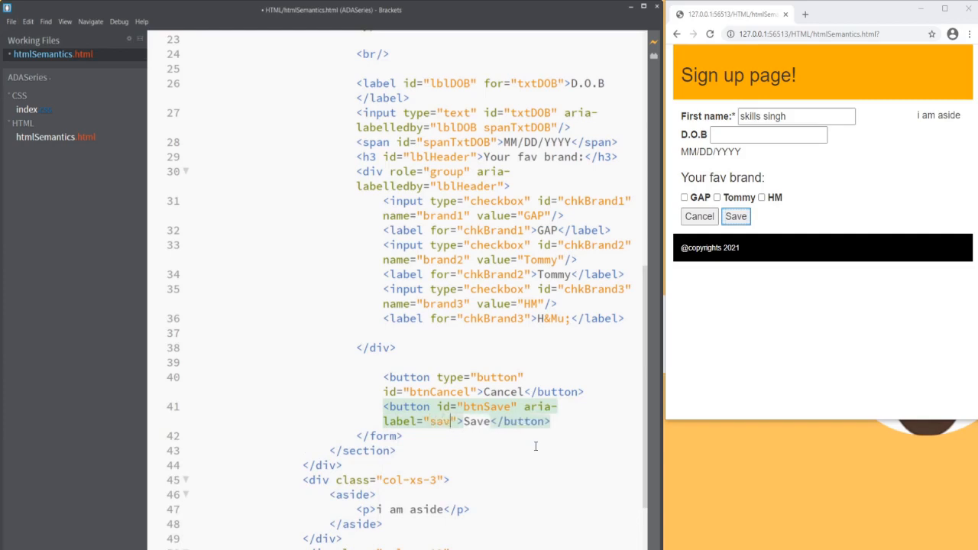